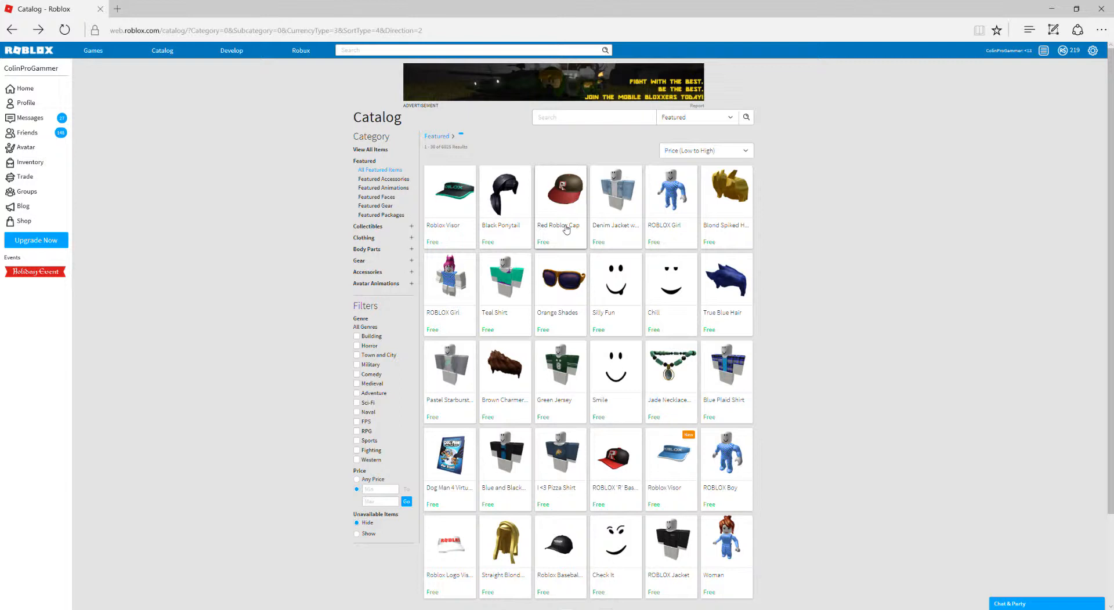
Get the free Red Roblox Cap so it becomes owned in the inventory
click(560, 188)
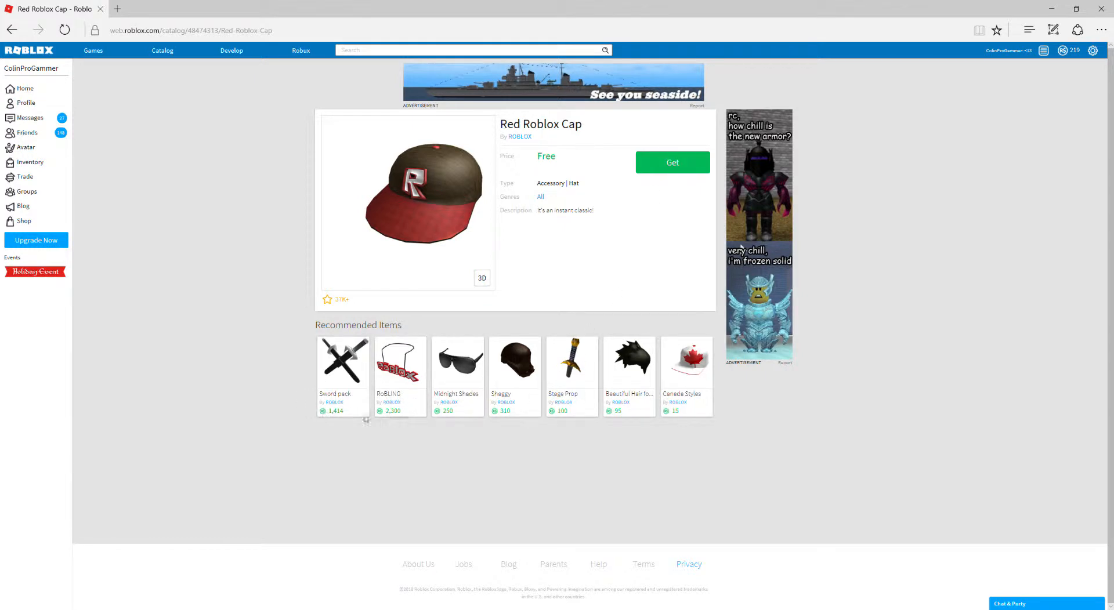
mouse_move(629, 421)
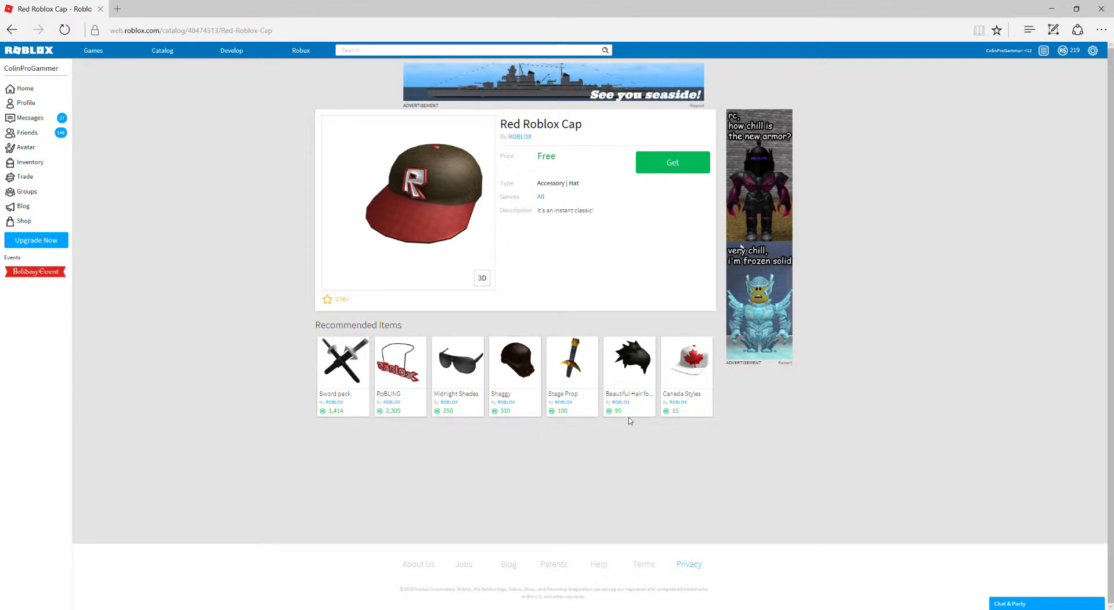
mouse_move(609, 152)
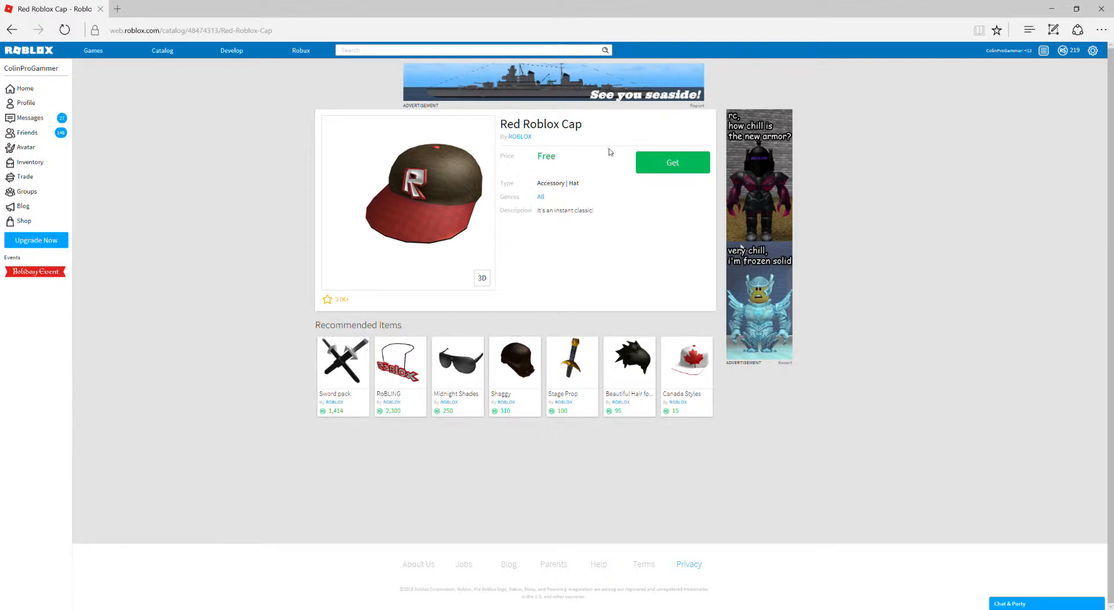
click(671, 163)
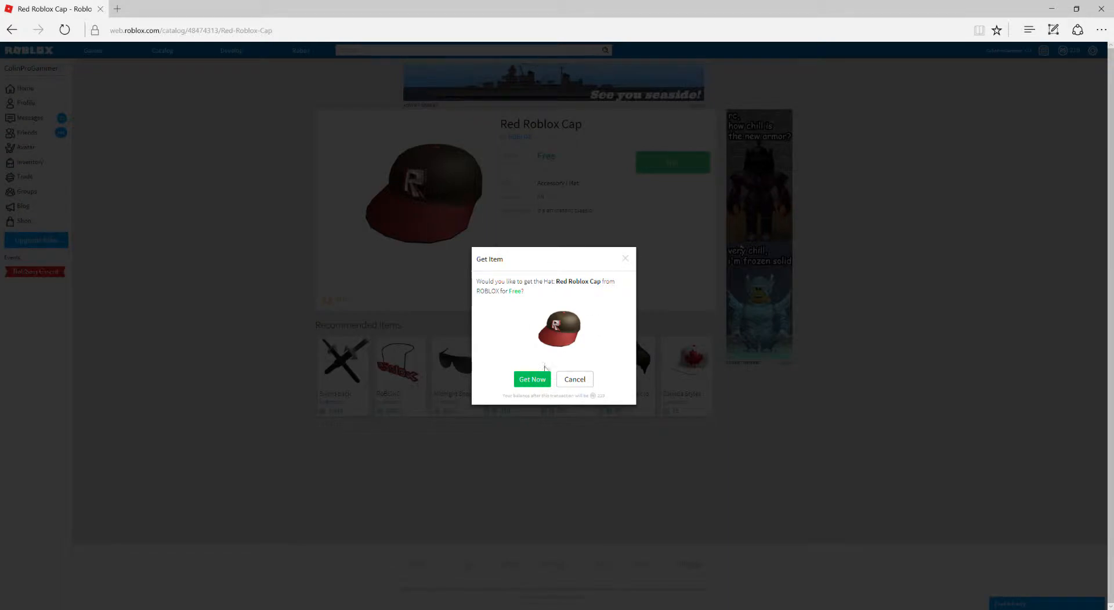
click(532, 378)
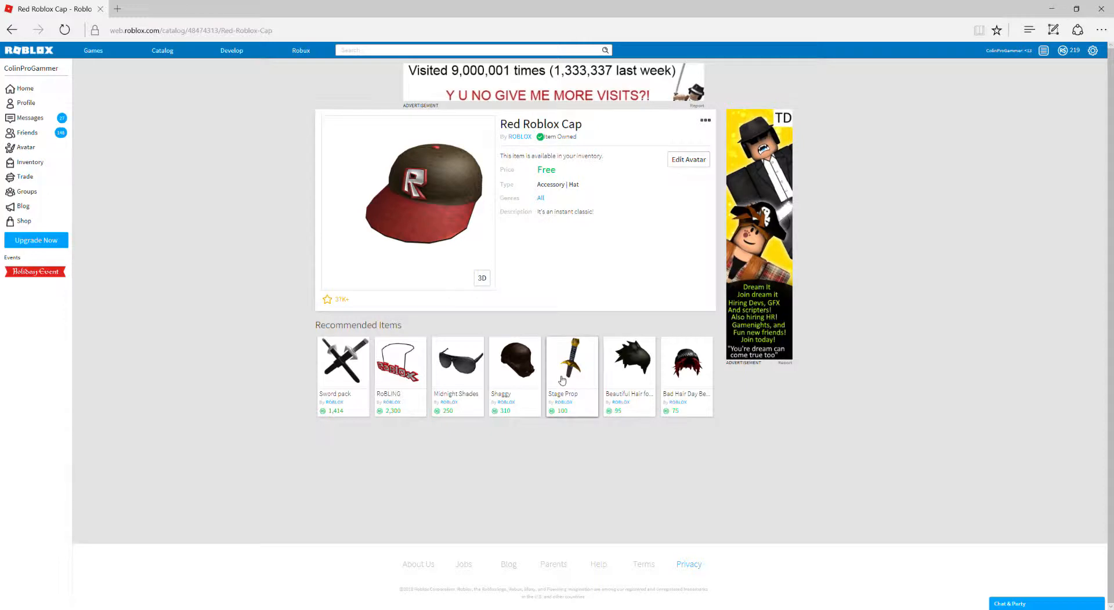
mouse_move(559, 381)
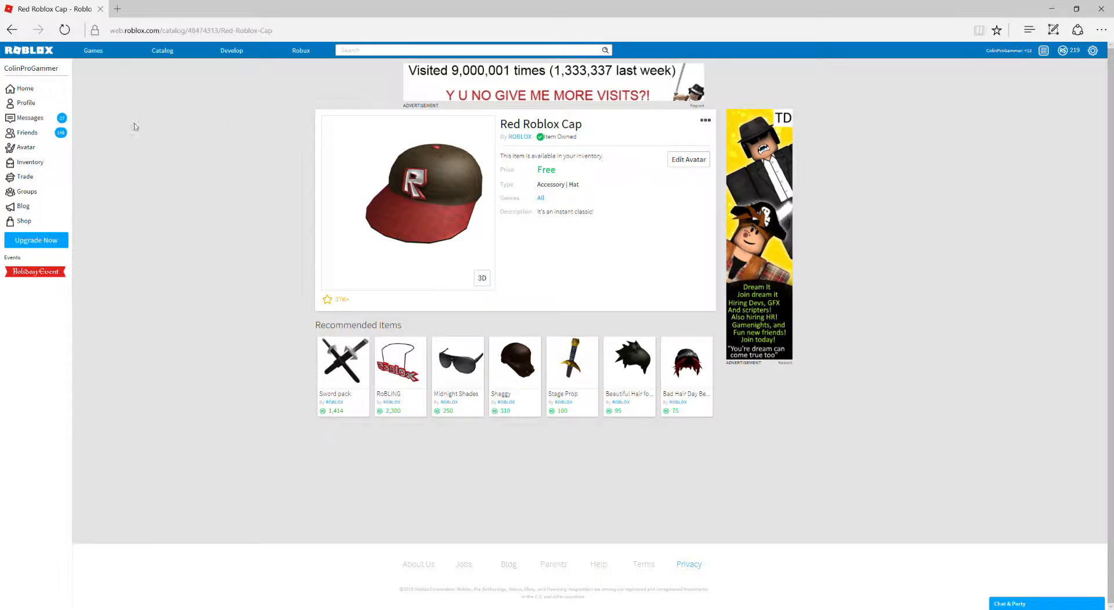
mouse_move(202, 118)
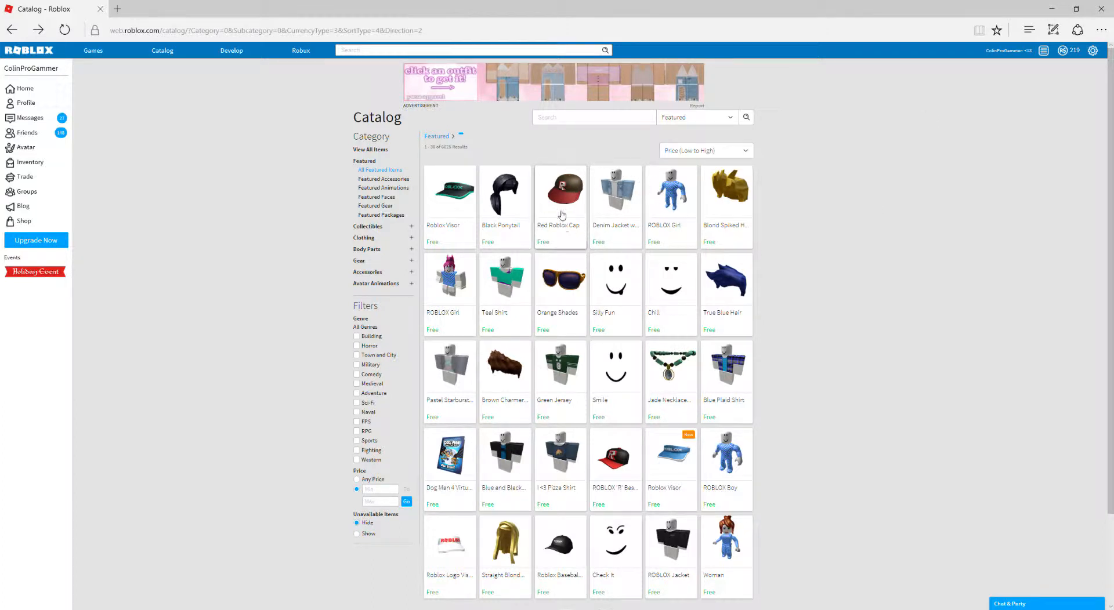
Get the free Denim Jacket with White Hoodie and return to the catalog listing
click(615, 189)
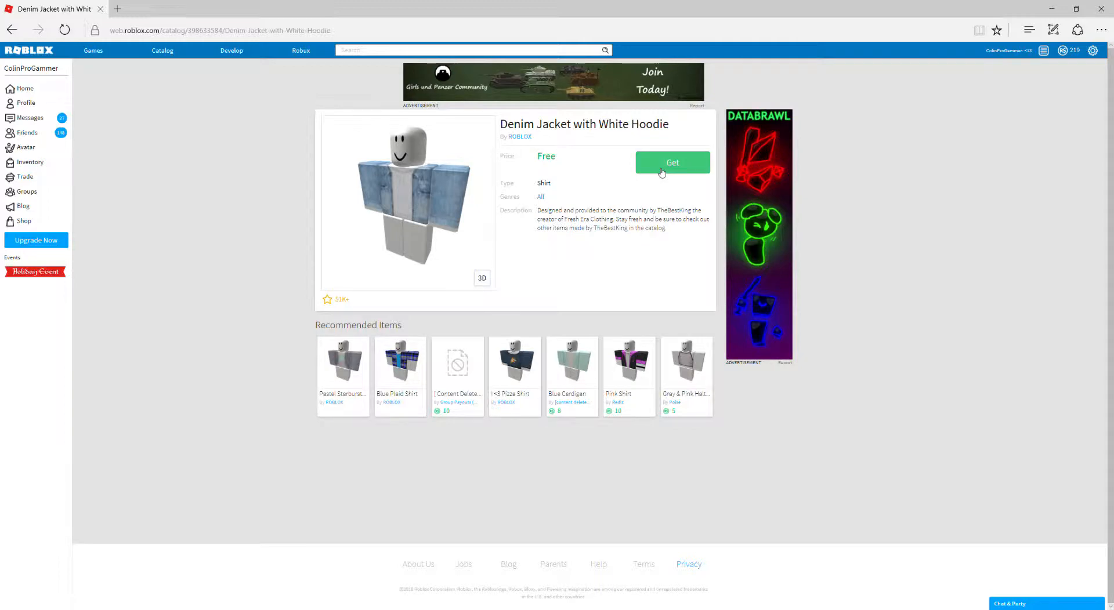
click(672, 163)
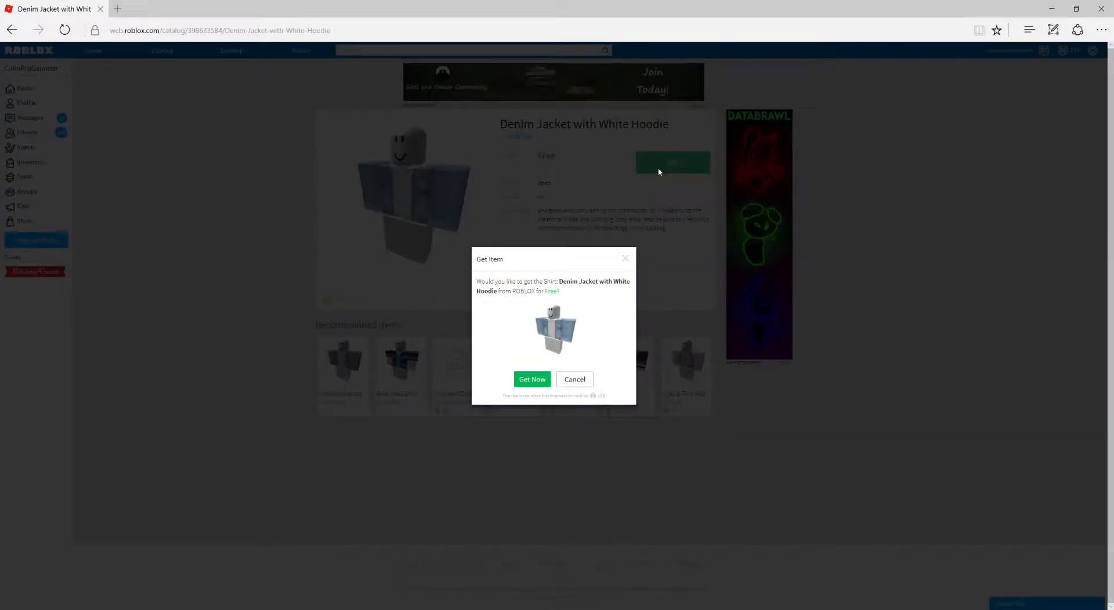
click(531, 378)
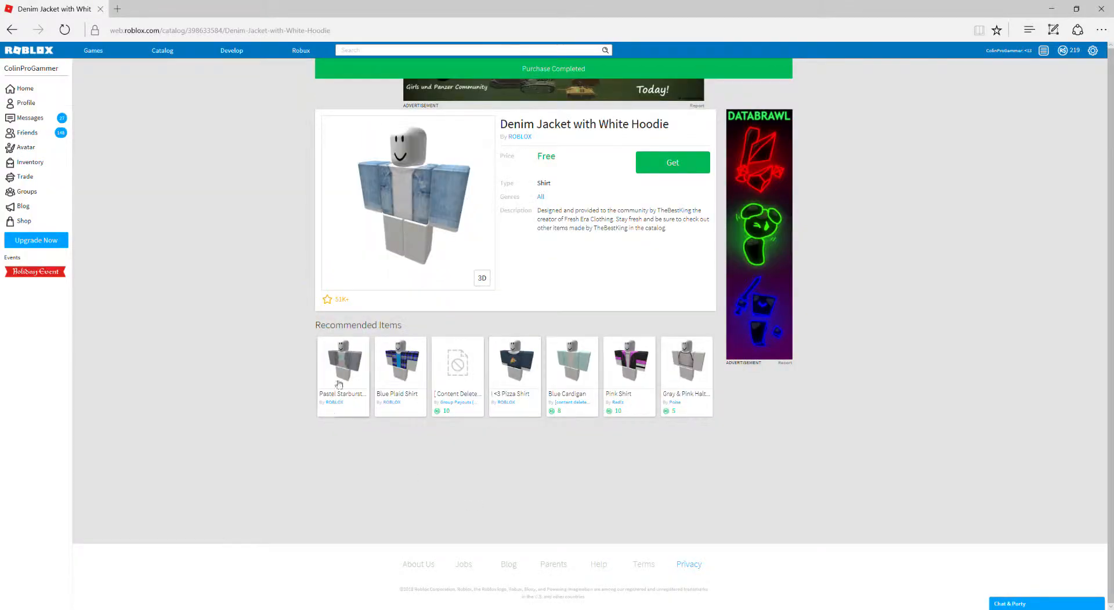
click(671, 162)
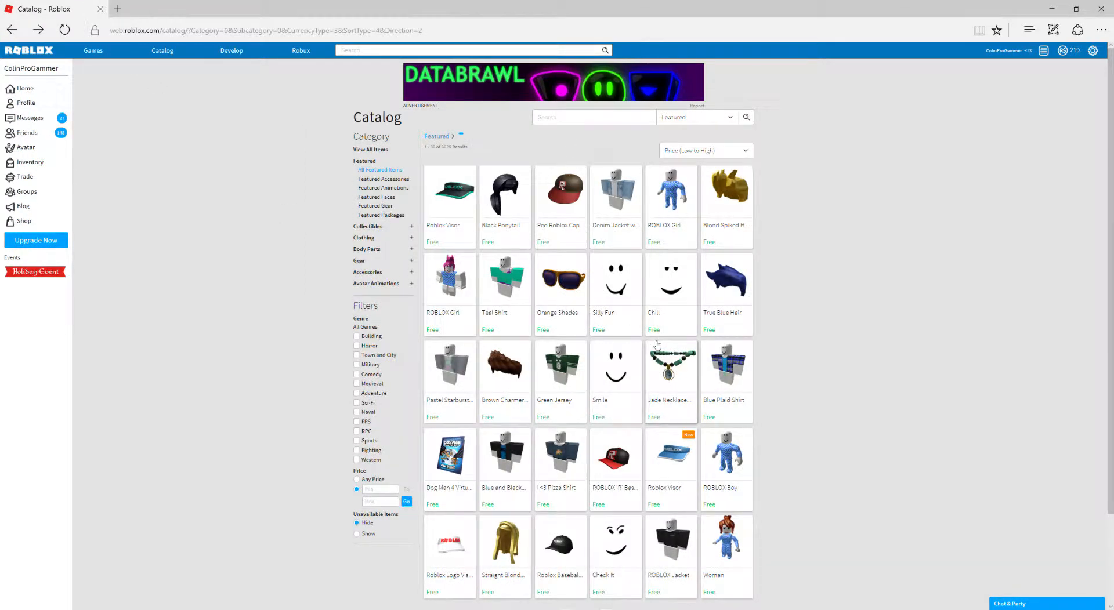
mouse_move(607, 250)
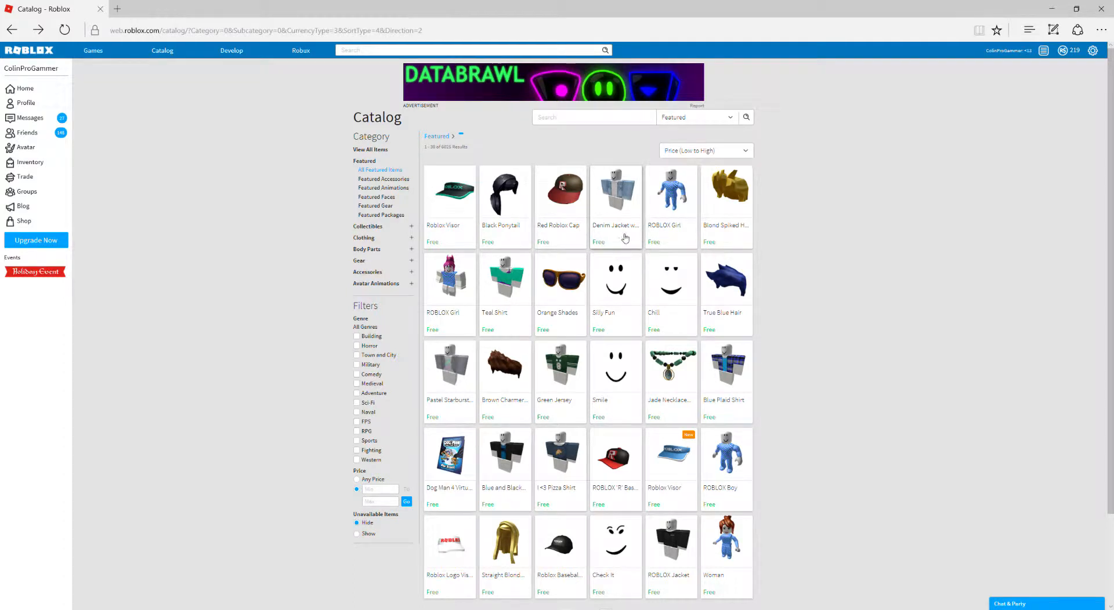
Get the free blue-checkered ROBLOX Girl package and return to the catalog listing
click(670, 189)
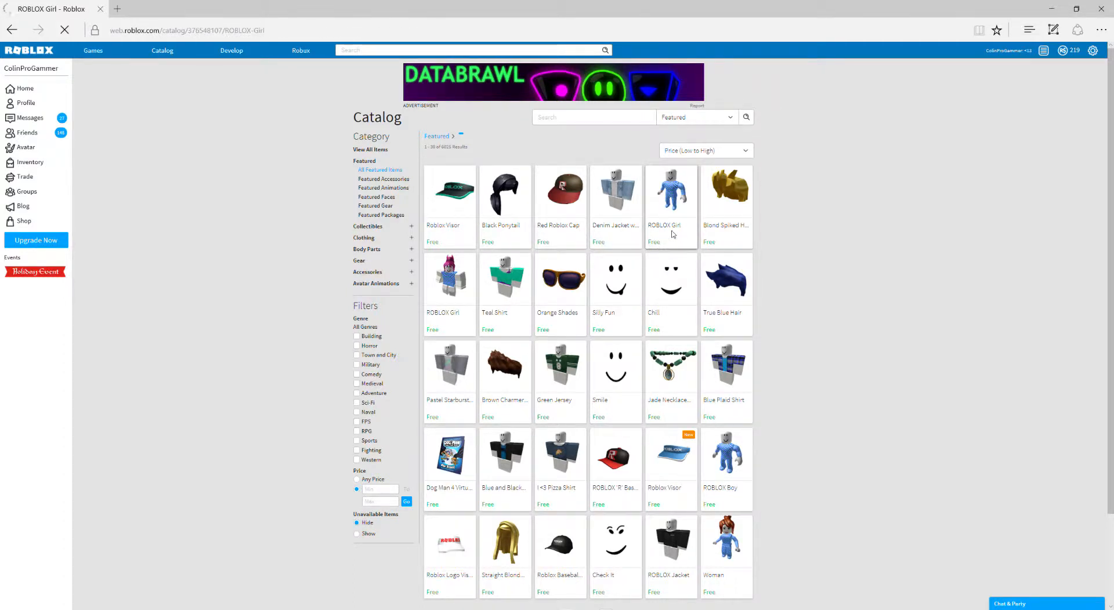
click(653, 188)
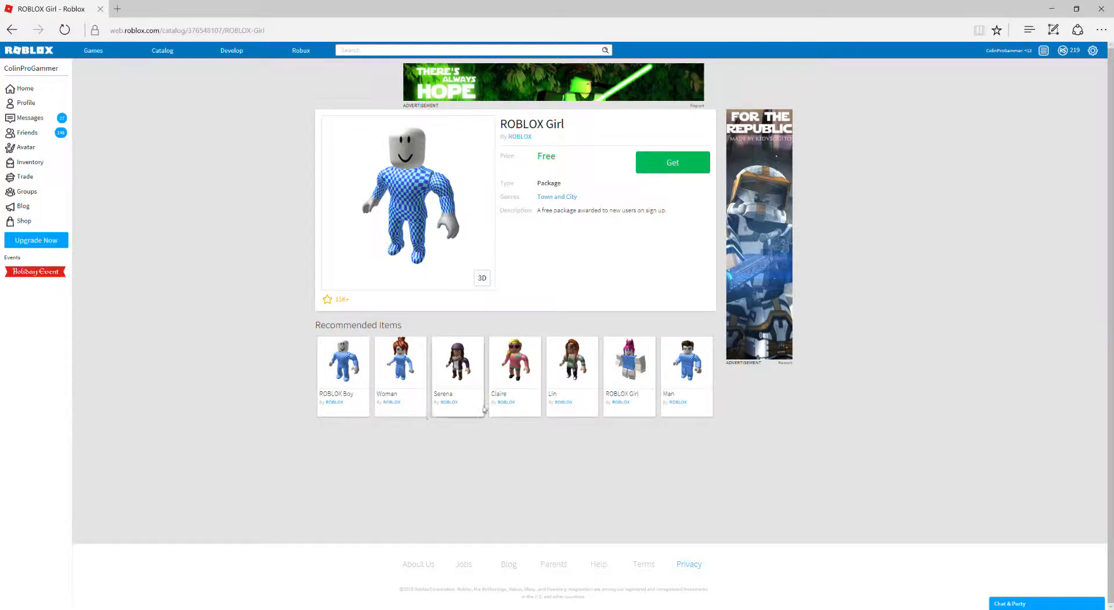
mouse_move(514, 373)
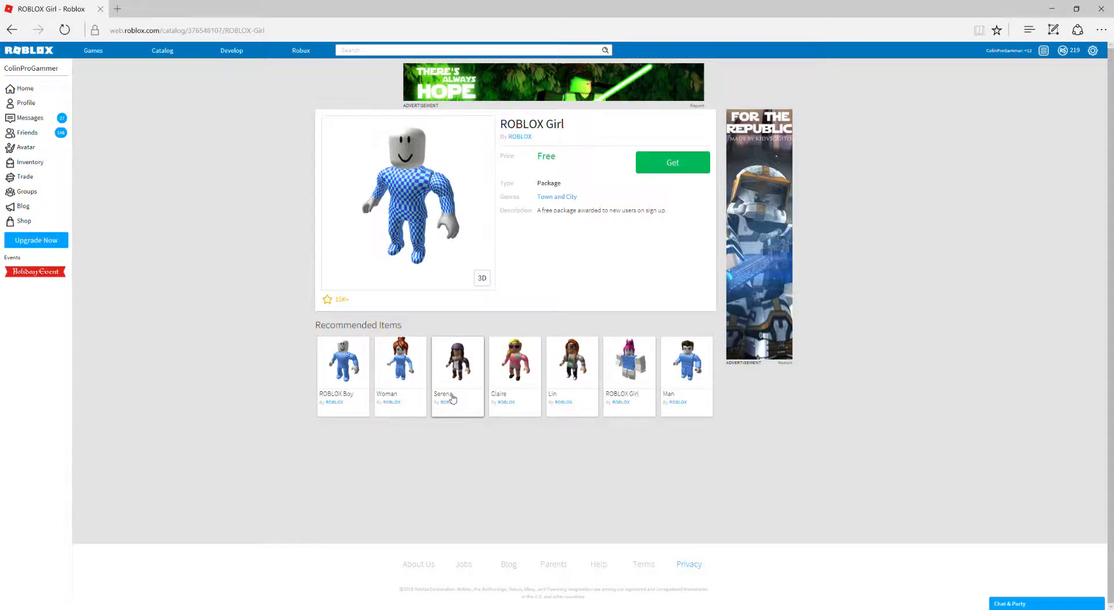
mouse_move(56, 194)
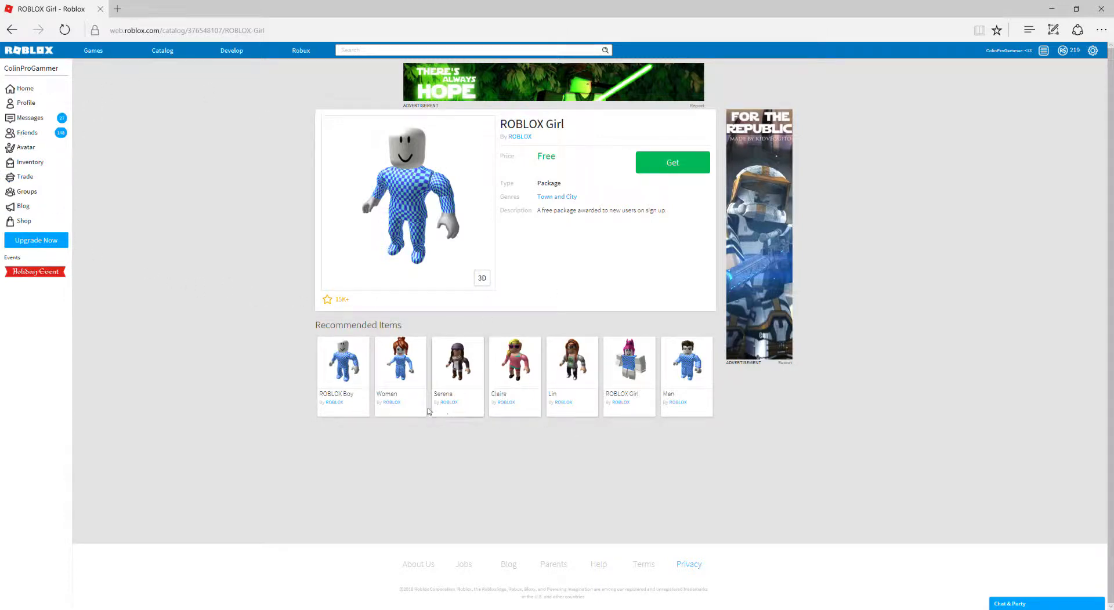
mouse_move(543, 401)
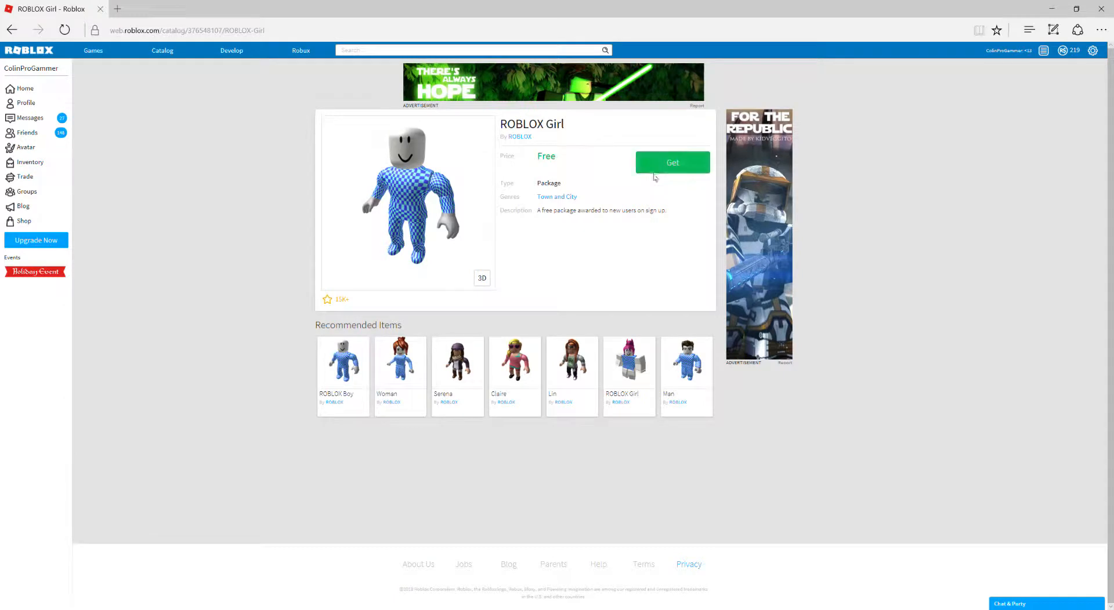
click(672, 162)
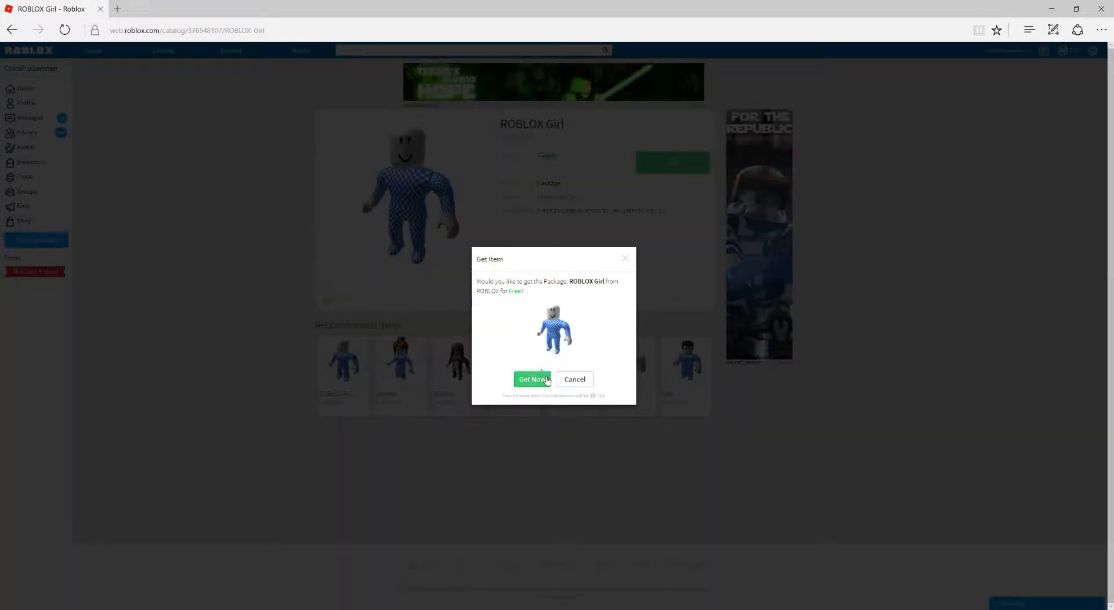
click(531, 379)
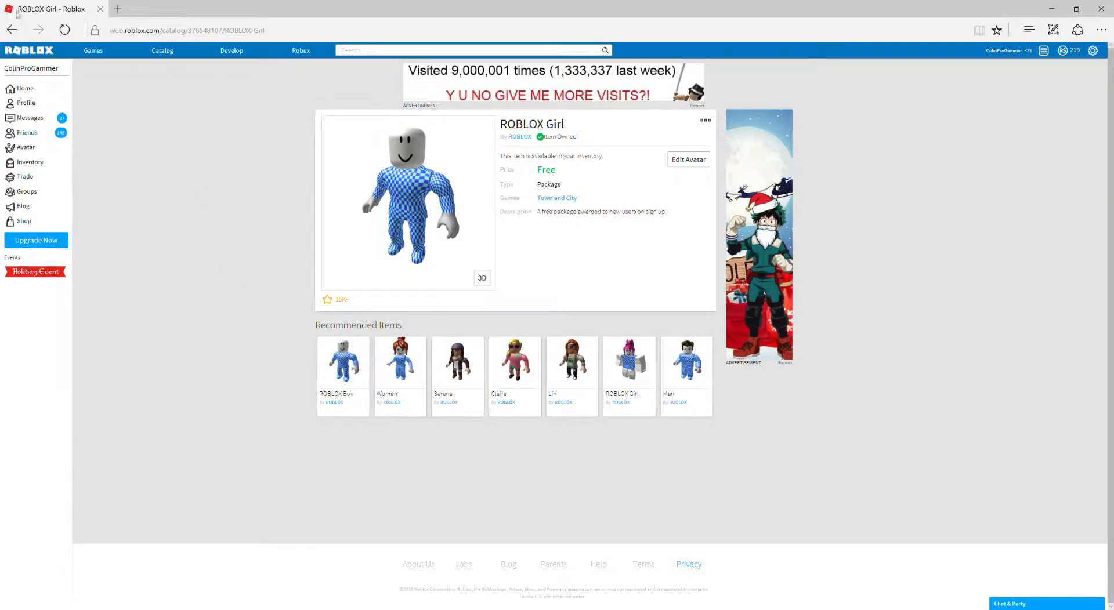
click(162, 50)
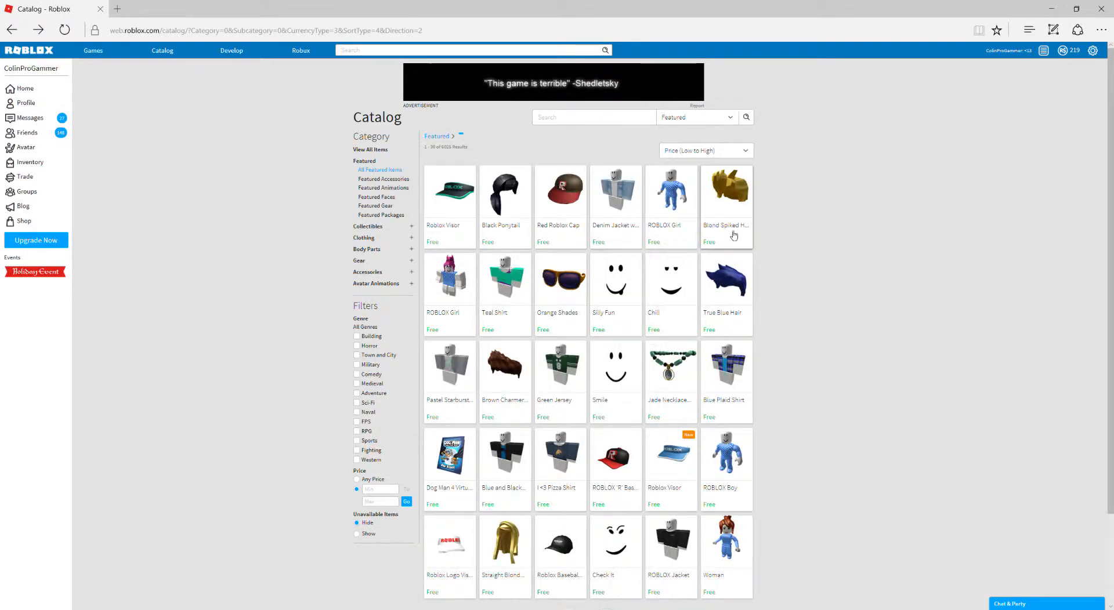
Check the already-owned Blond Spiked Hair, then go to the pink-haired ROBLOX Girl package
click(727, 189)
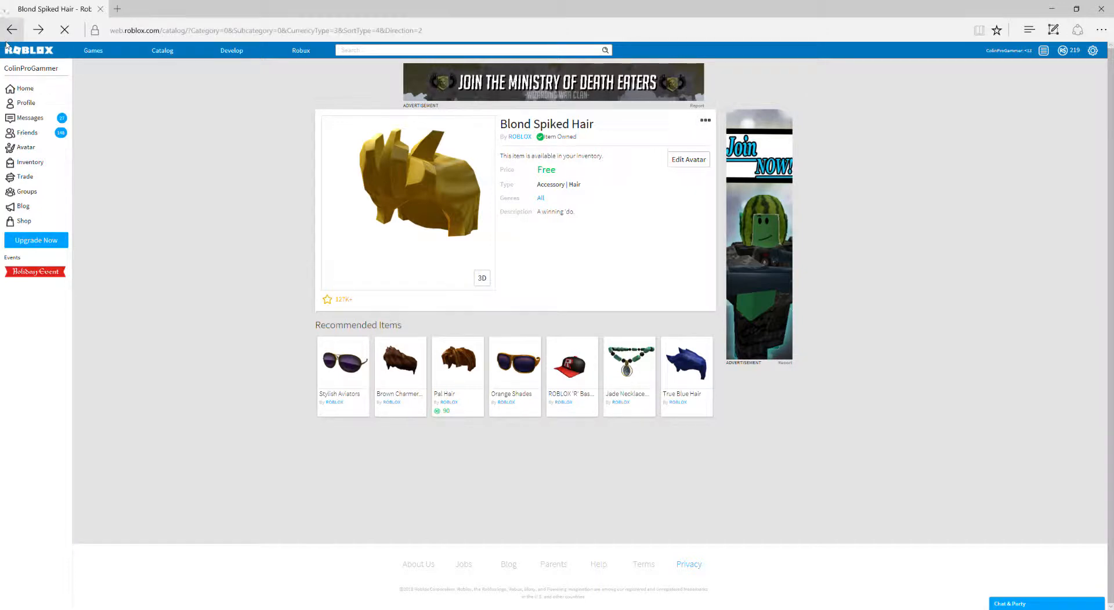
click(11, 30)
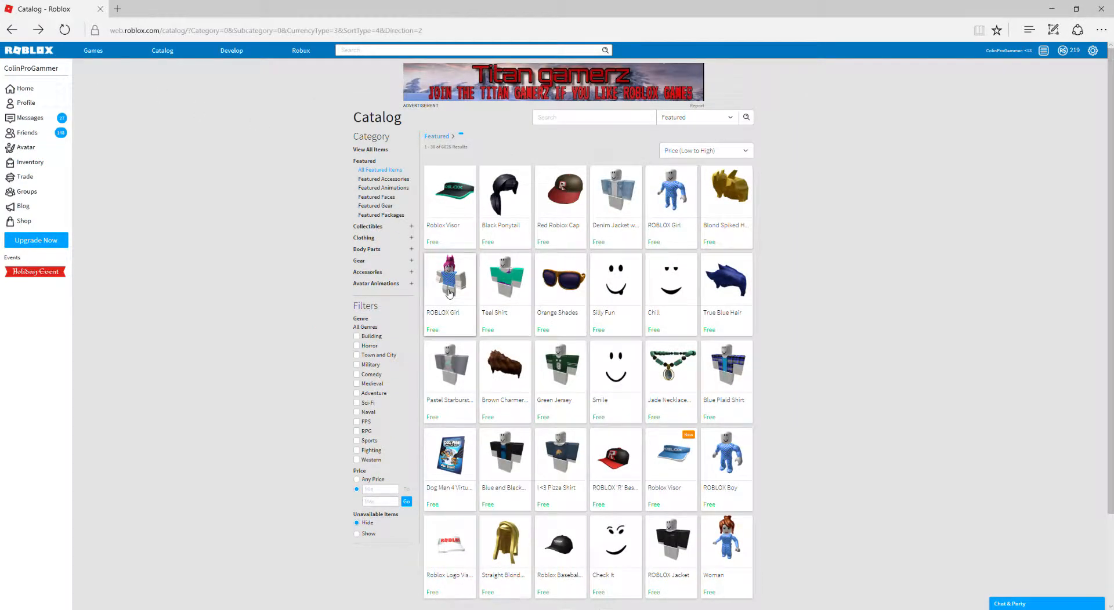
click(448, 278)
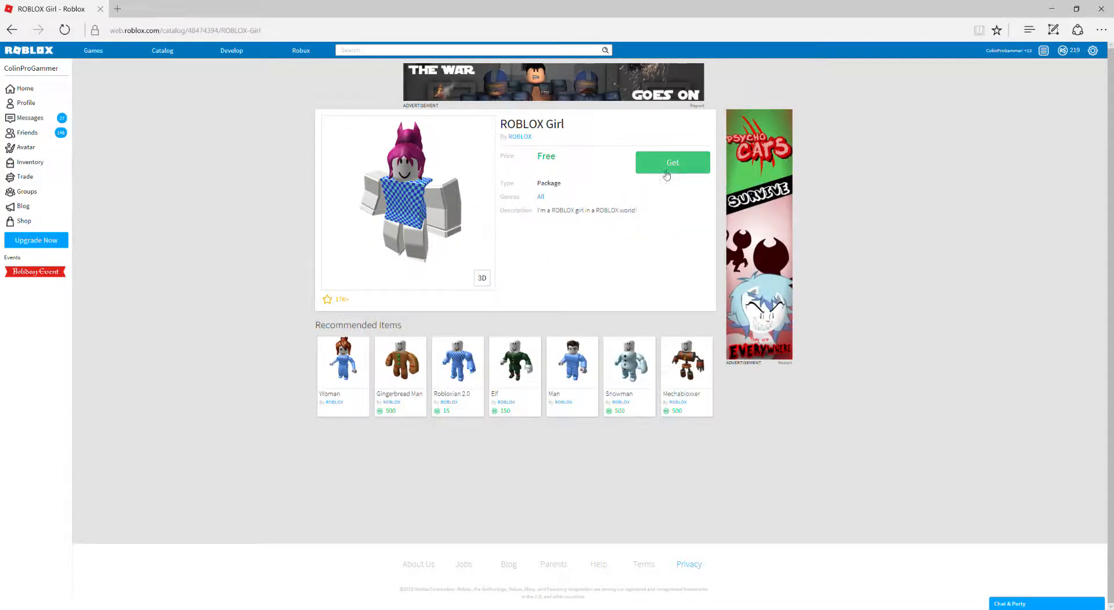
Get the pink-haired ROBLOX Girl package for free and return to the catalog
click(672, 162)
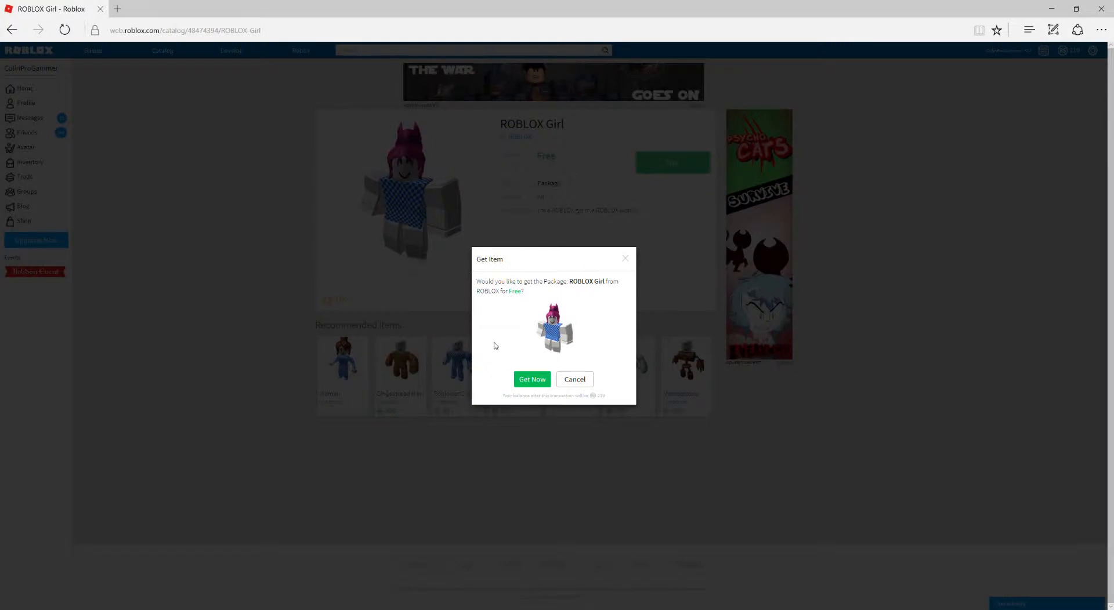
click(532, 379)
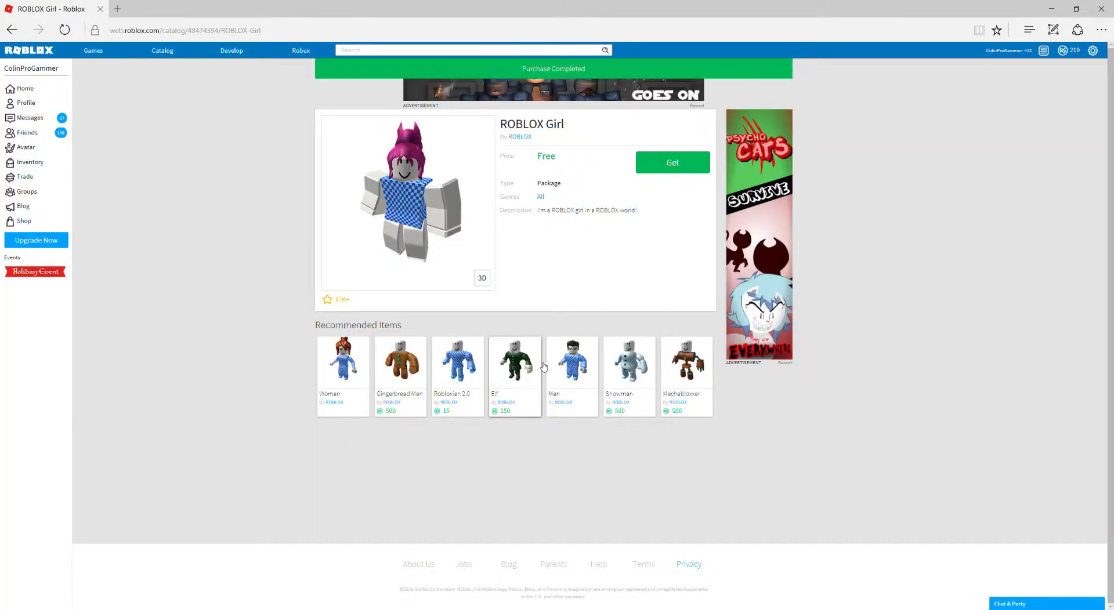
click(671, 162)
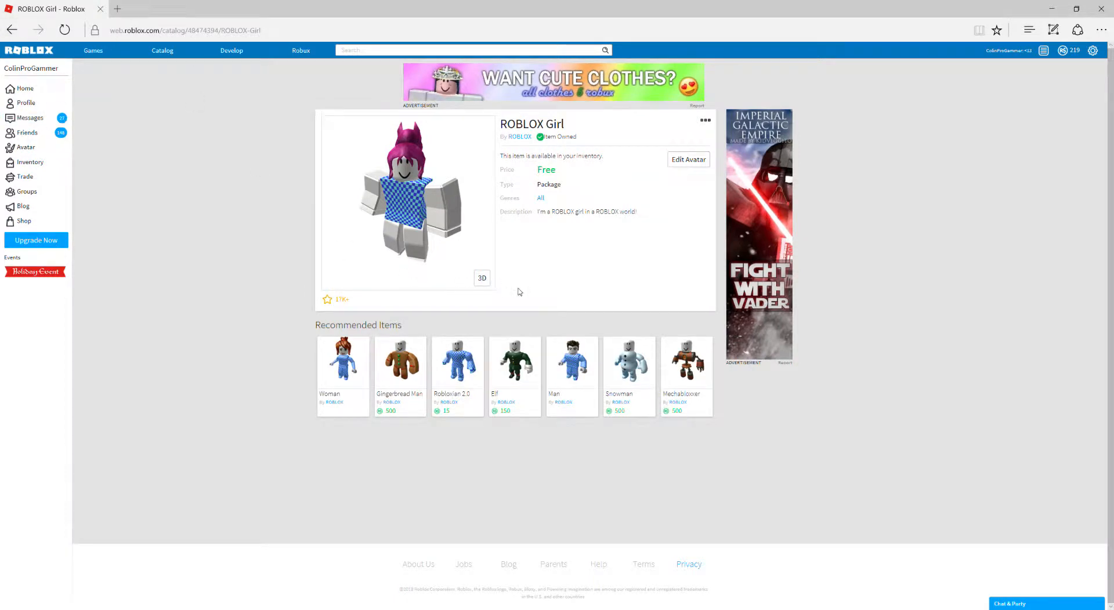
mouse_move(539, 268)
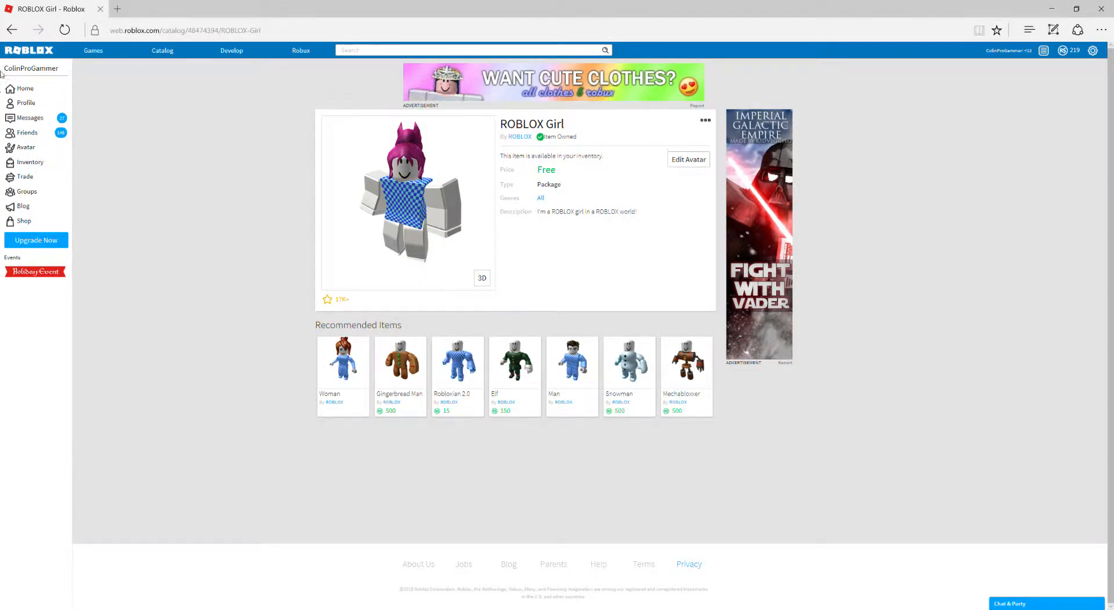
click(163, 49)
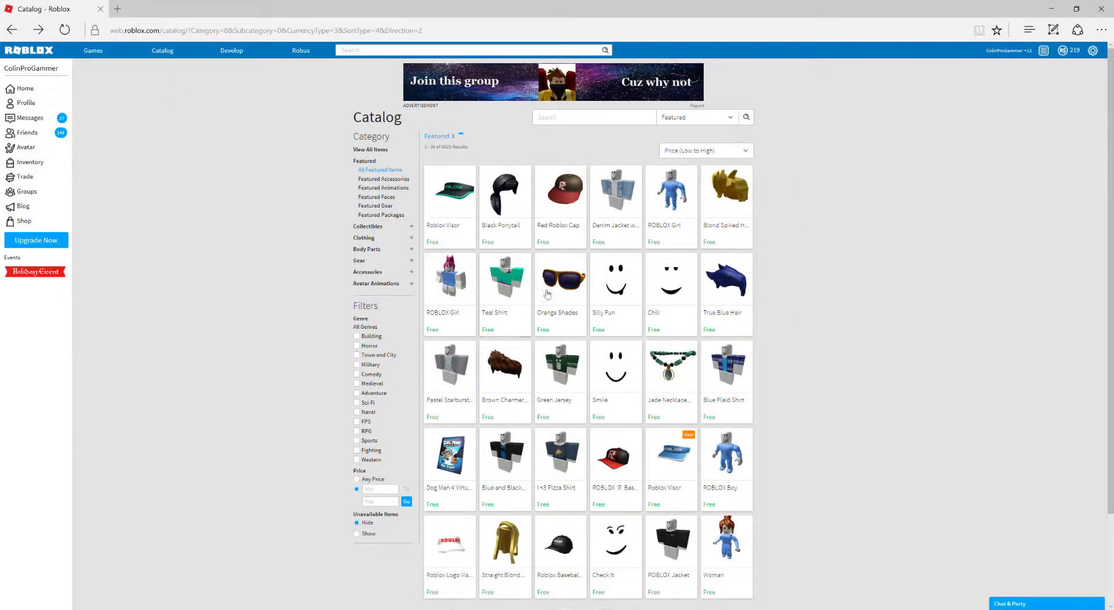
Get the free Teal Shirt so it is owned in the inventory
click(505, 278)
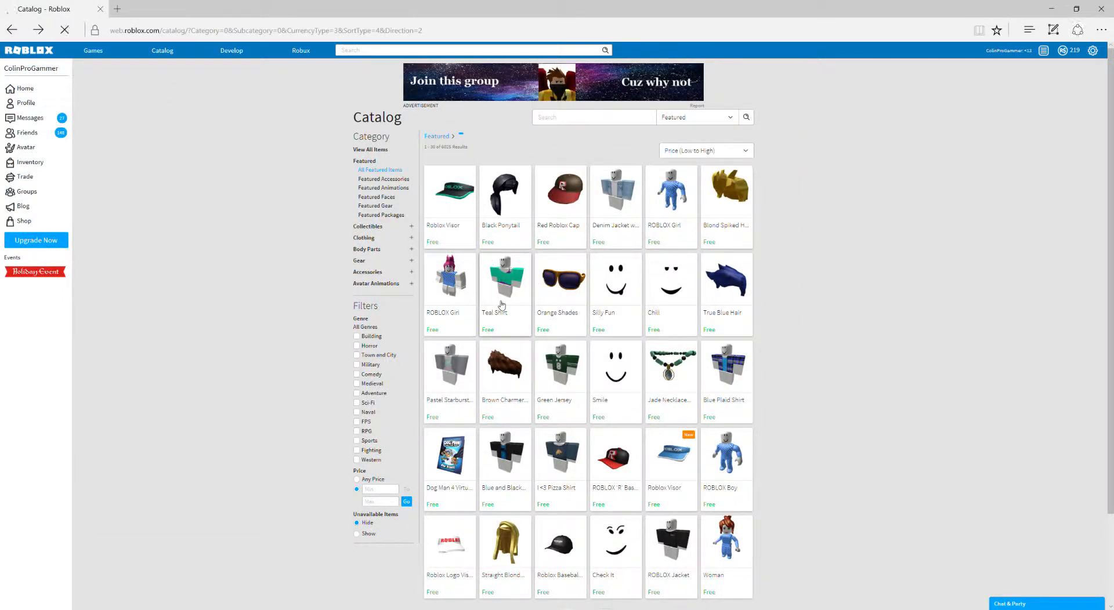
click(505, 277)
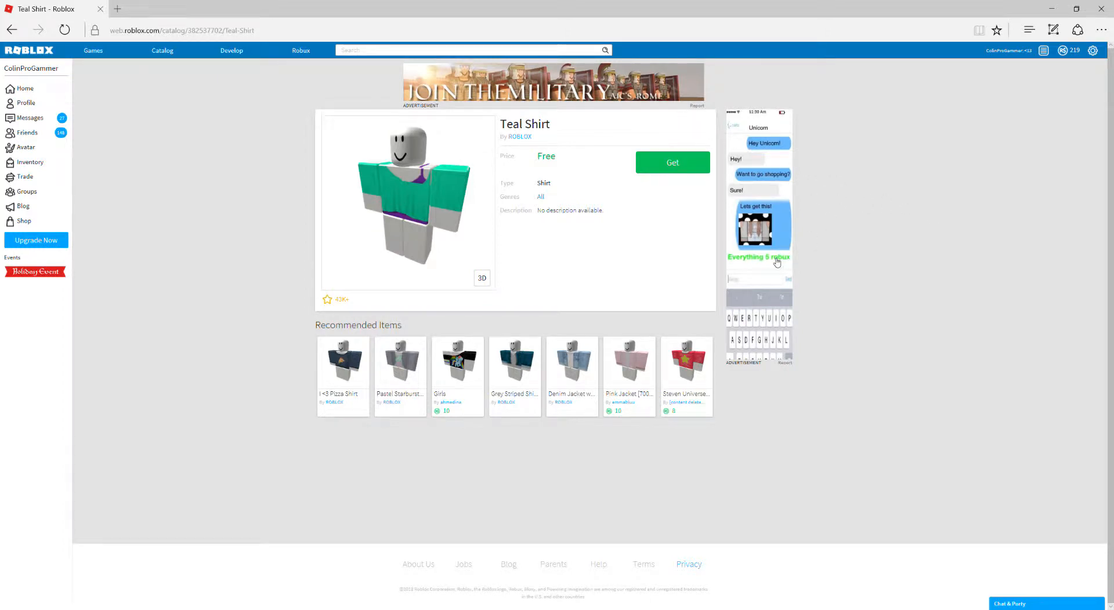
mouse_move(794, 244)
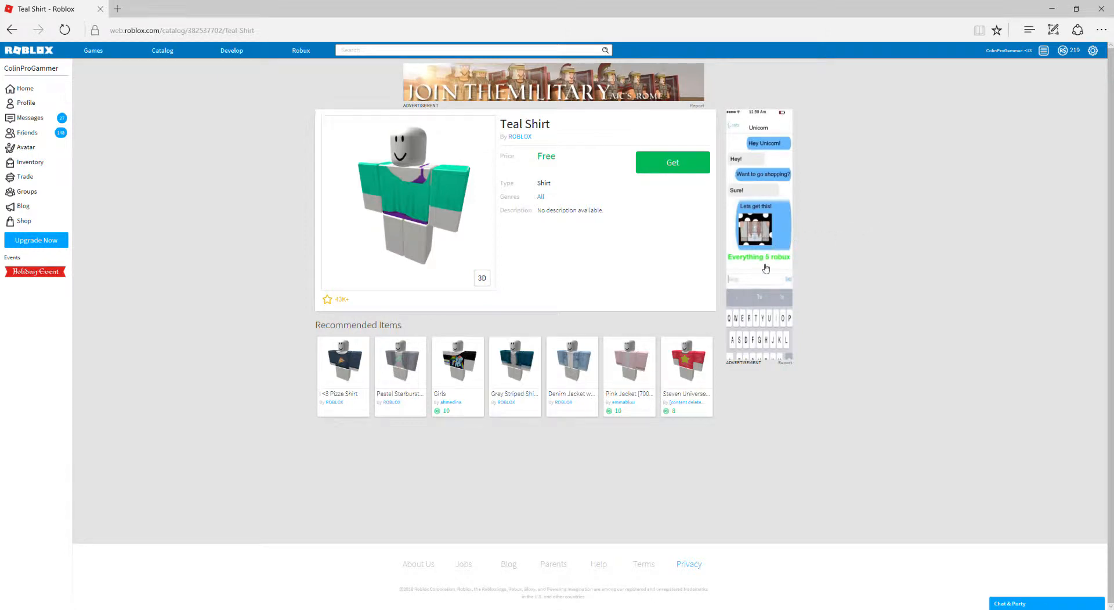
mouse_move(593, 203)
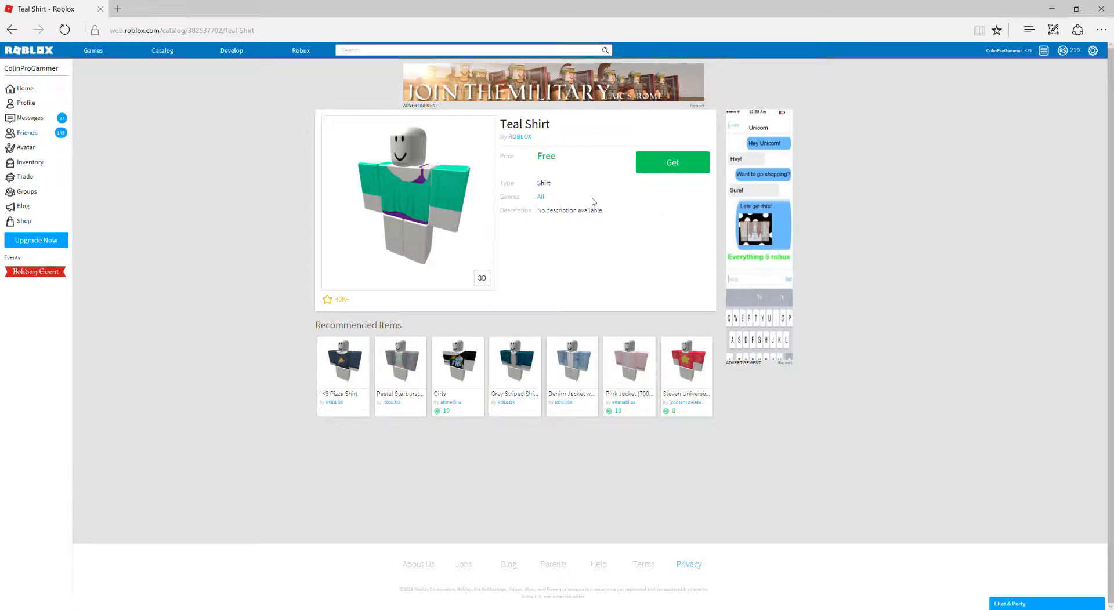
click(671, 163)
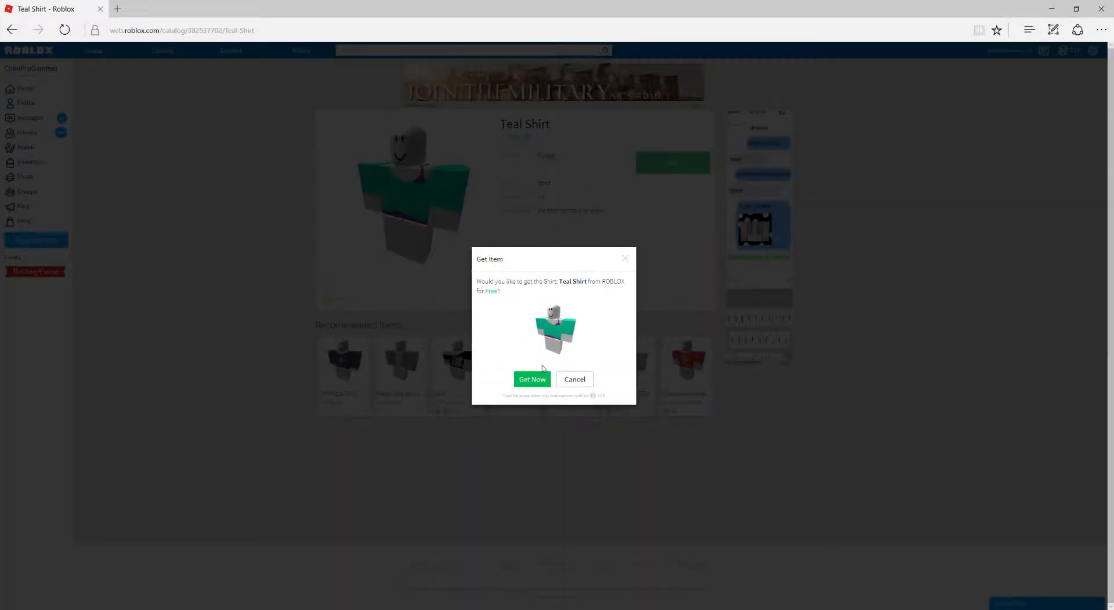
click(532, 379)
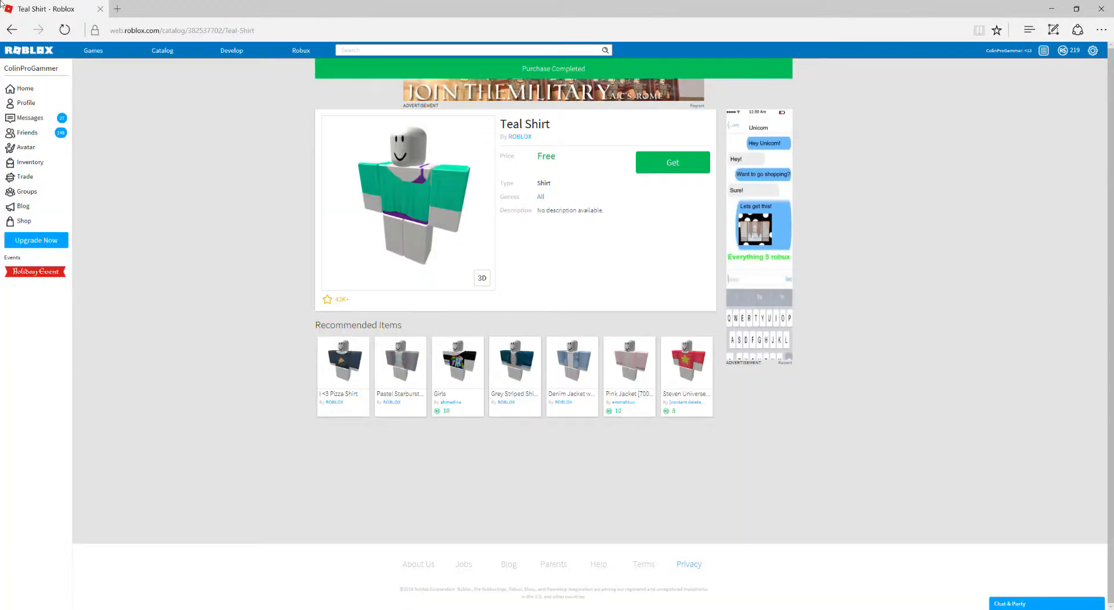
click(671, 162)
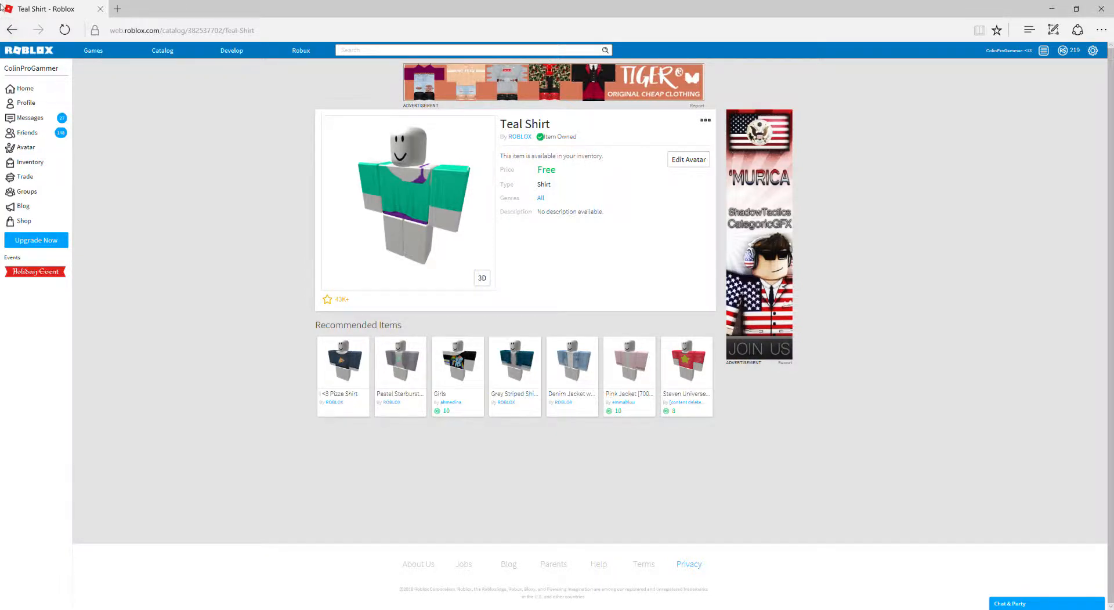
Return to the catalog and get the free Orange Shades face accessory
click(163, 50)
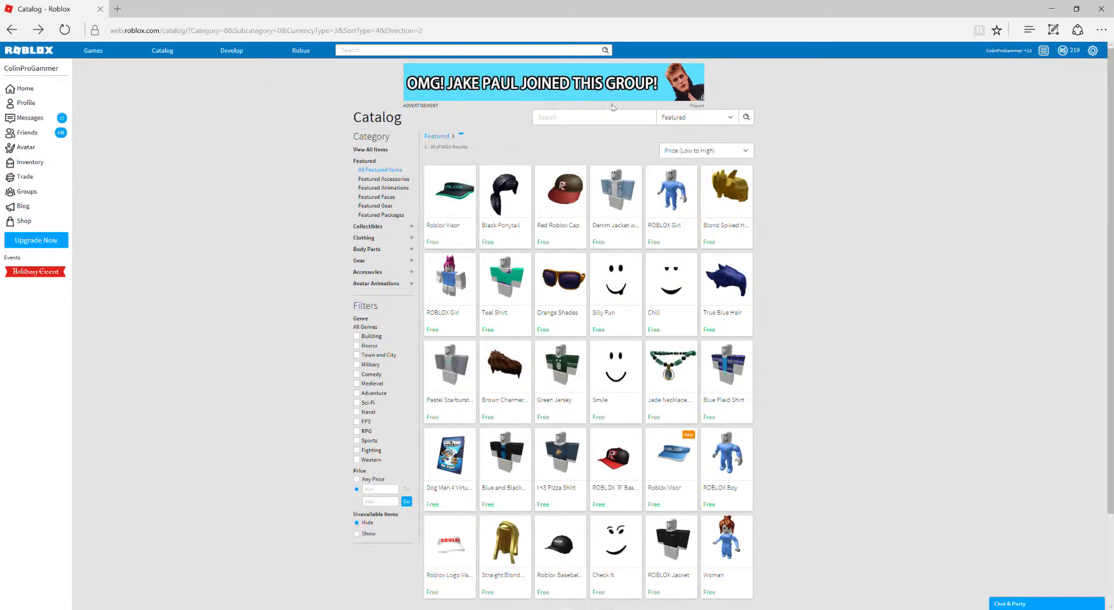
mouse_move(635, 309)
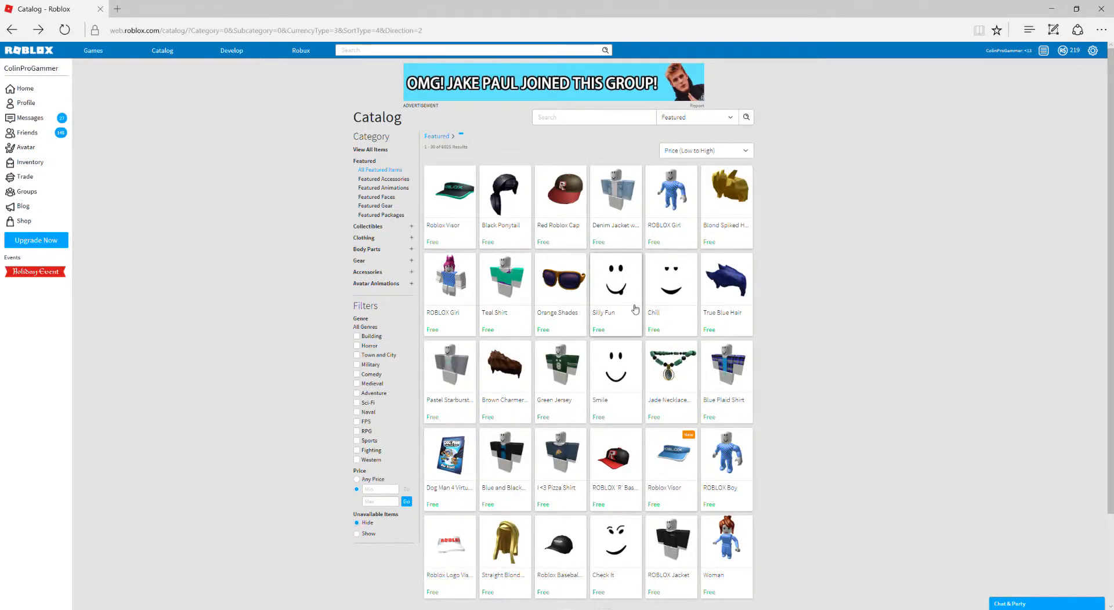
mouse_move(452, 304)
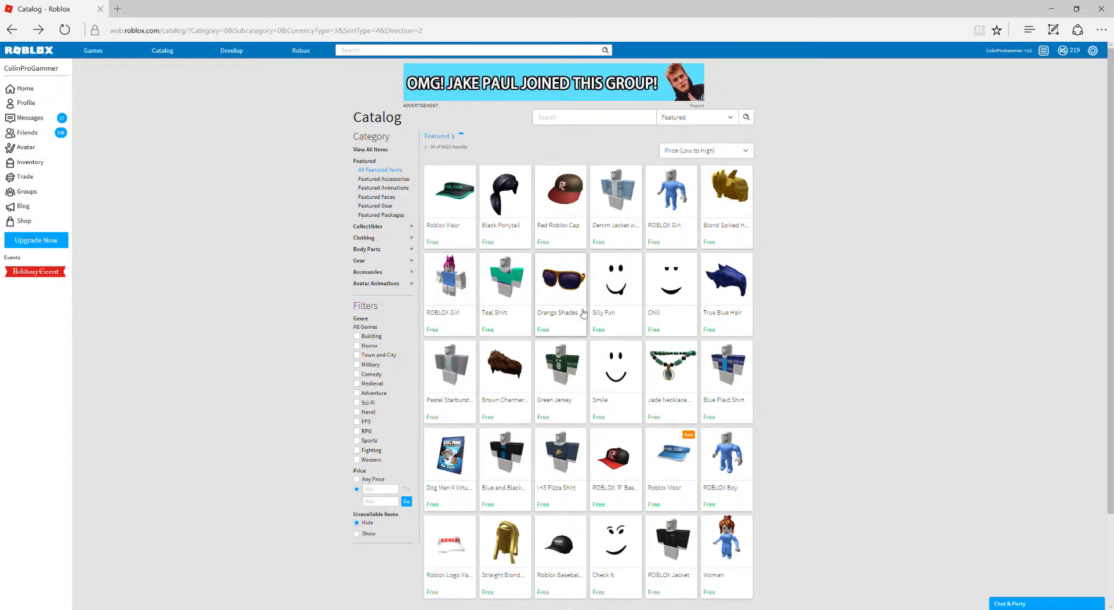
click(560, 278)
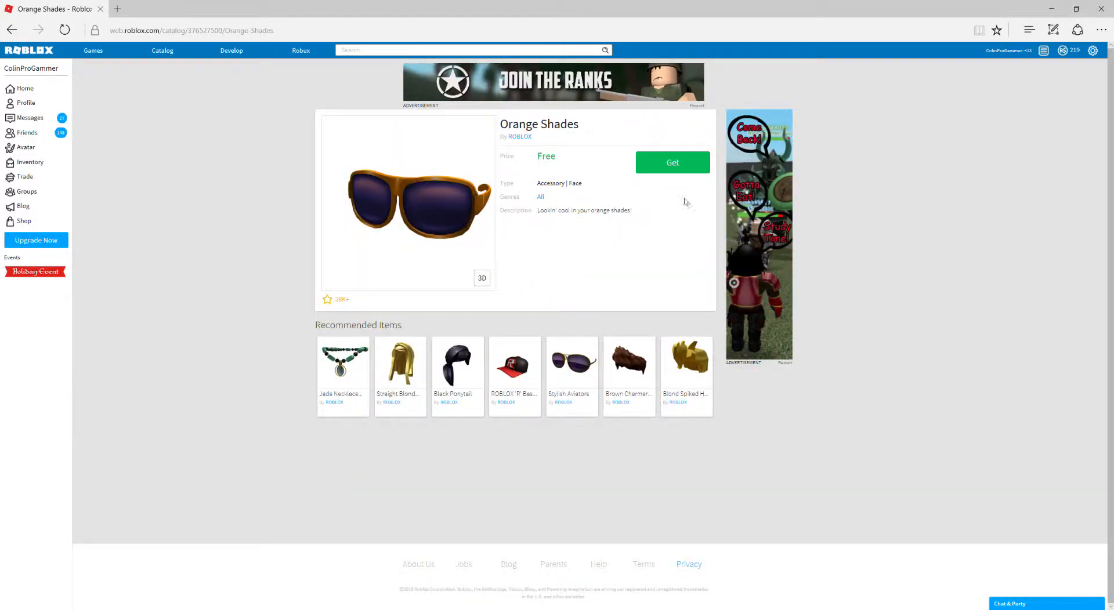
click(671, 162)
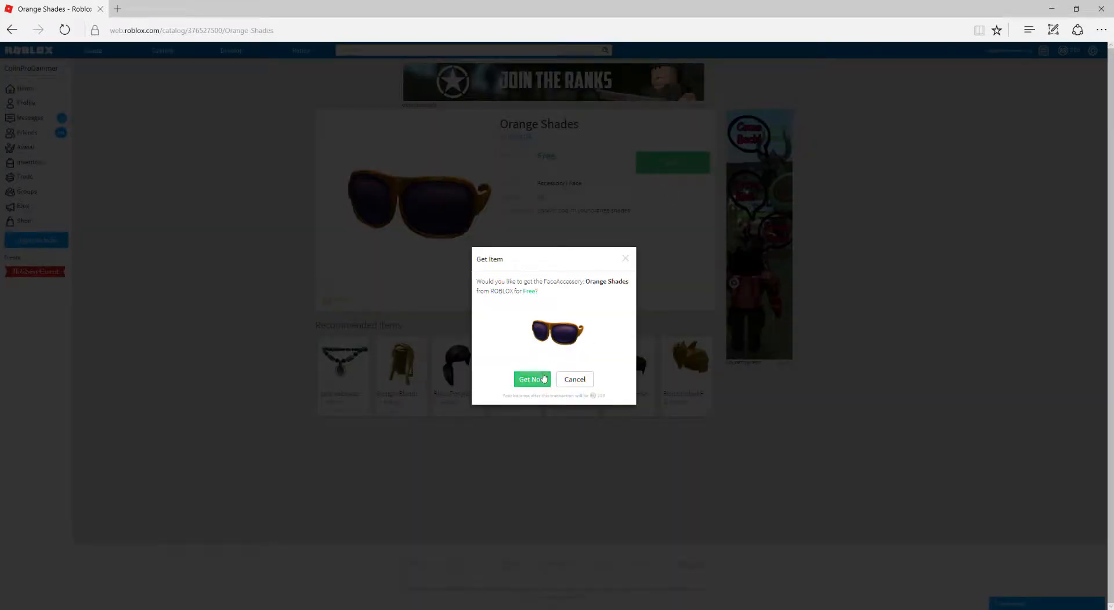
click(532, 378)
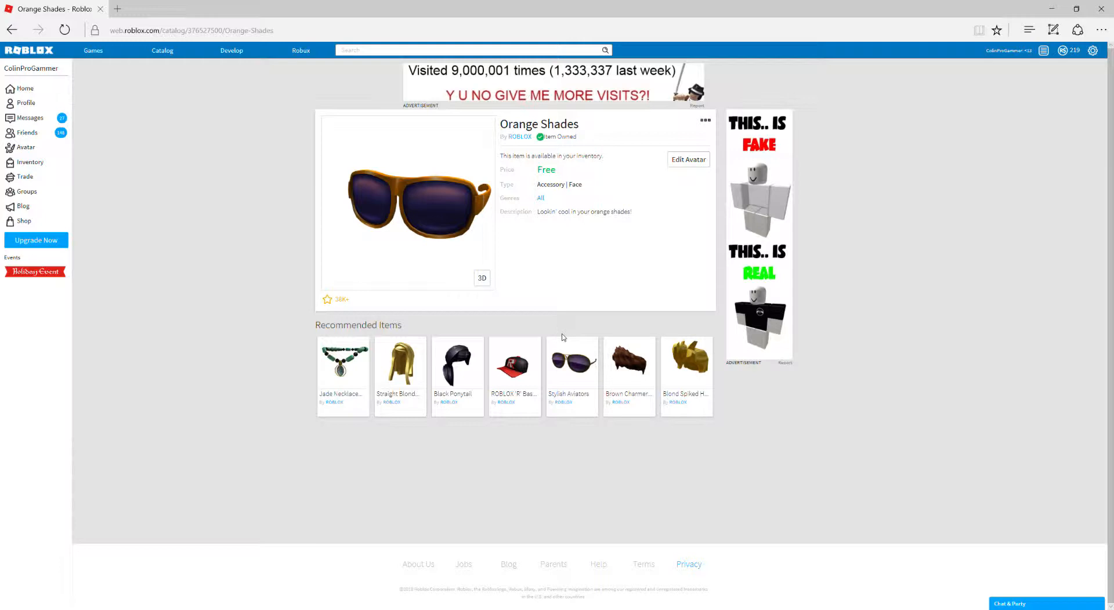
mouse_move(346, 321)
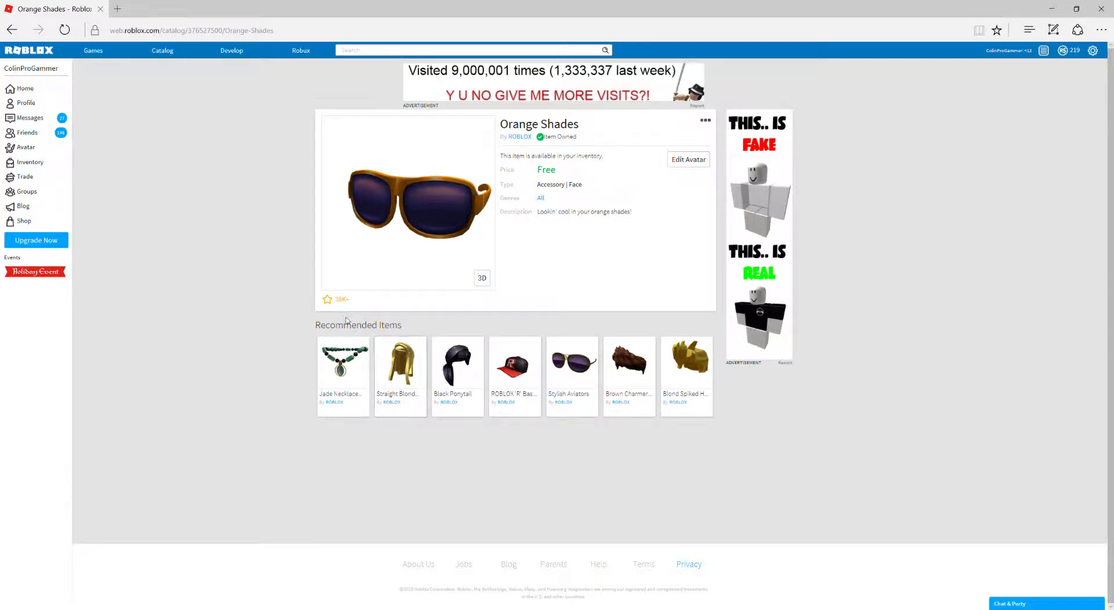
mouse_move(167, 72)
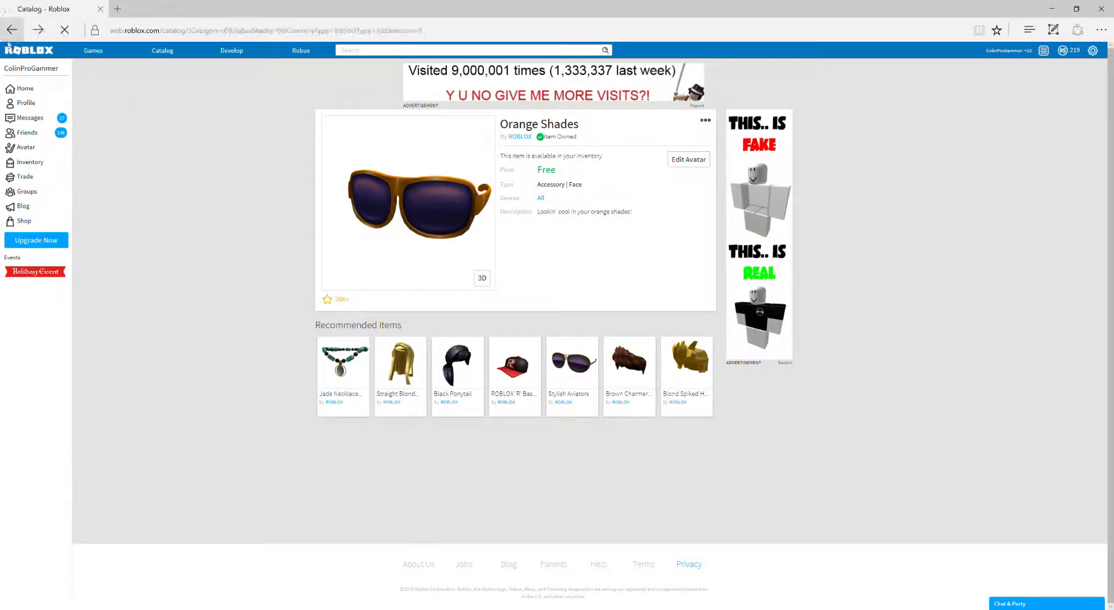
Get the free Silly Fun face and return to the free items catalog
click(12, 31)
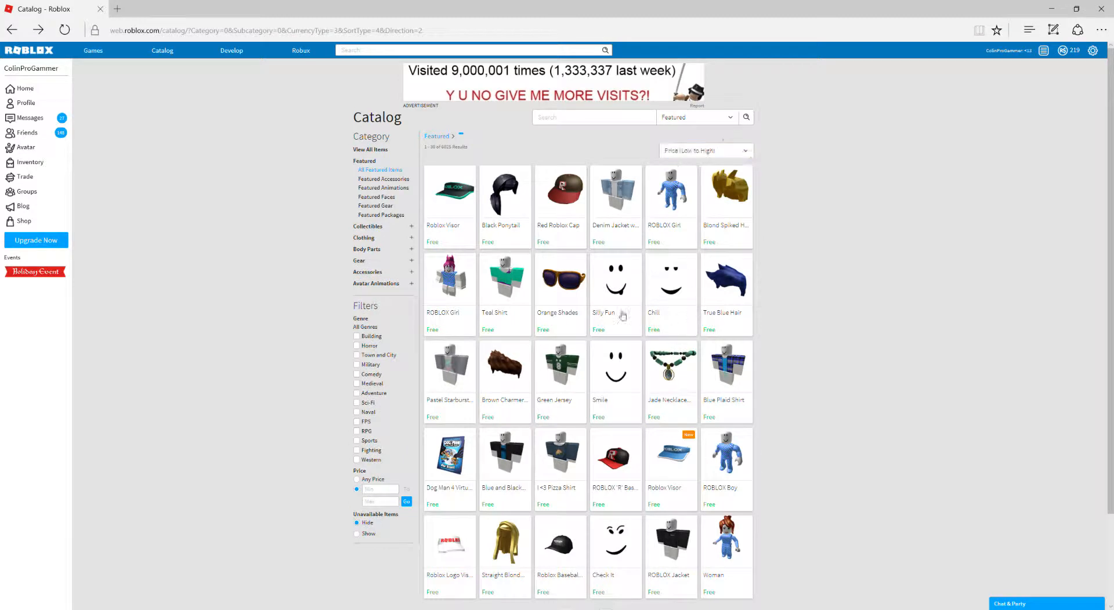
click(615, 280)
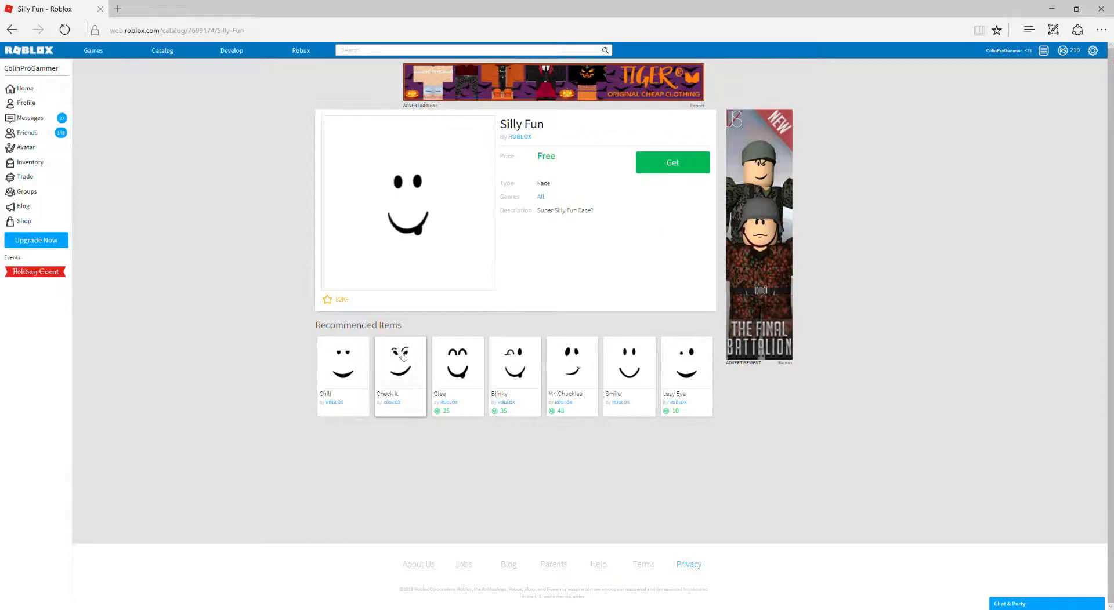
mouse_move(333, 358)
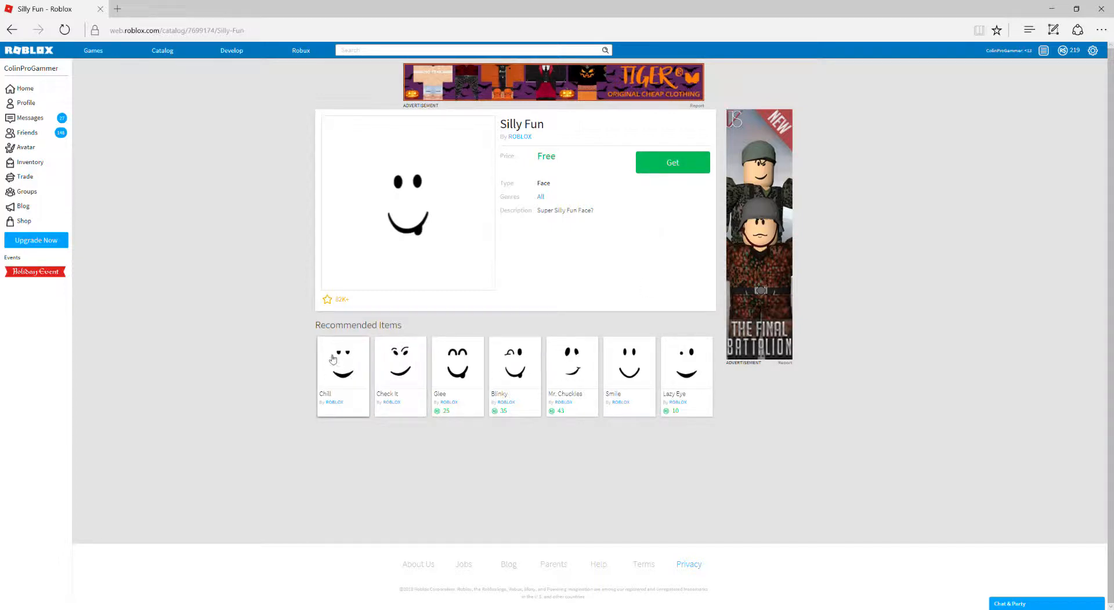
mouse_move(347, 364)
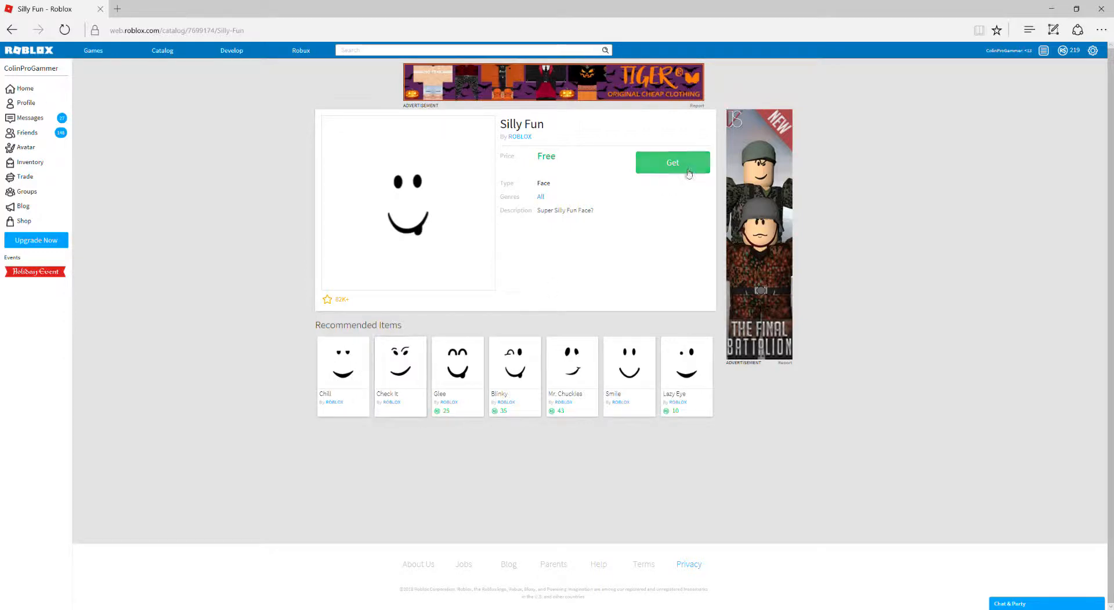
mouse_move(628, 368)
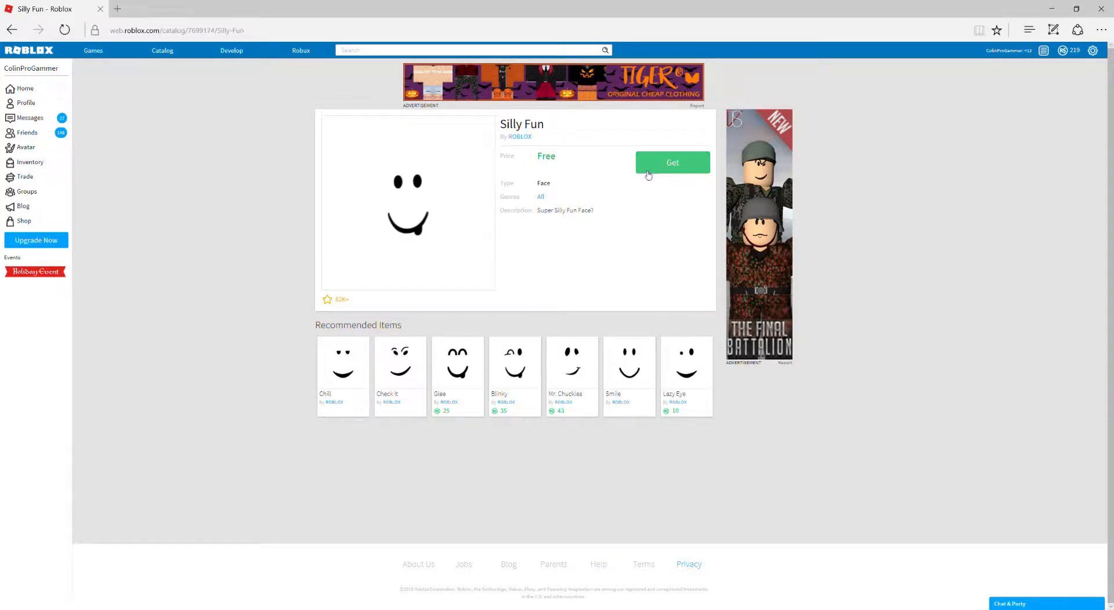
click(672, 163)
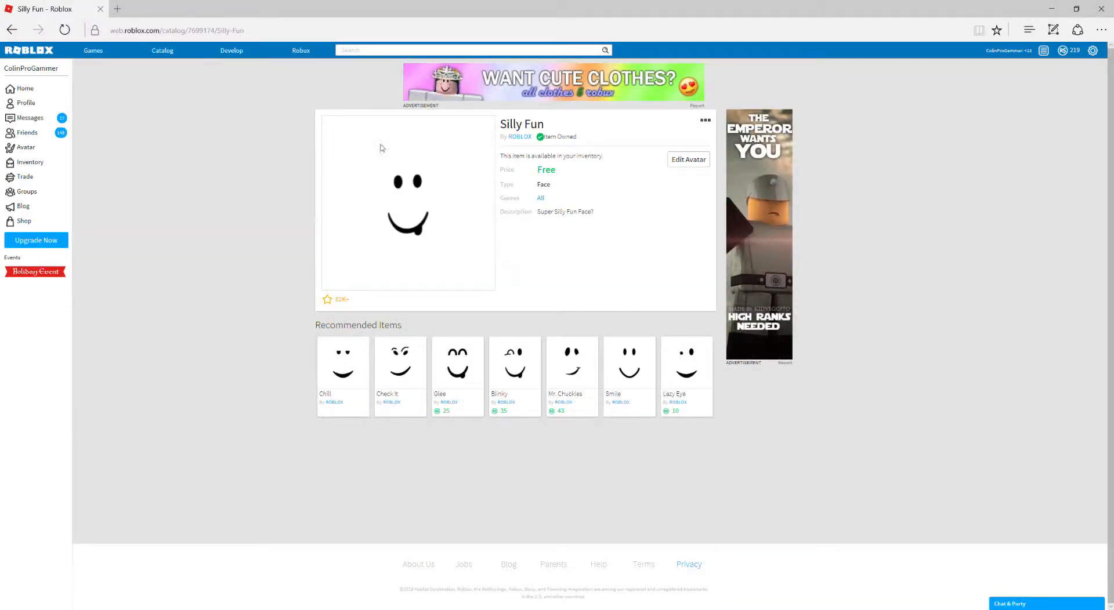
click(12, 31)
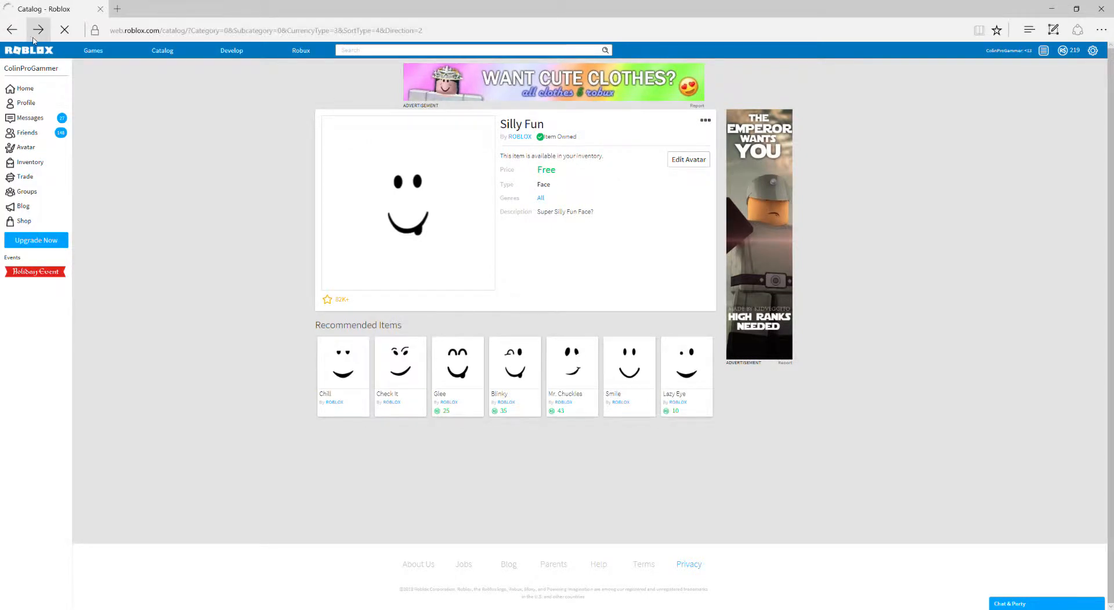
Return to the catalog and get the free Chill face
click(37, 30)
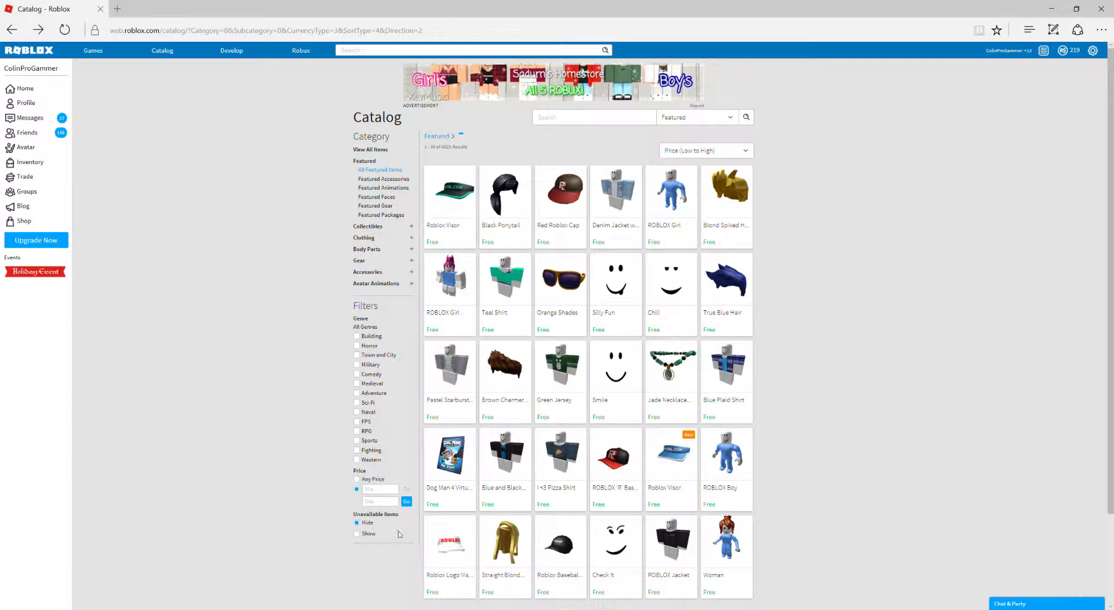
mouse_move(448, 489)
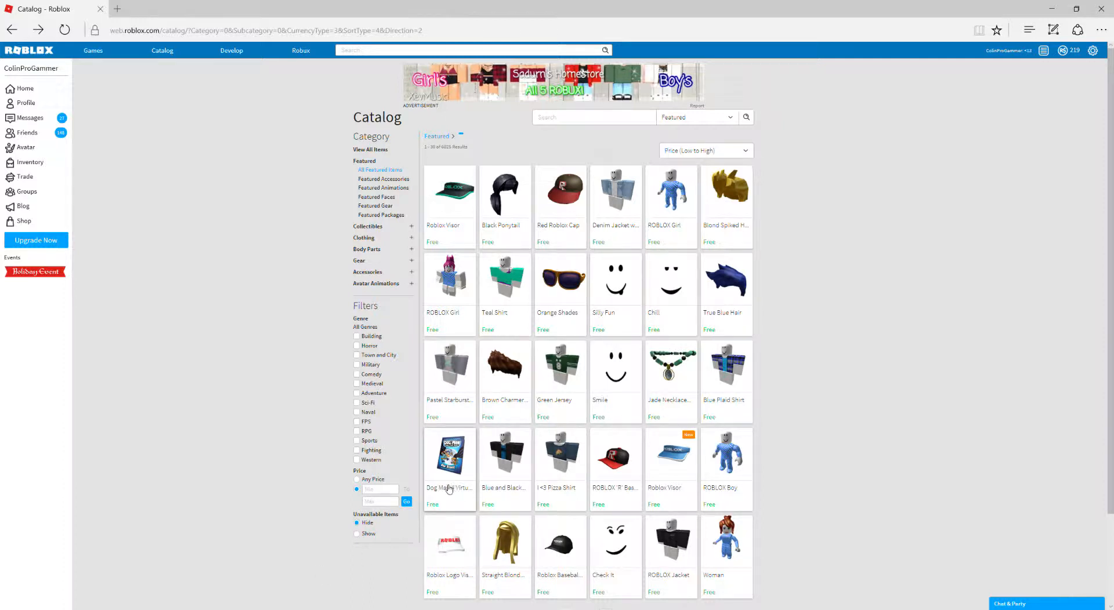
mouse_move(794, 276)
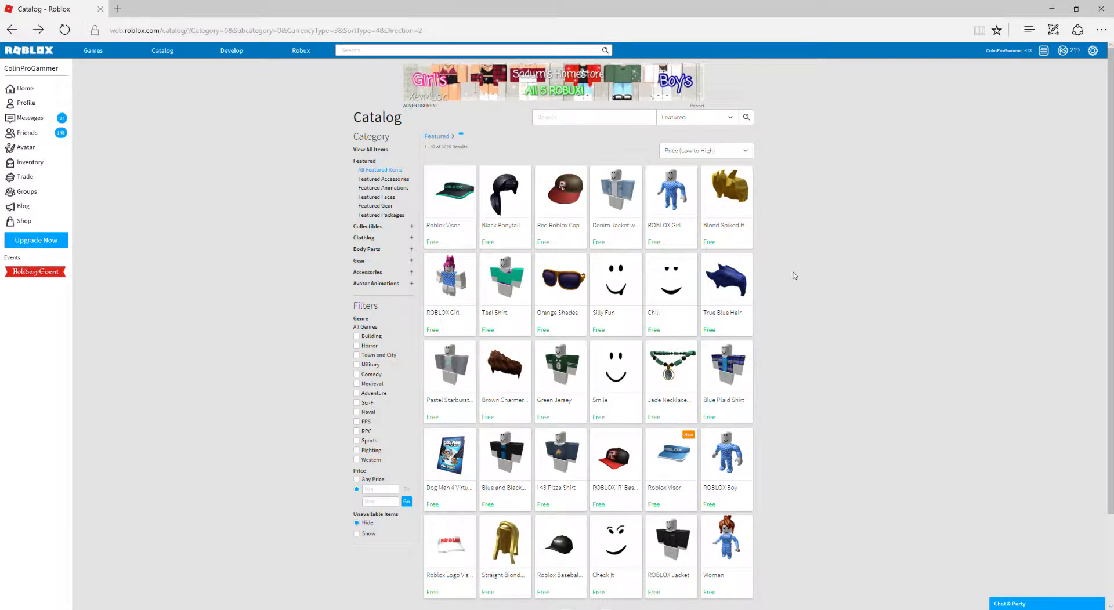
mouse_move(607, 293)
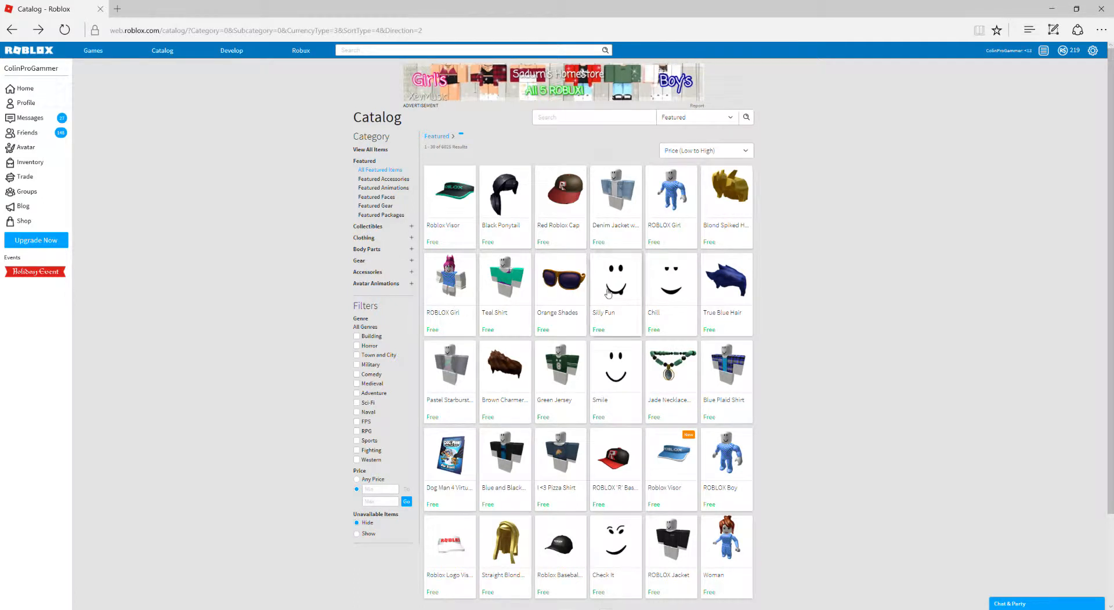
click(653, 279)
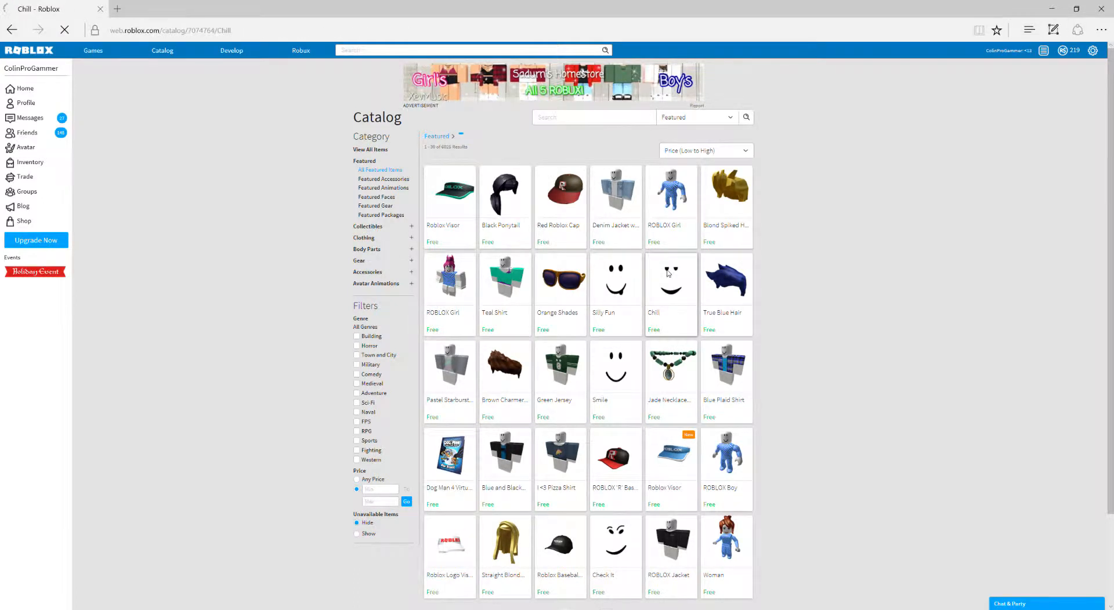
click(670, 278)
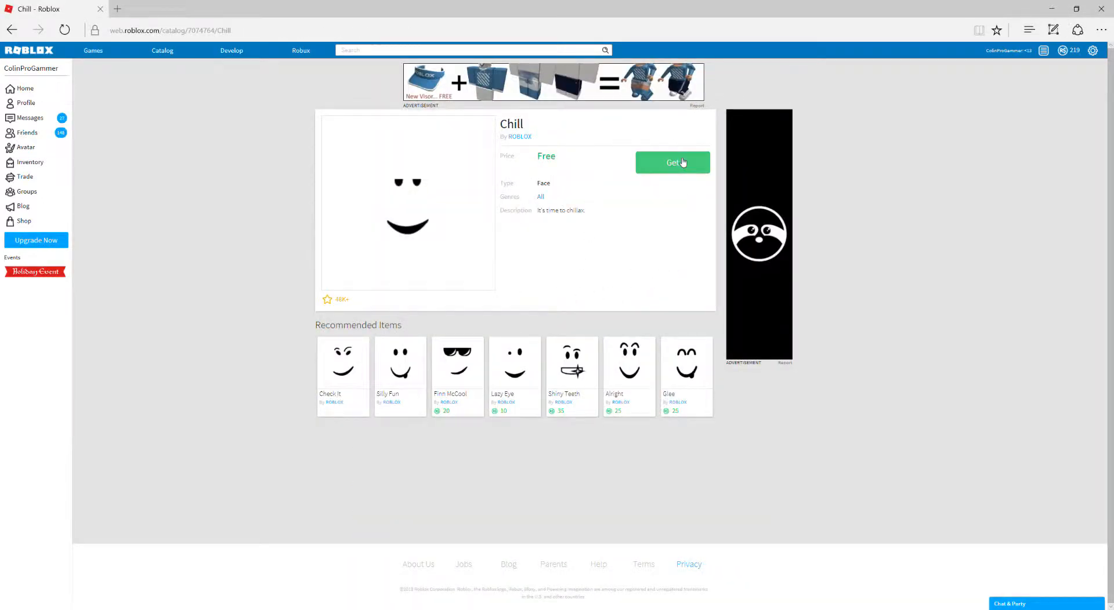
click(672, 162)
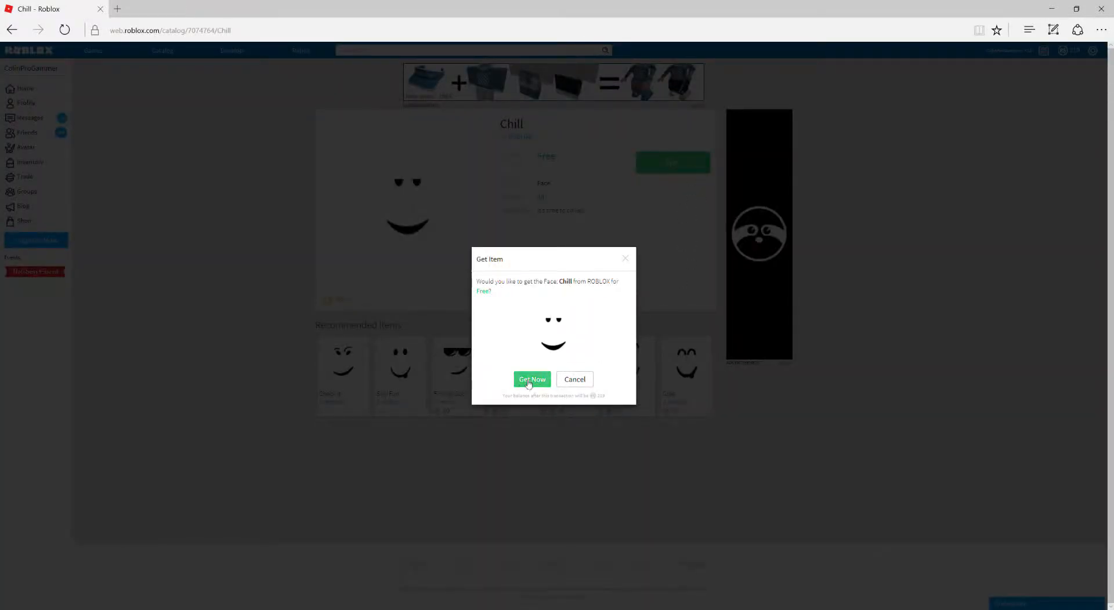
click(532, 379)
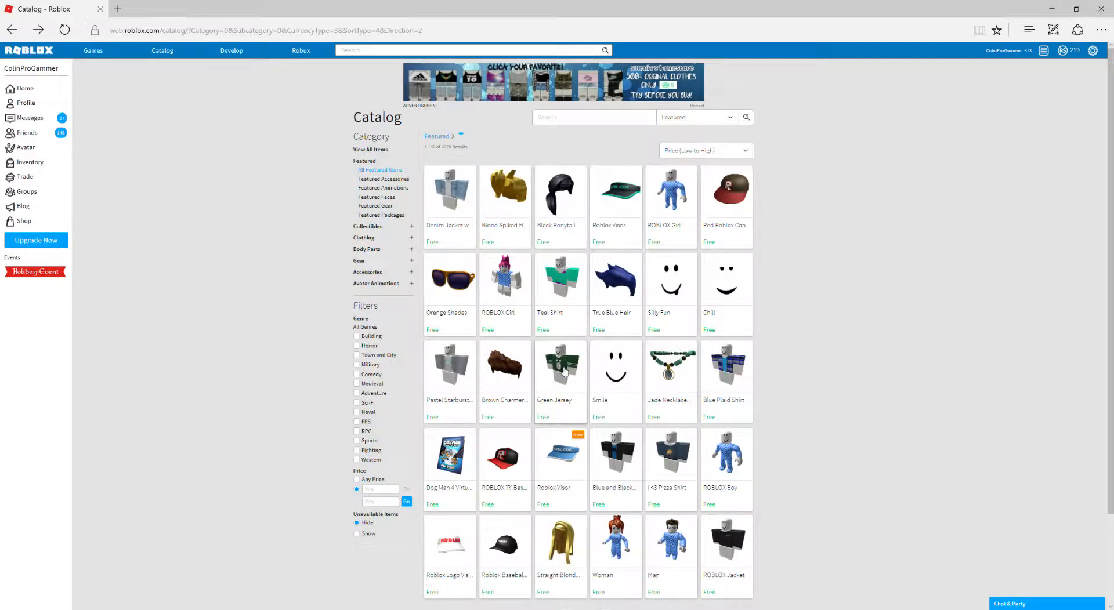
mouse_move(824, 324)
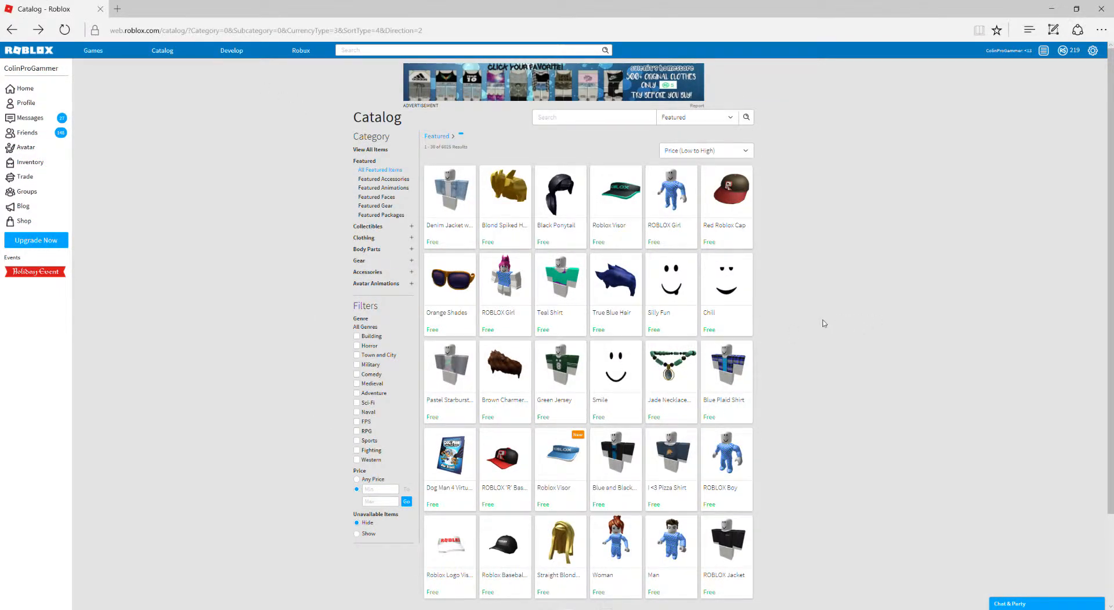
Get the free Pastel Starburst Top with Gray Jacket and return to the catalog
click(449, 367)
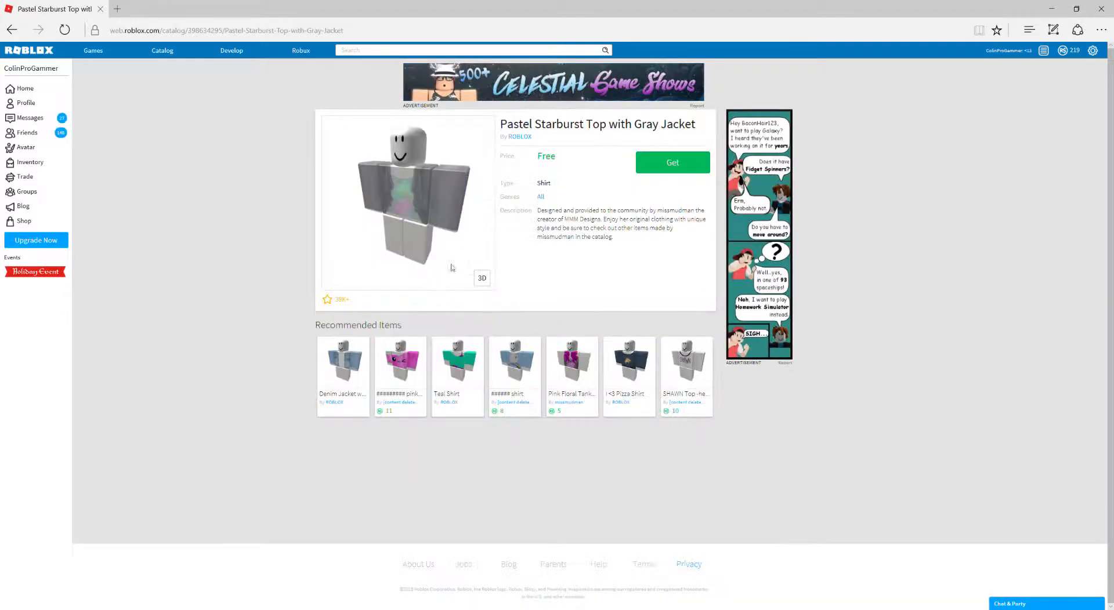
click(671, 162)
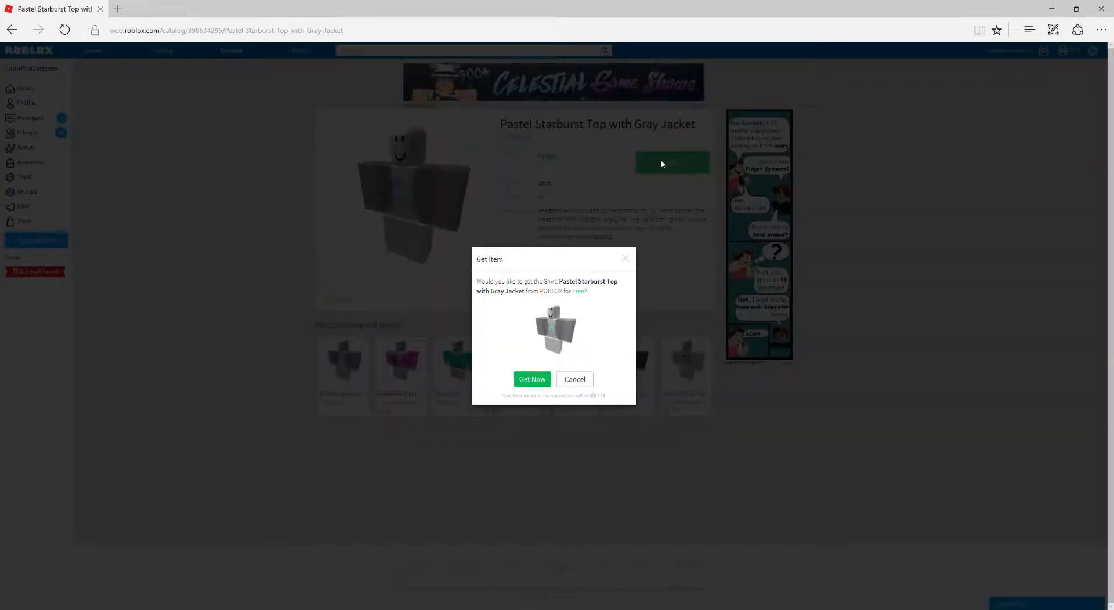
mouse_move(663, 213)
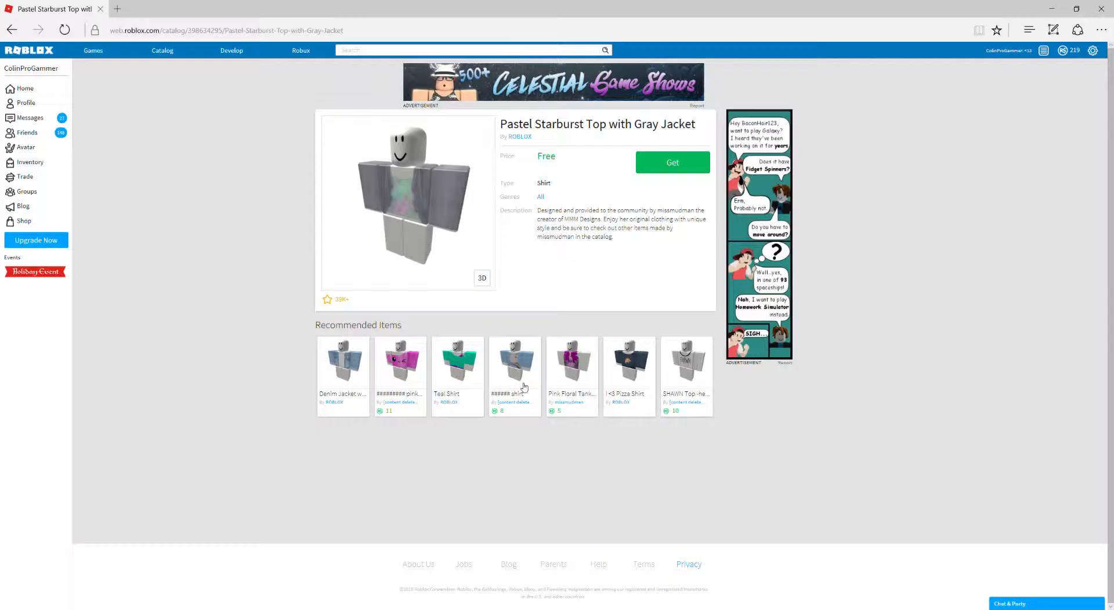
click(671, 162)
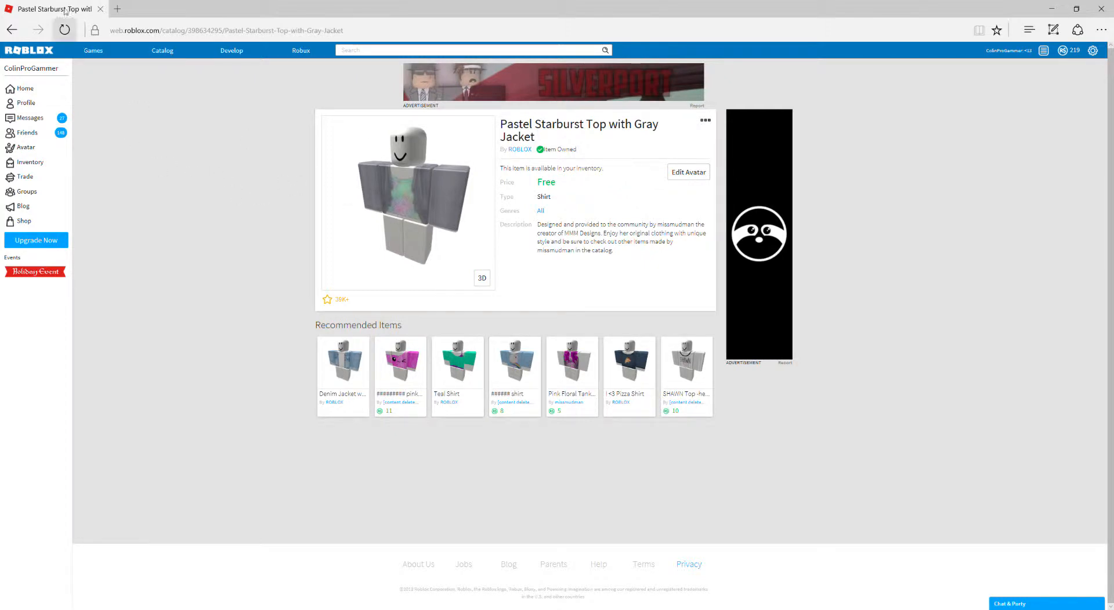
click(162, 49)
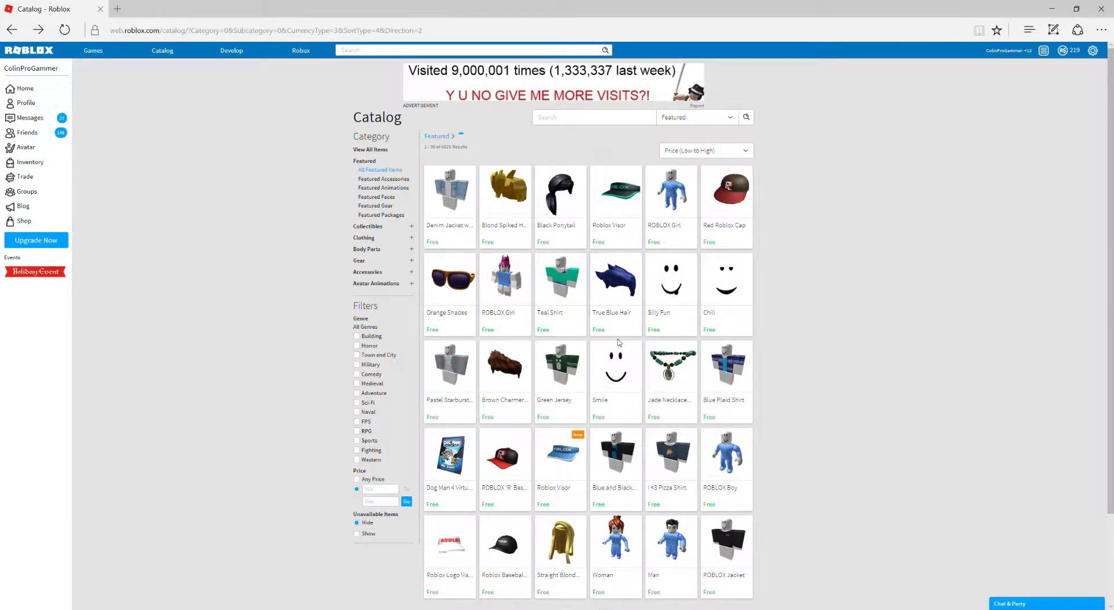
mouse_move(637, 364)
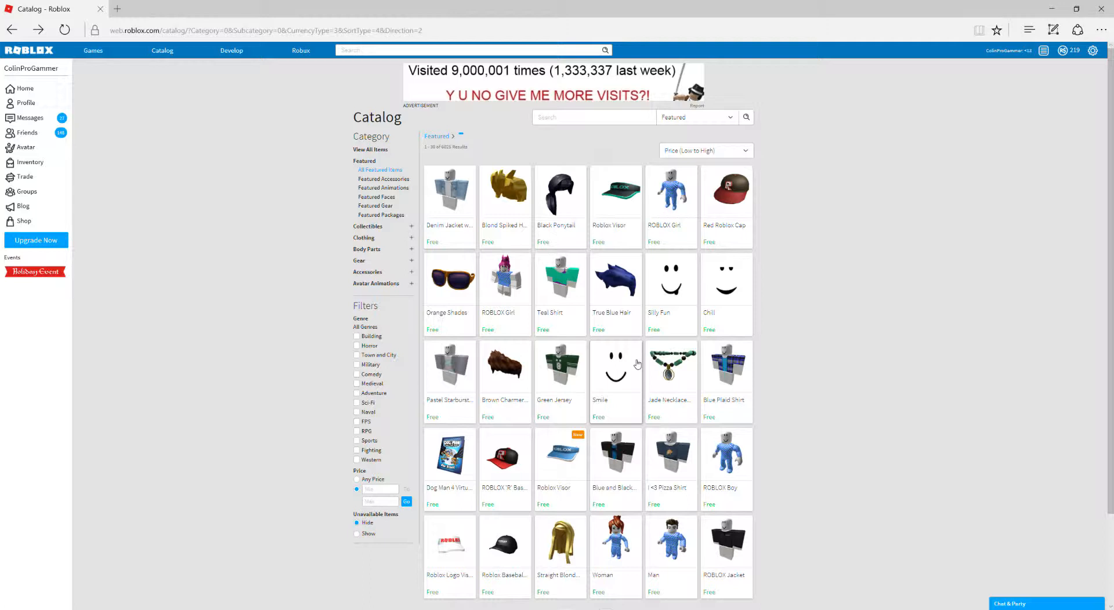
mouse_move(598, 326)
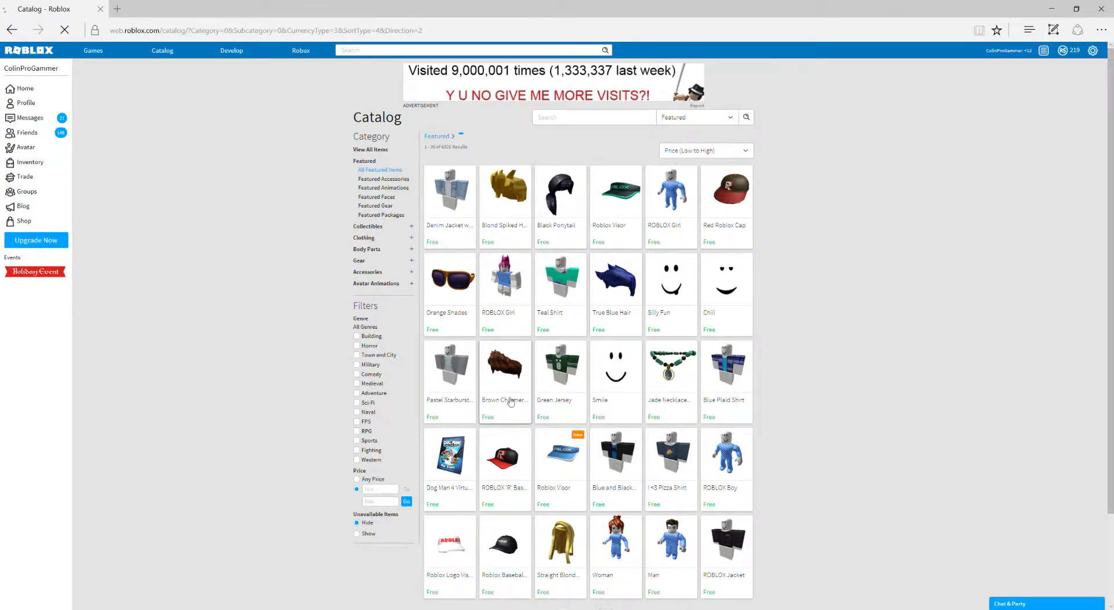
Get the free Green Jersey shirt and return to the free items catalog
click(505, 368)
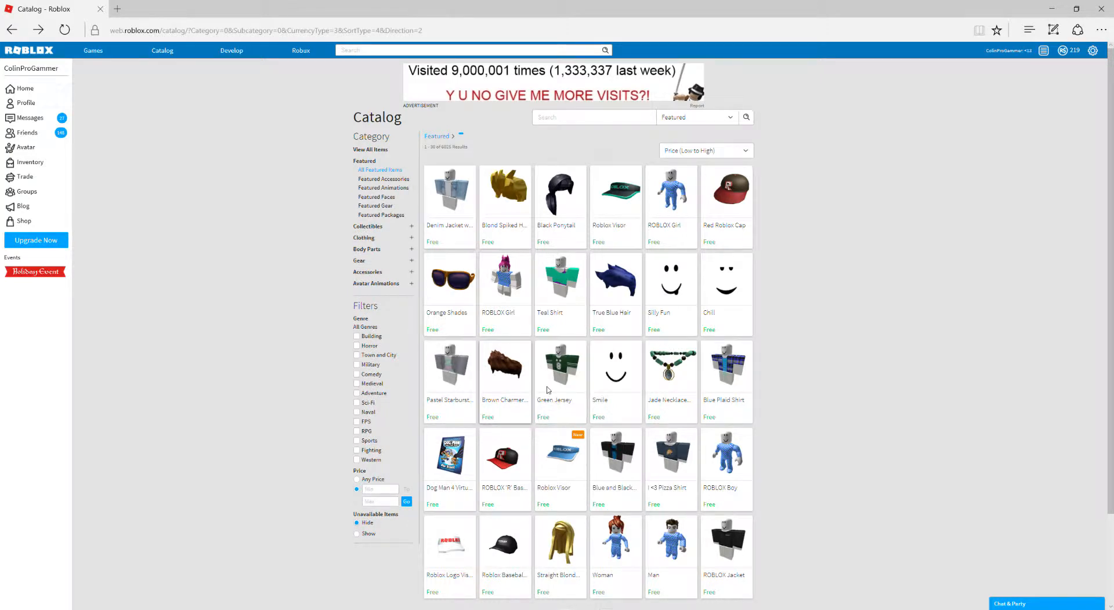
click(559, 368)
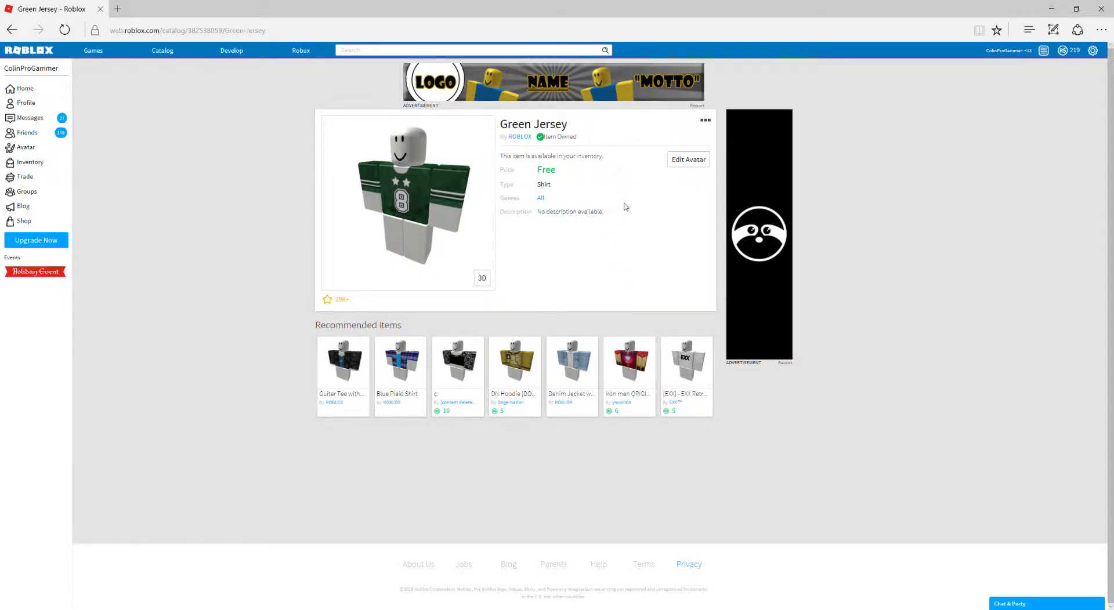
mouse_move(656, 158)
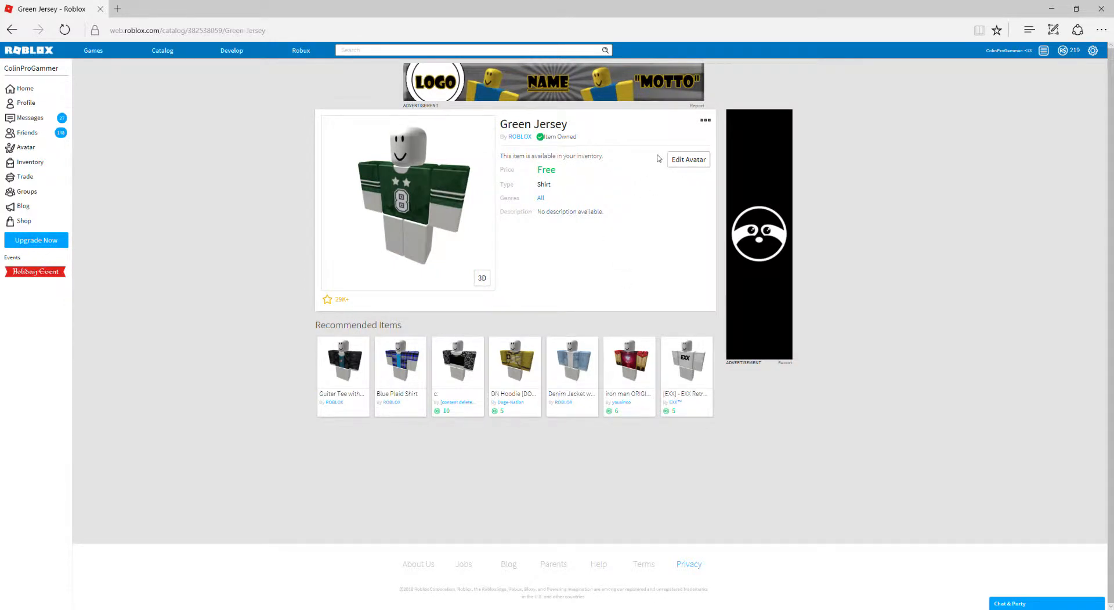
mouse_move(660, 128)
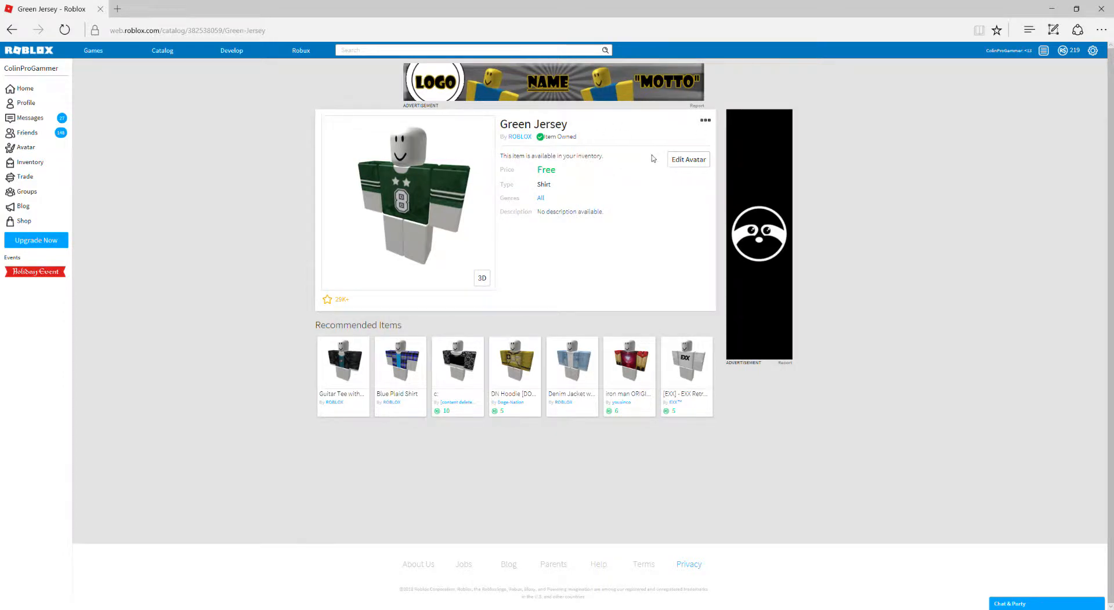
click(11, 30)
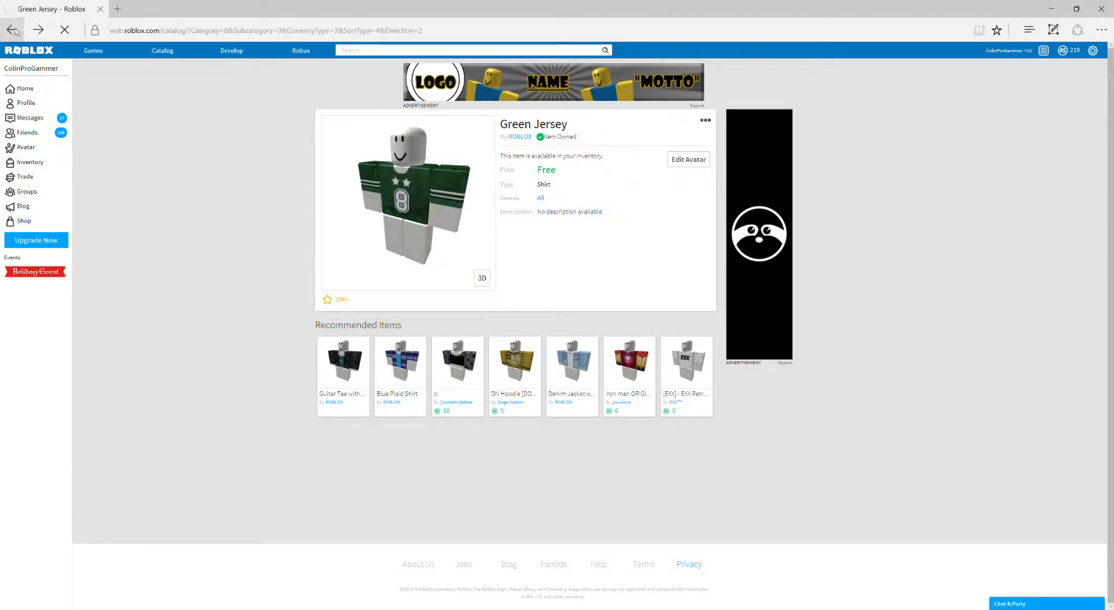
Claim the free Jade Necklace with Shell Pendant via Get and Get Now, then return to the catalog
click(12, 30)
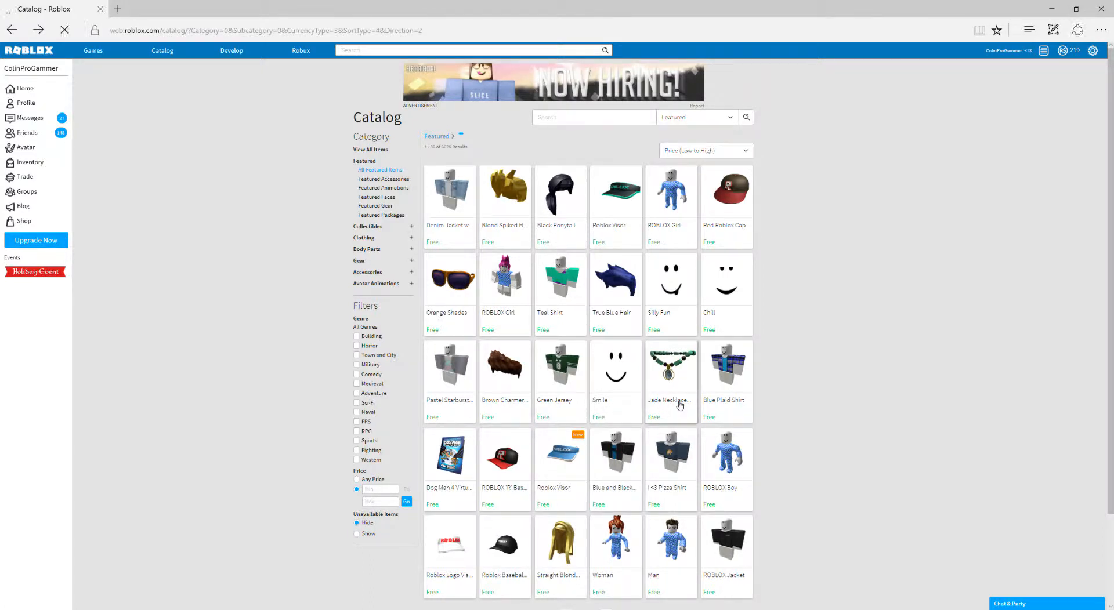
click(670, 368)
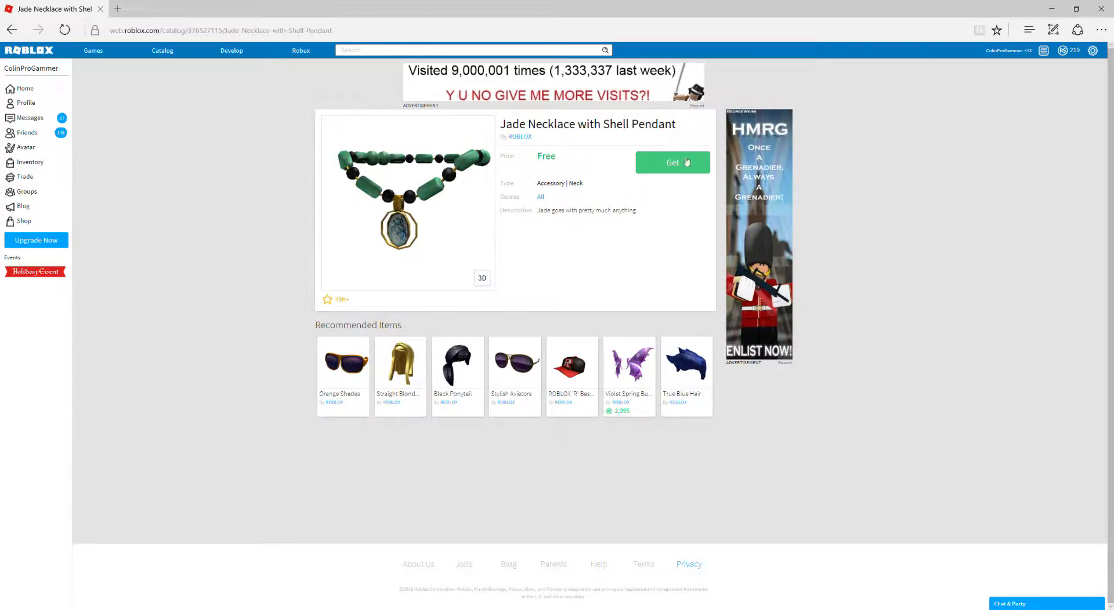
click(671, 163)
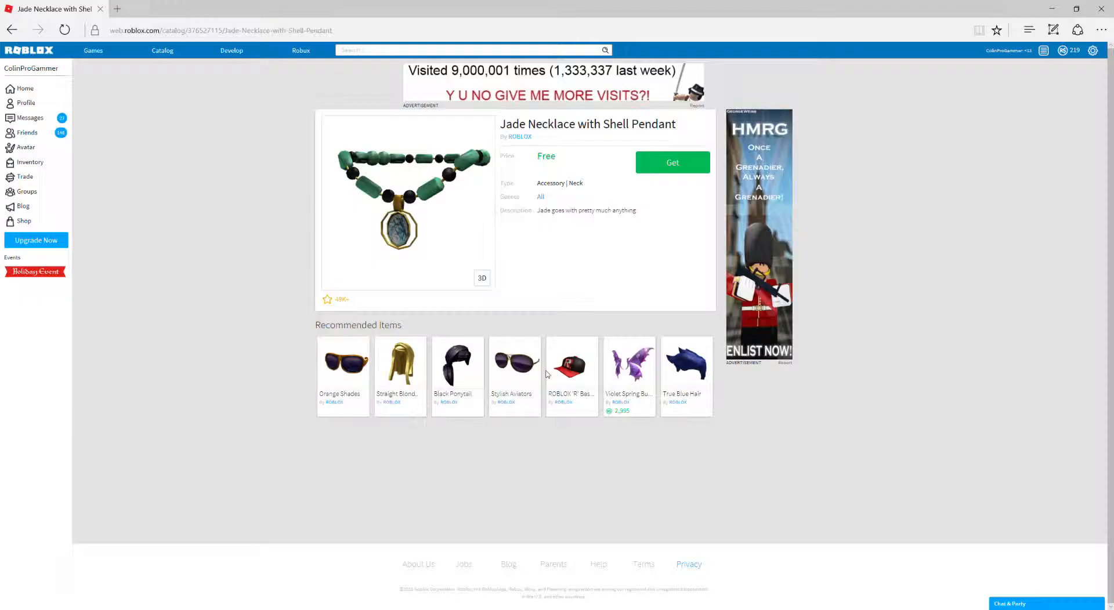
click(672, 162)
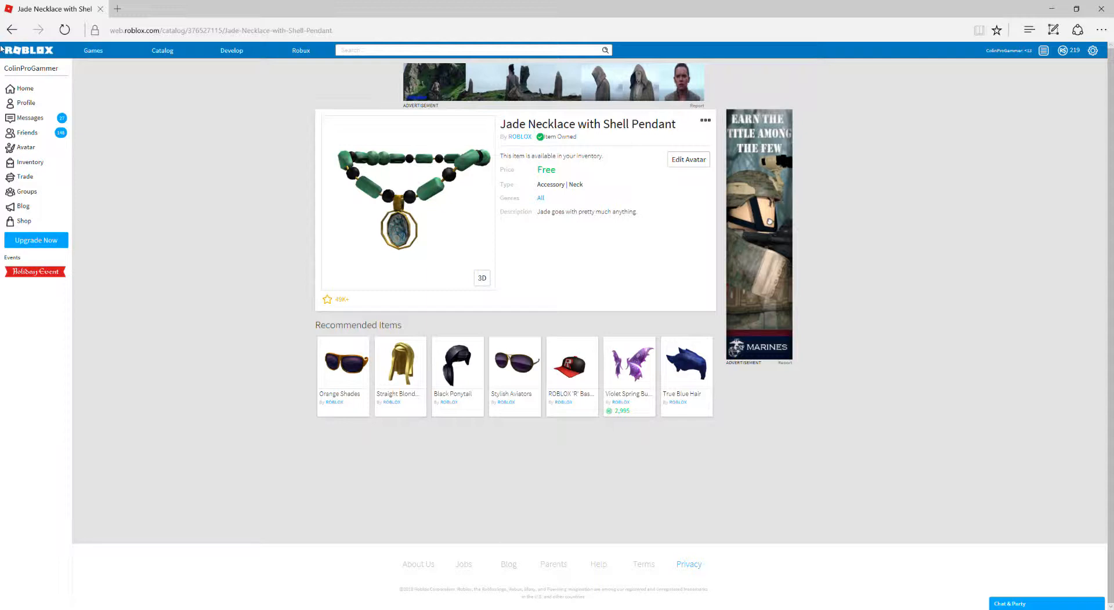
click(162, 50)
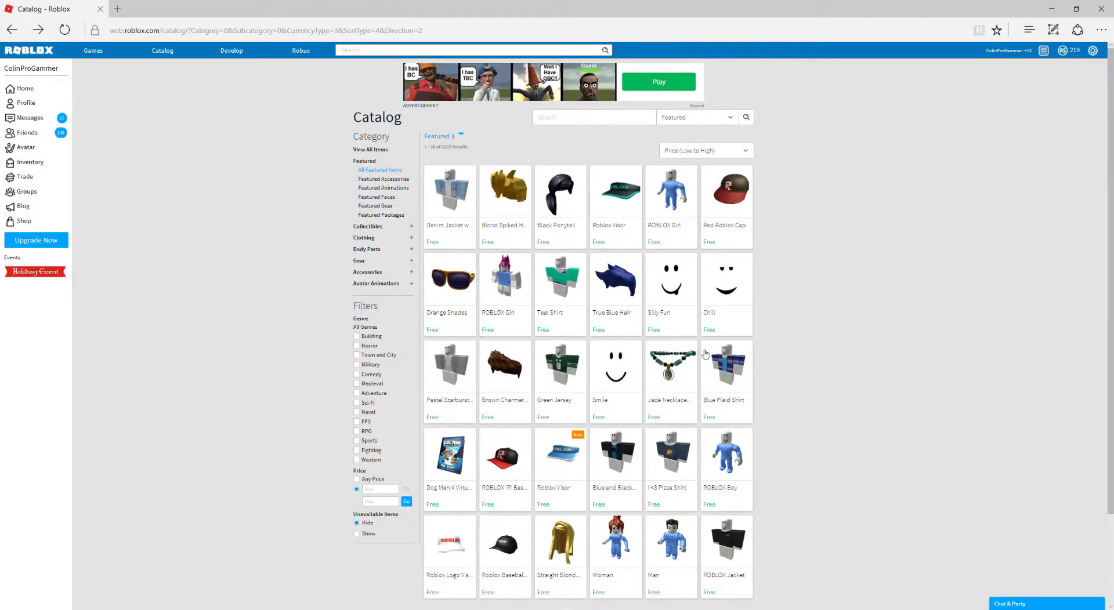
Claim the free Blue Plaid Shirt from its item page with Get and Get Now
click(724, 369)
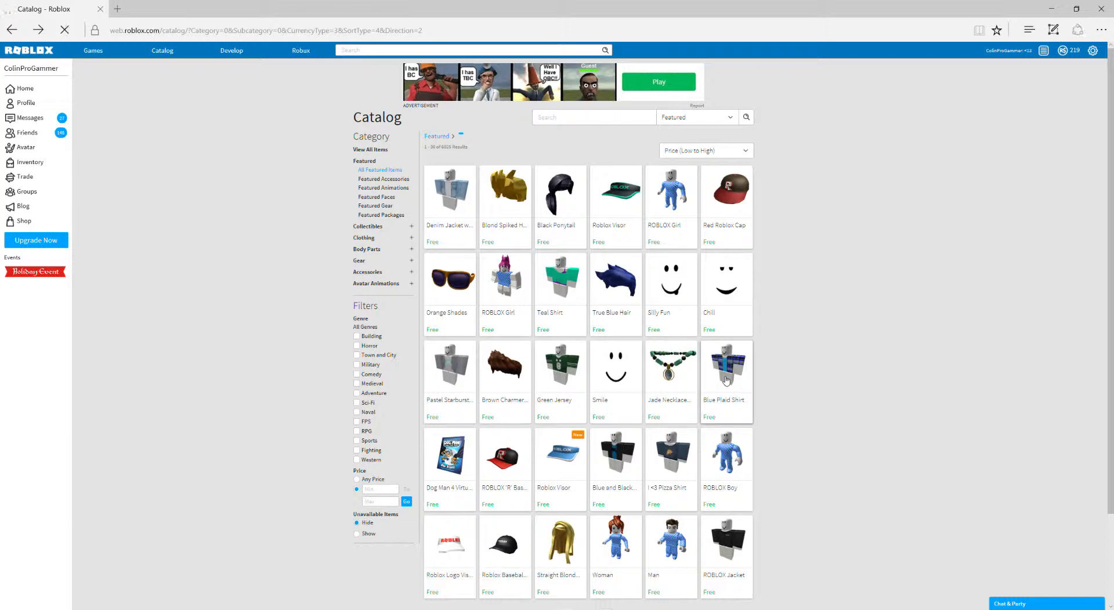
click(724, 366)
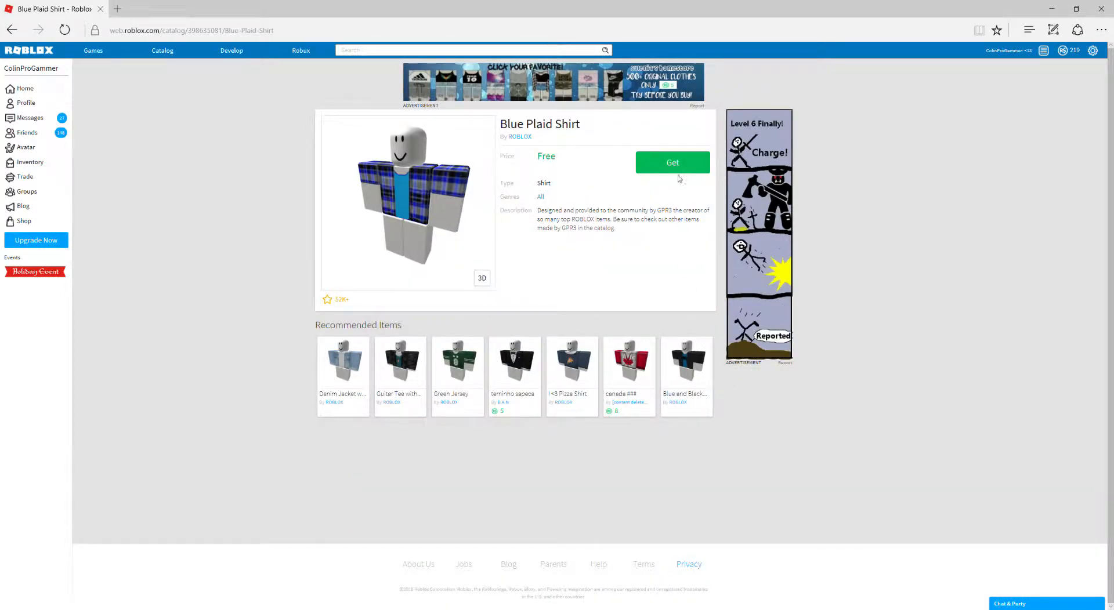
click(672, 162)
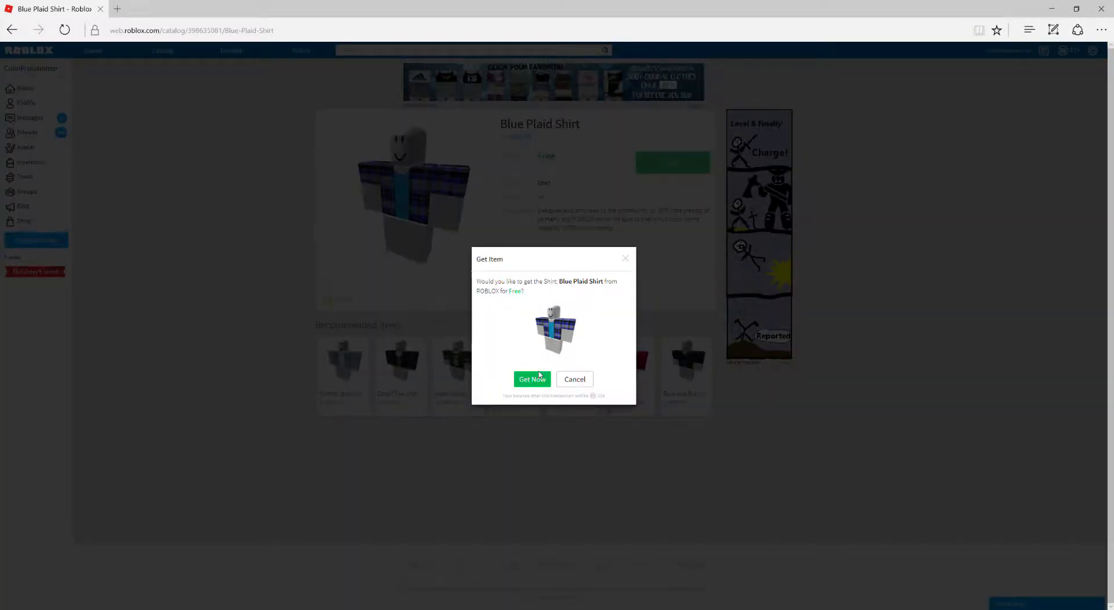
click(532, 378)
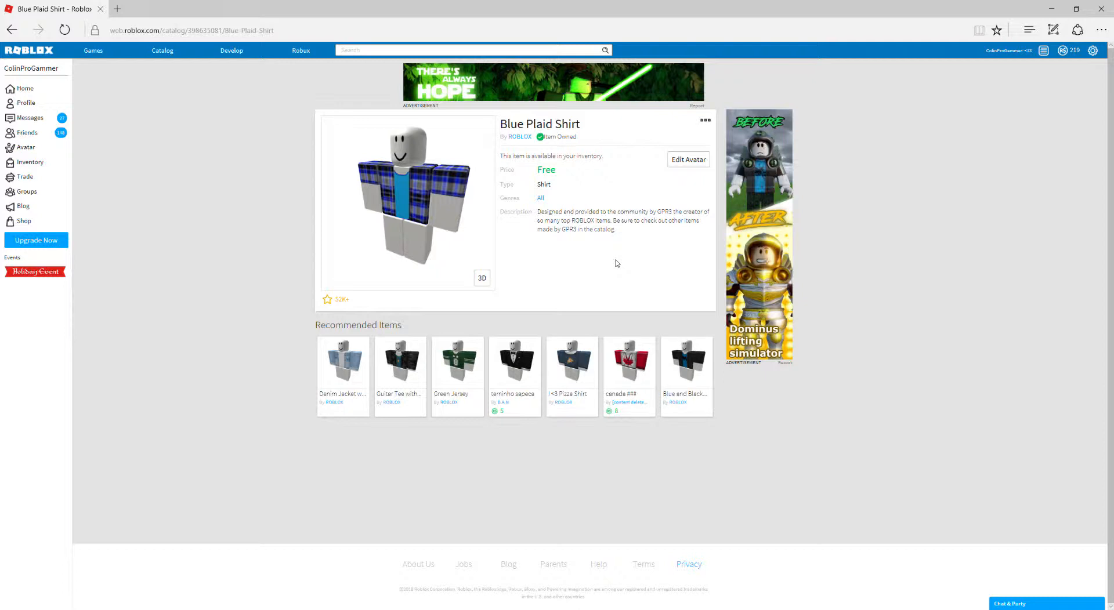
mouse_move(576, 207)
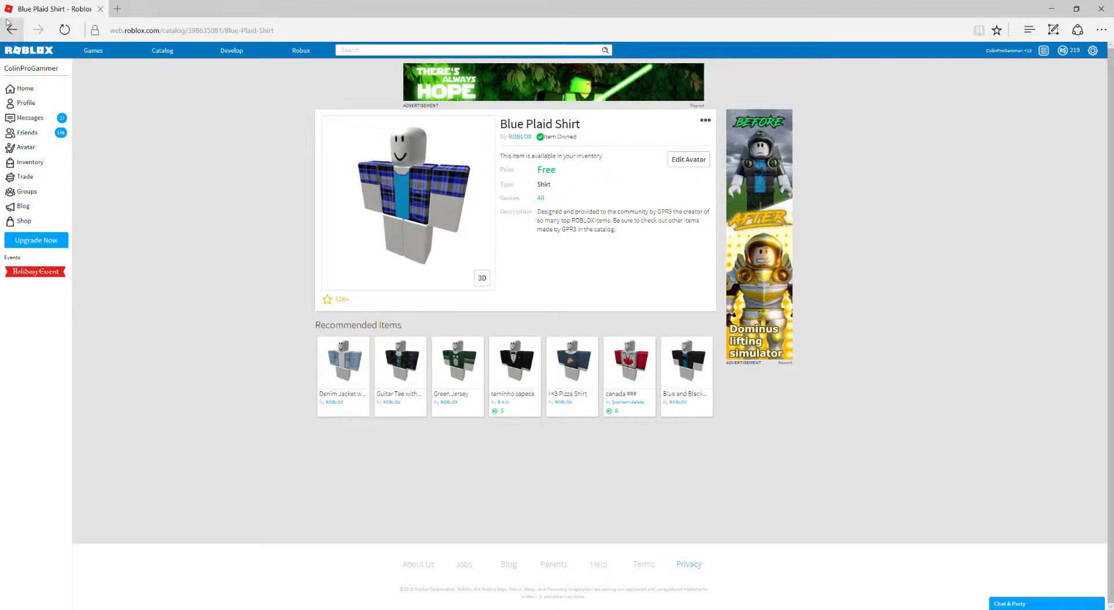
mouse_move(12, 28)
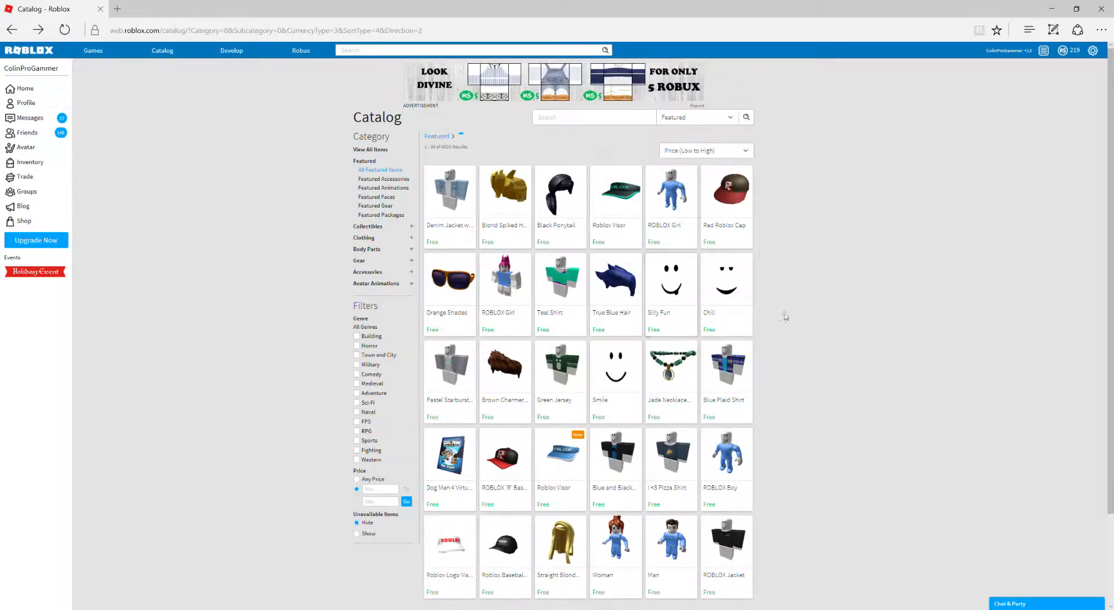
mouse_move(560, 483)
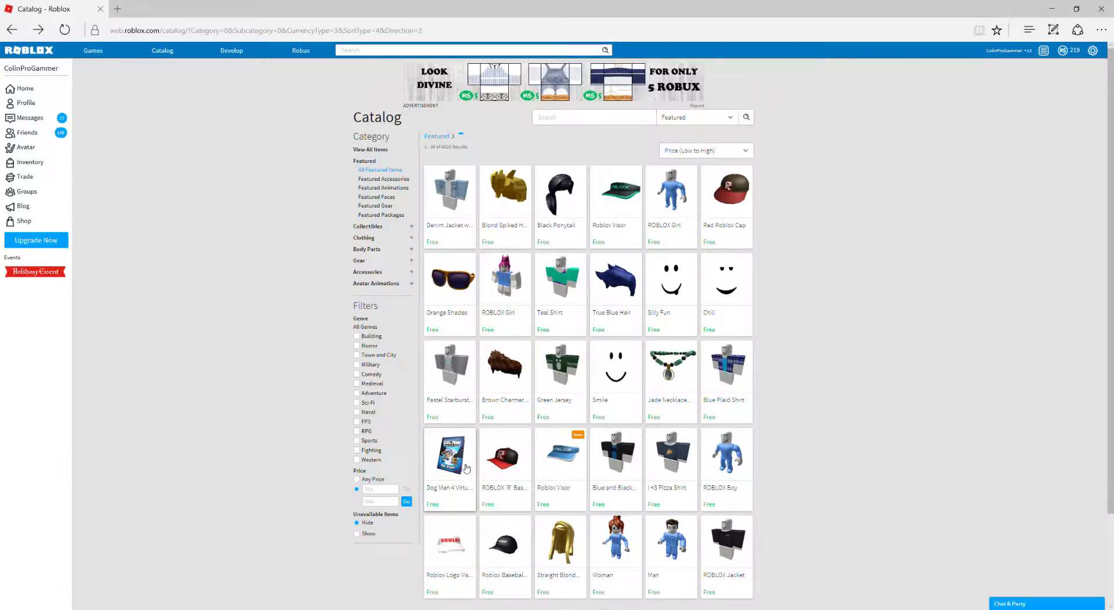
Claim the free Dog Man 4 Virtual Book gear, then return to the free catalog listing
click(448, 455)
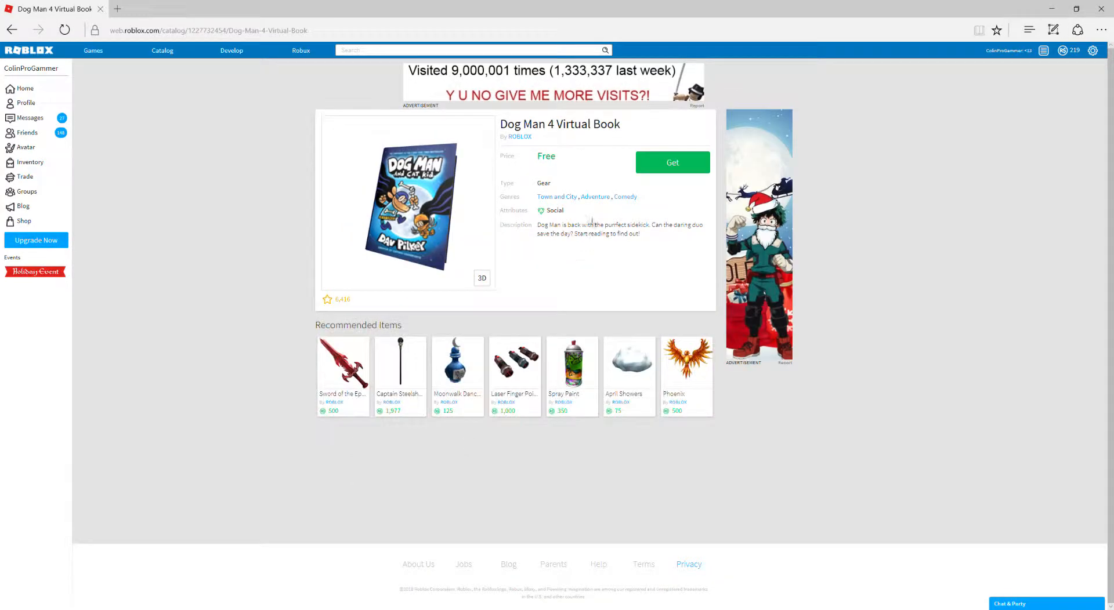
click(671, 162)
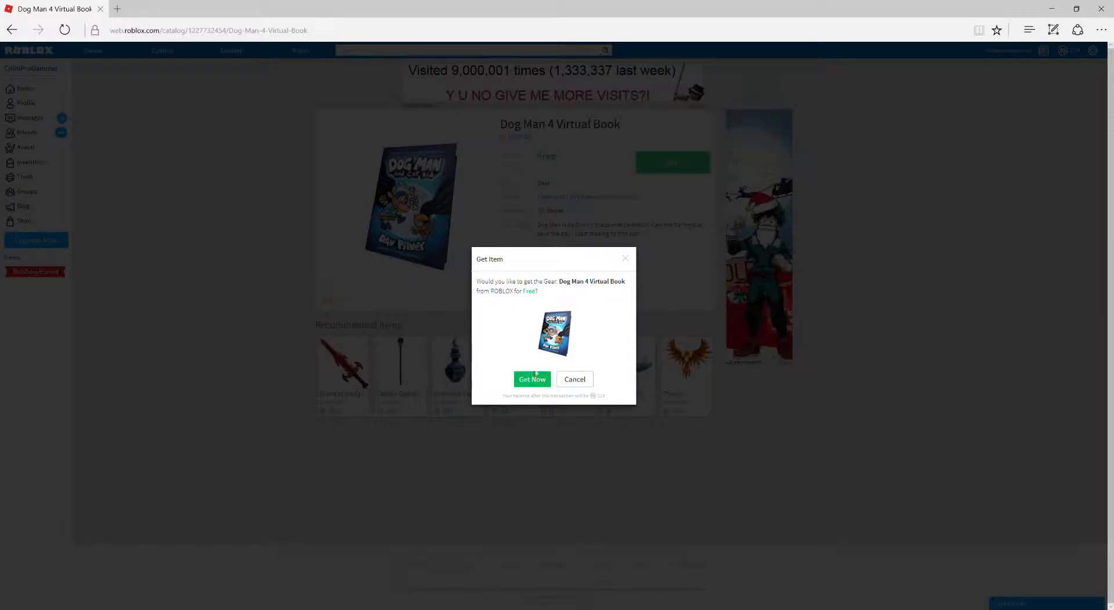
click(531, 378)
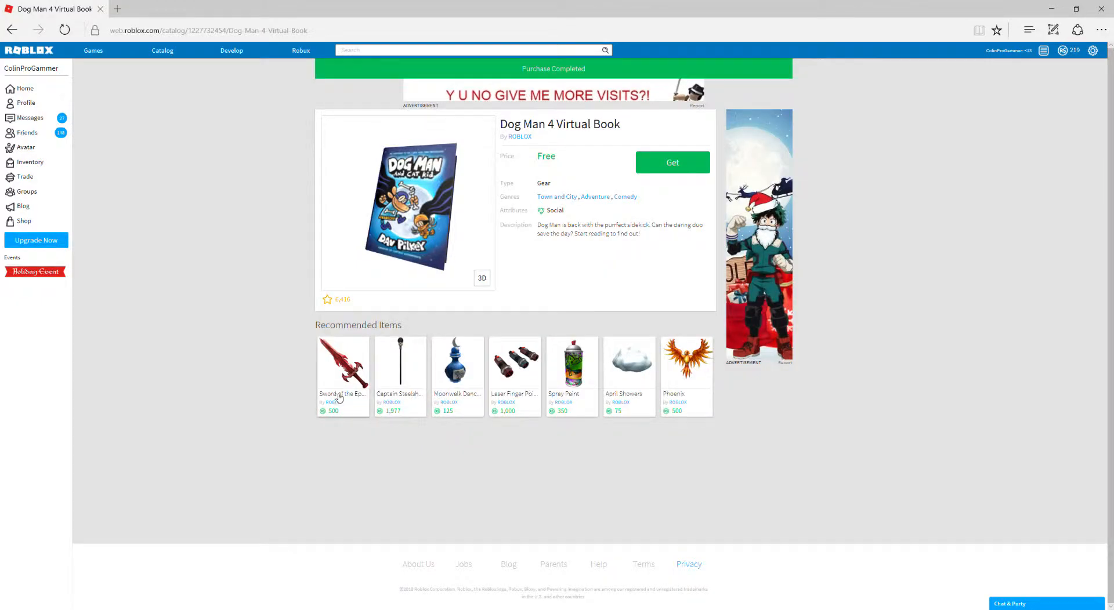
click(672, 163)
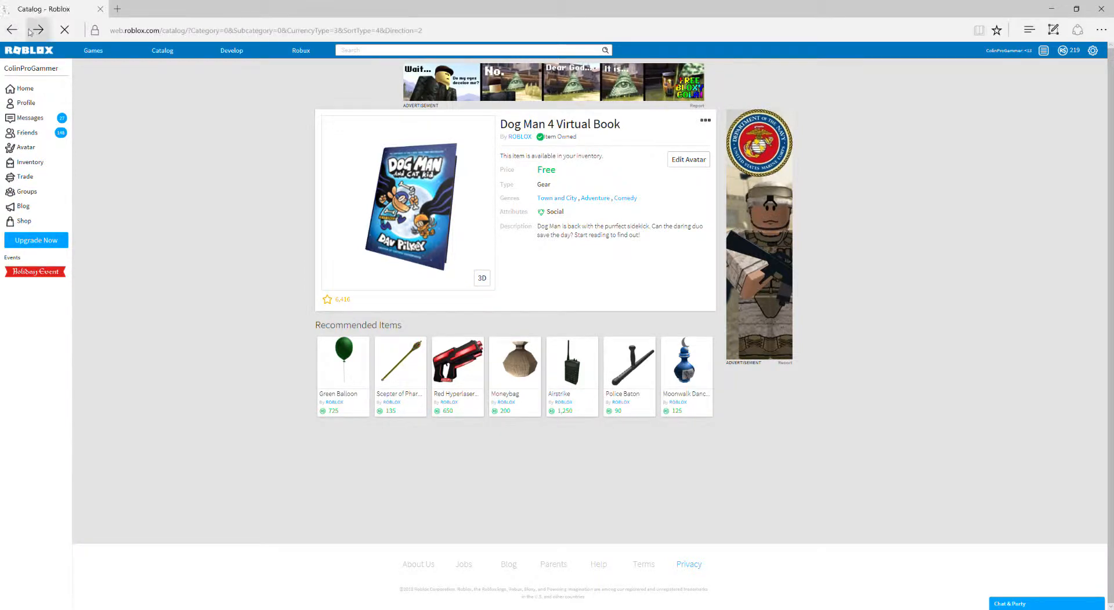
click(11, 31)
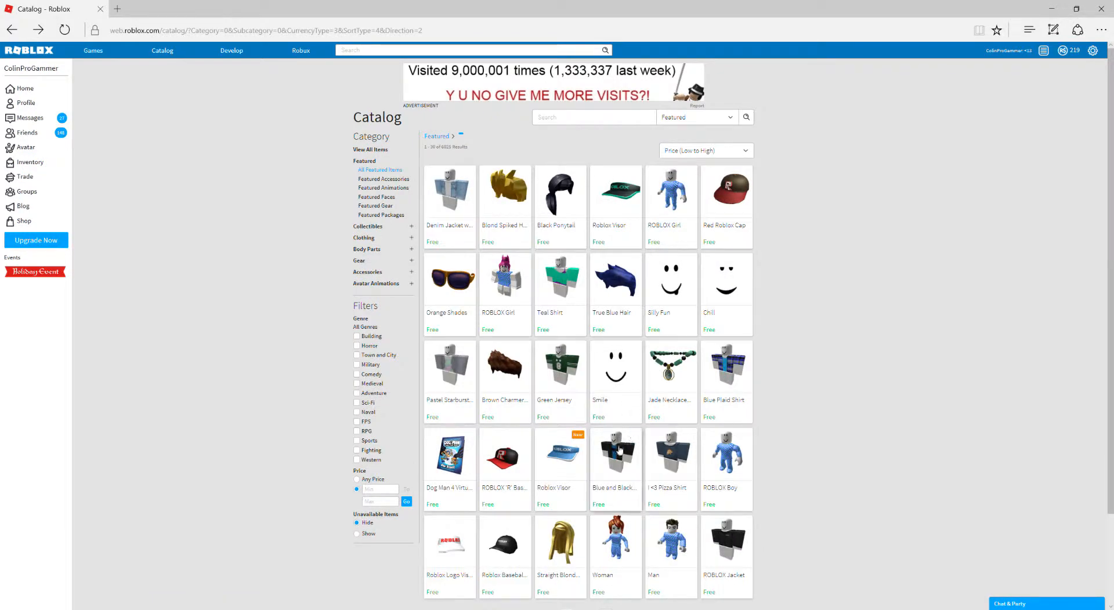
Claim the free ROBLOX 'R' Baseball Cap, then open the Roblox Visor item from the catalog
click(505, 455)
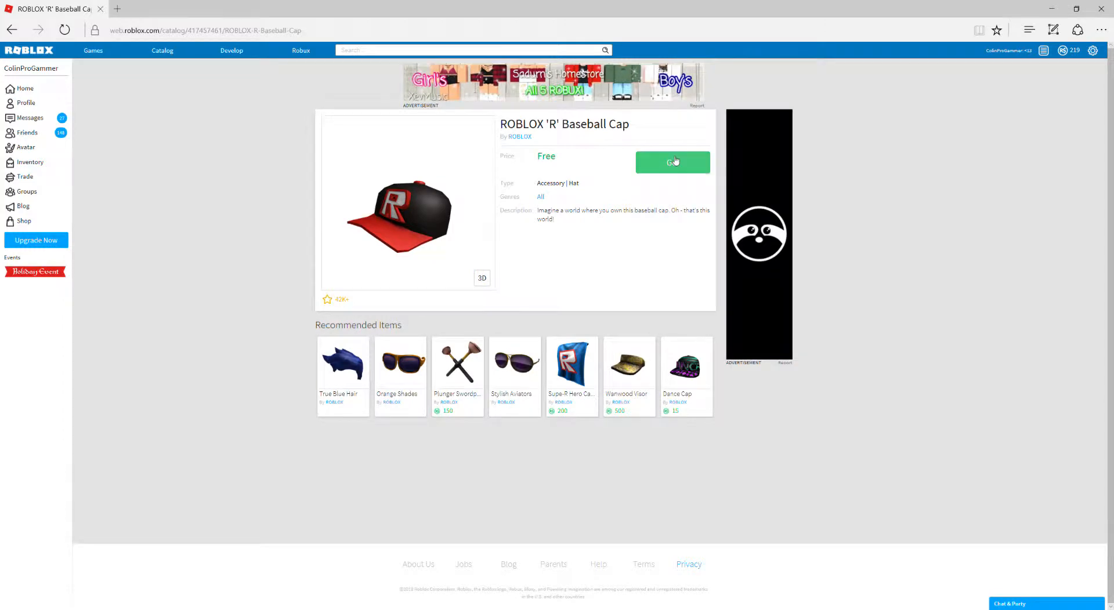
click(672, 163)
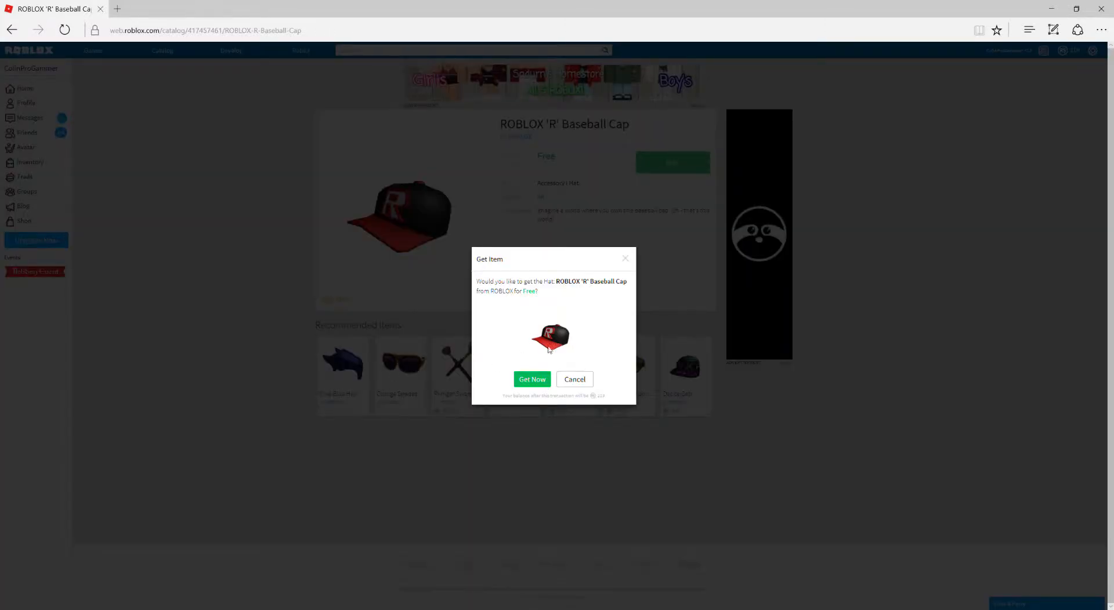
click(531, 378)
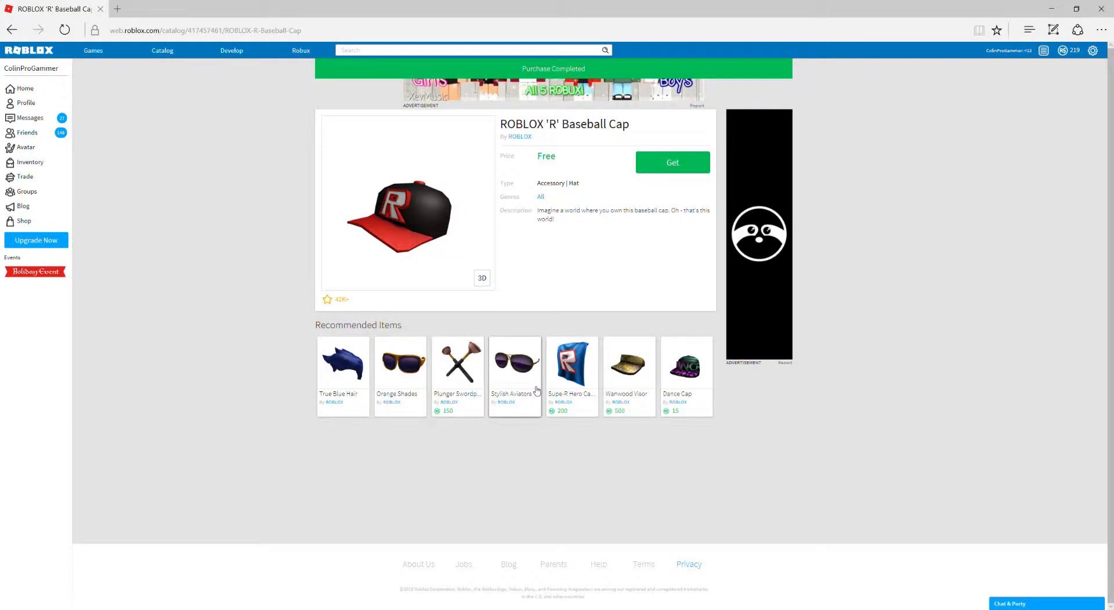
click(671, 163)
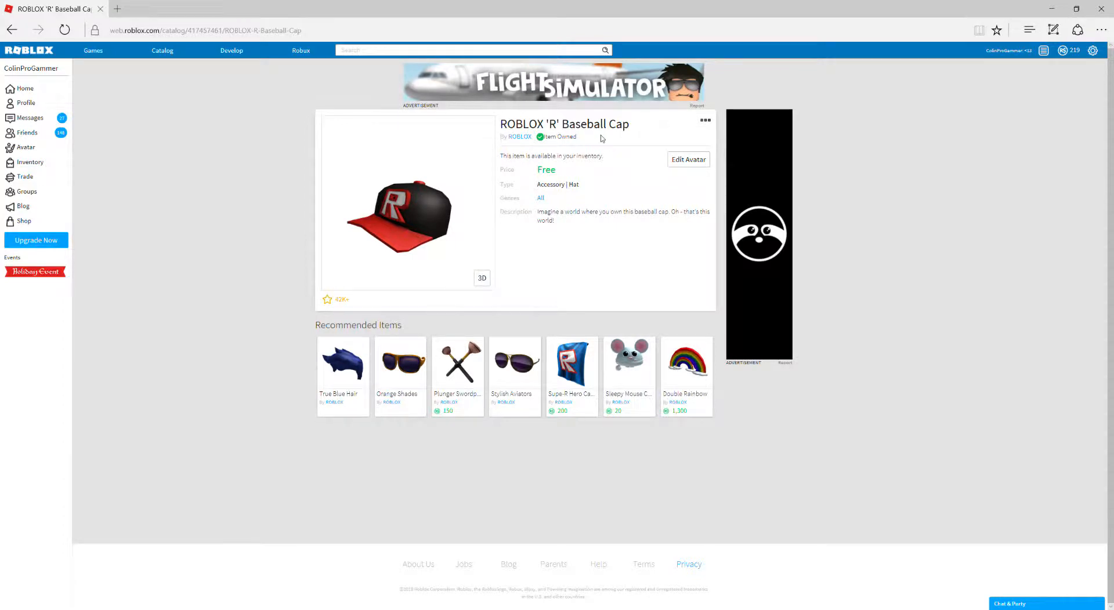
mouse_move(724, 116)
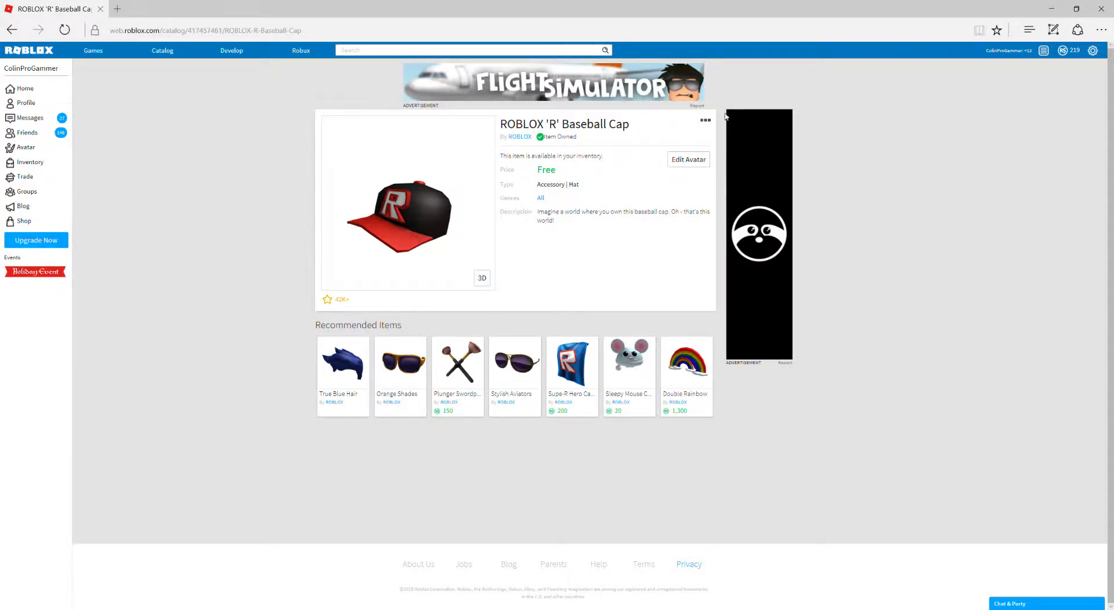
mouse_move(646, 189)
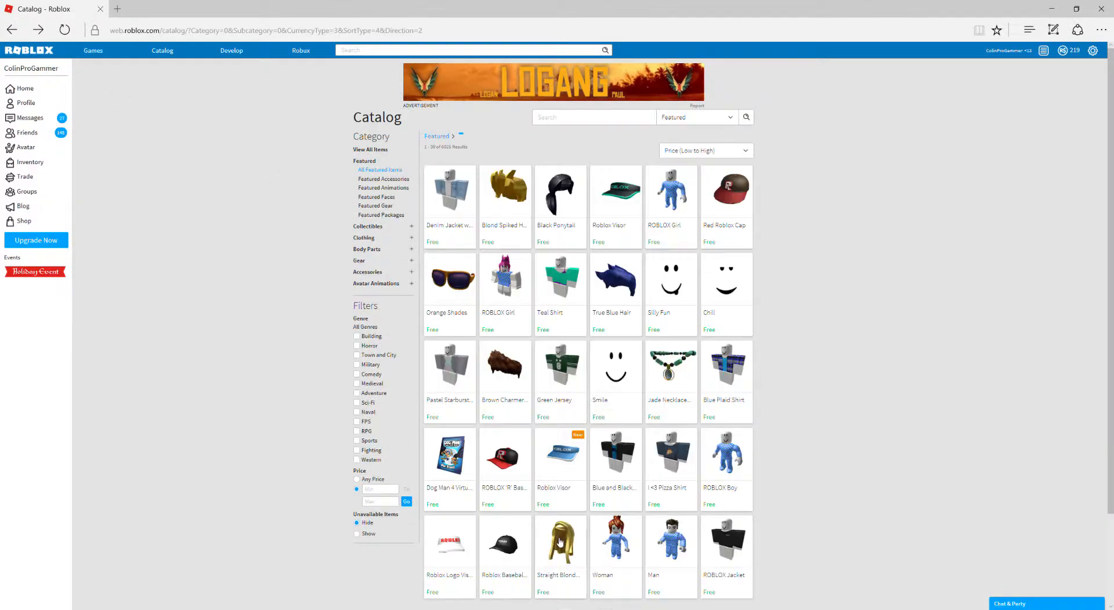
click(559, 458)
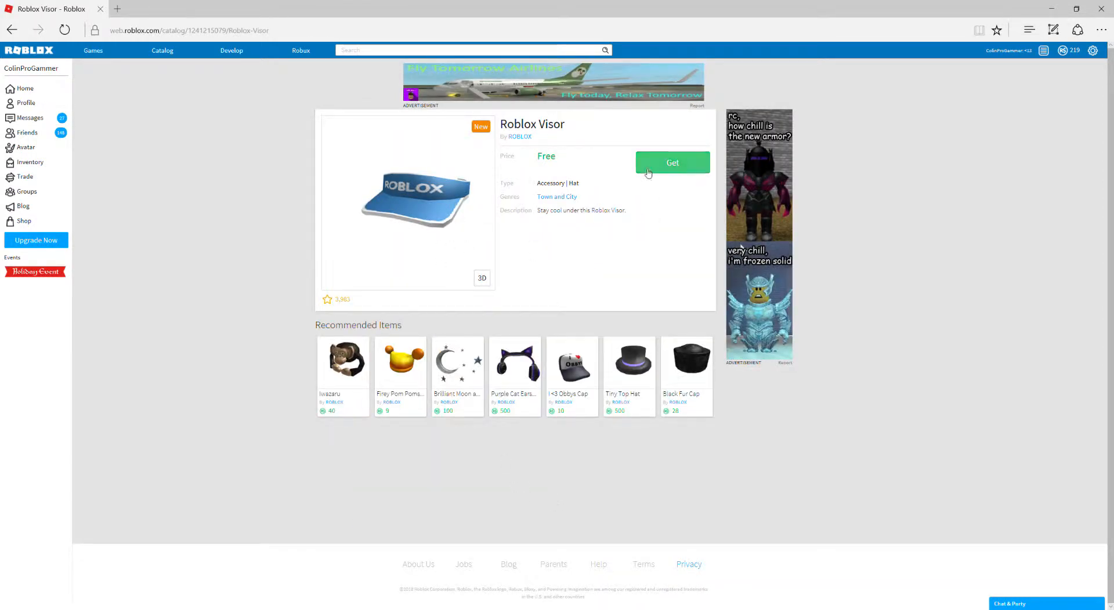
mouse_move(674, 211)
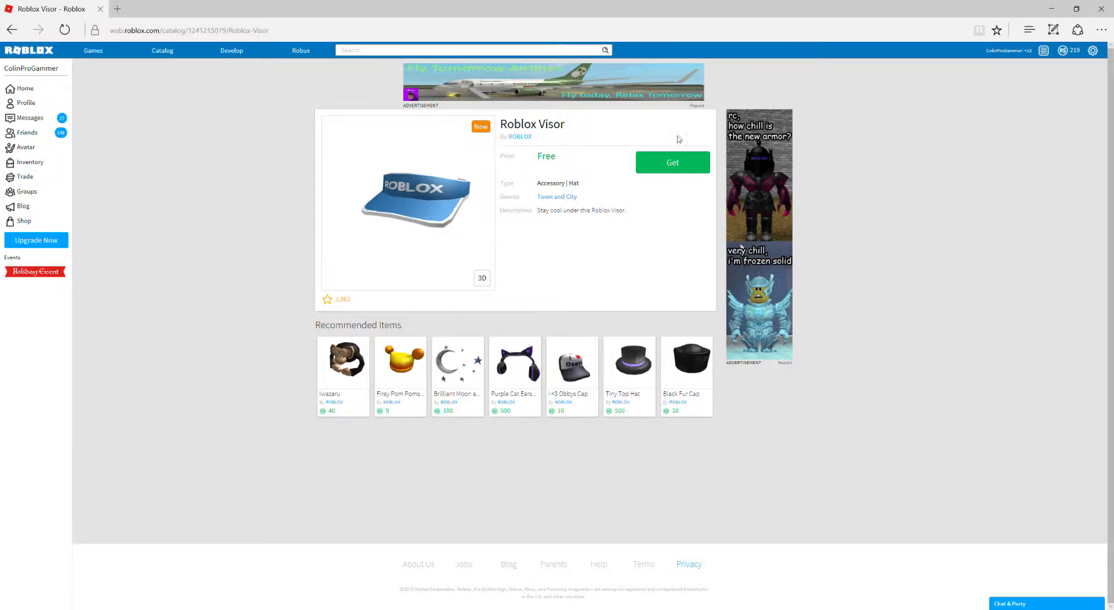
Claim the free Roblox Visor, glance at the Blue and Black Motorcycle Shirt, and request the I <3 Pizza Shirt
click(671, 163)
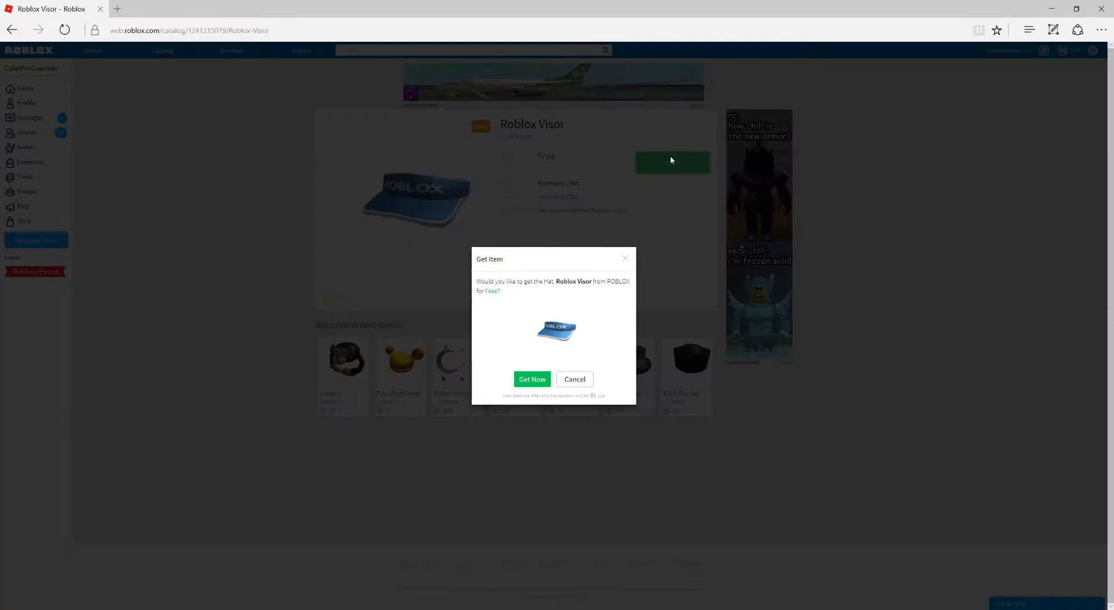
click(532, 378)
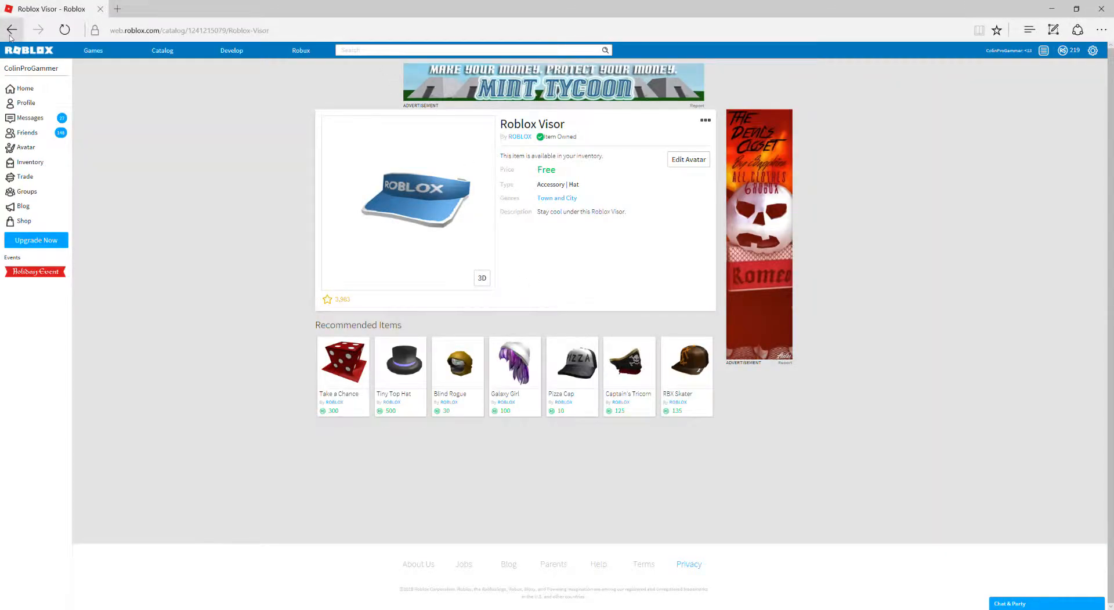
click(12, 30)
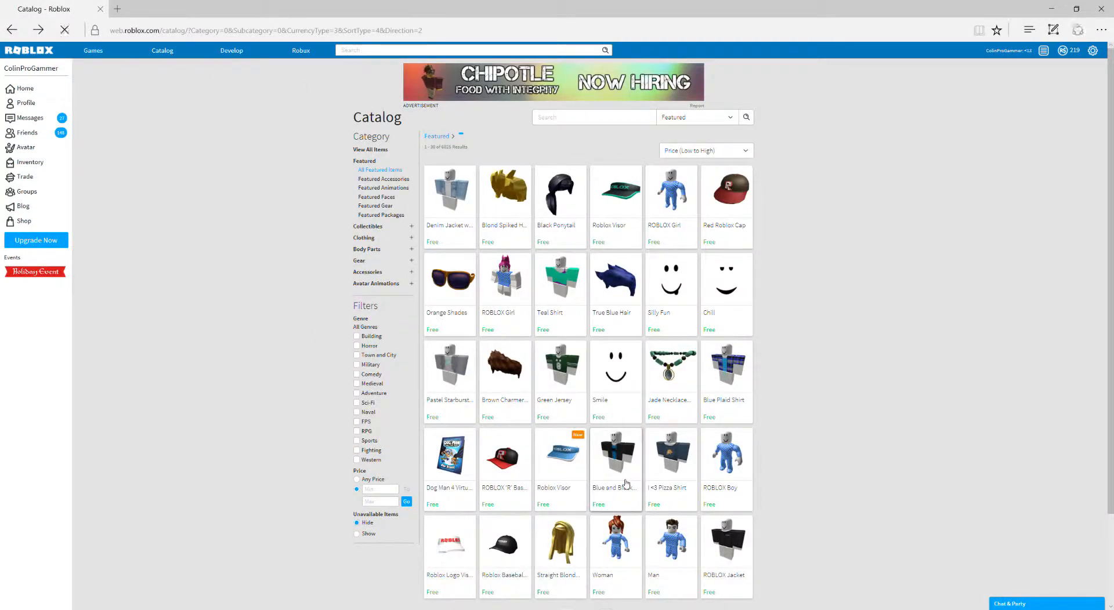
click(615, 455)
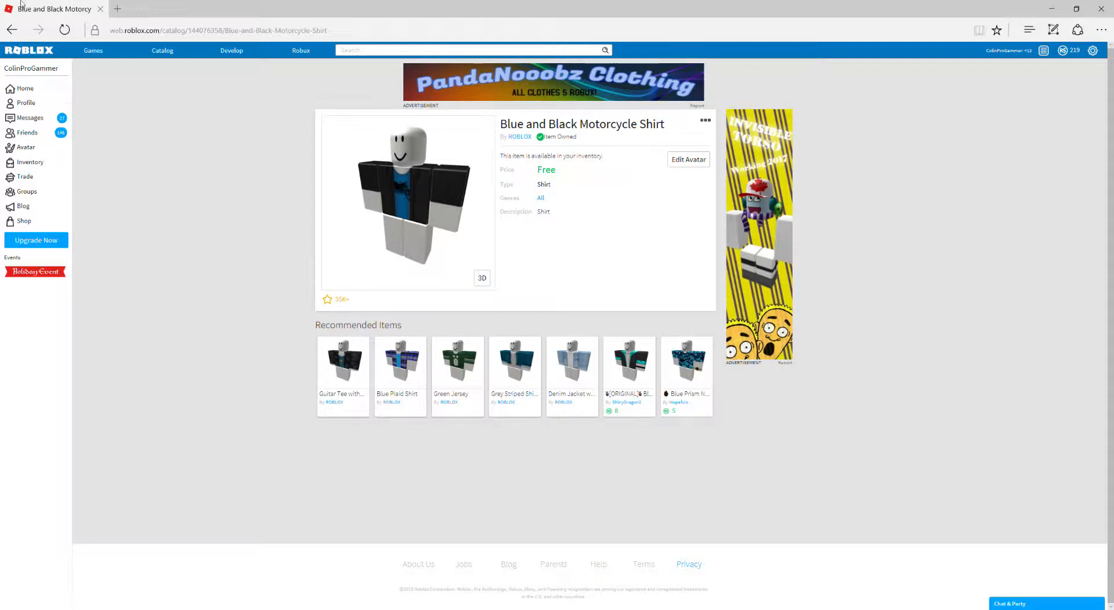
click(163, 50)
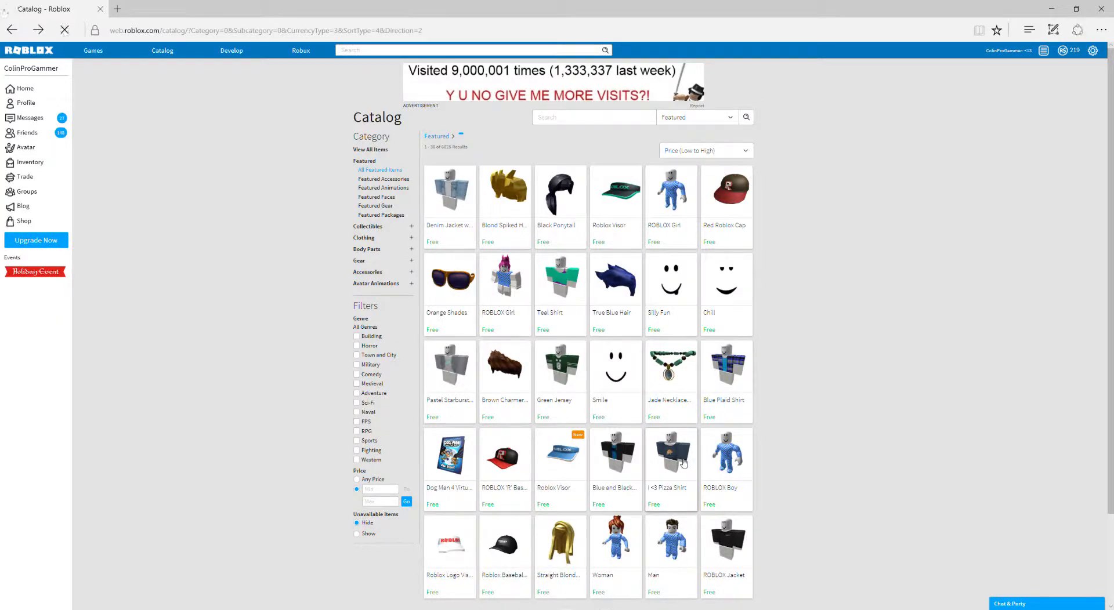
click(670, 455)
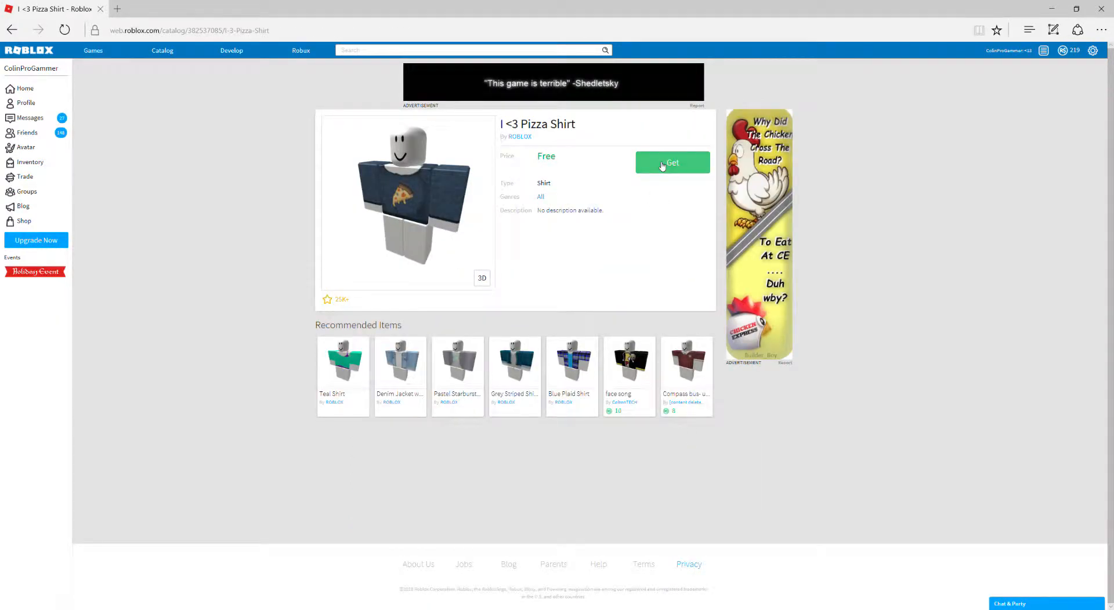
click(672, 162)
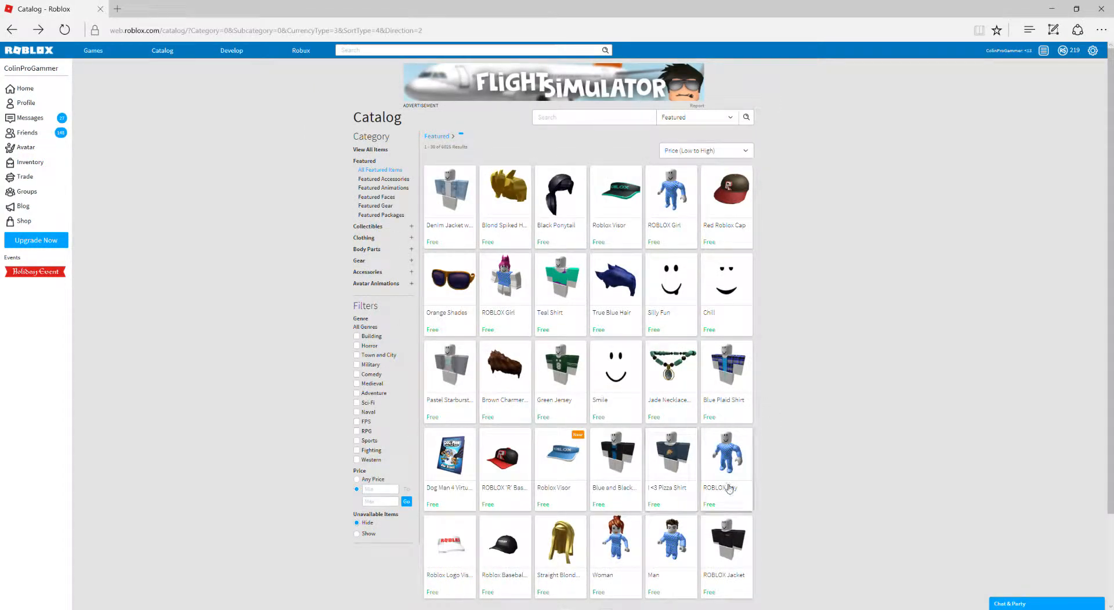
Claim the free Roblox Logo Visor and Roblox Baseball Cap, returning to the catalog
click(725, 462)
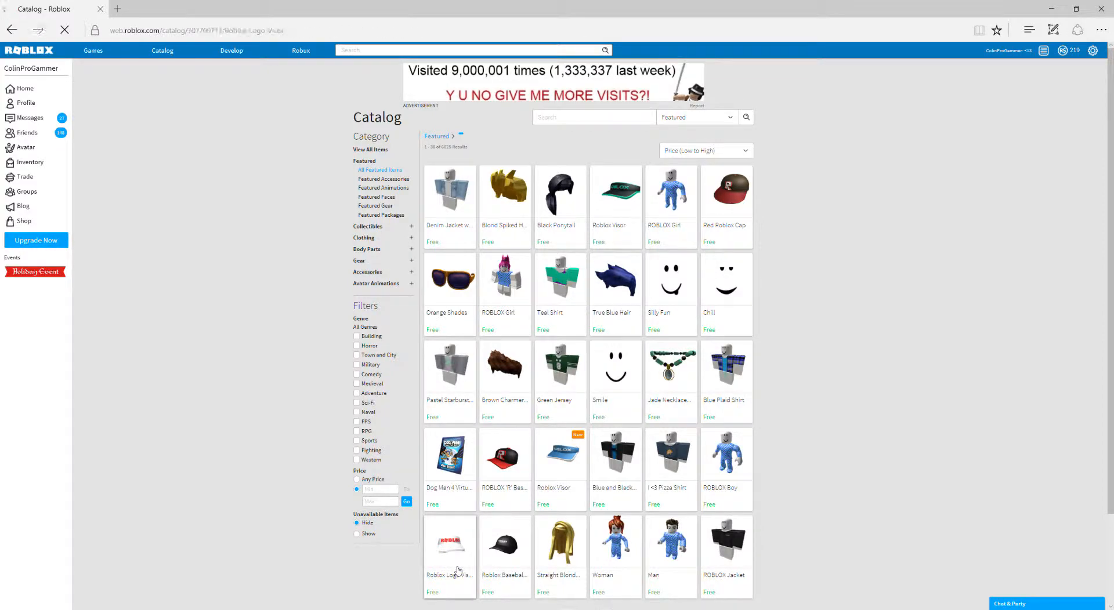
click(449, 551)
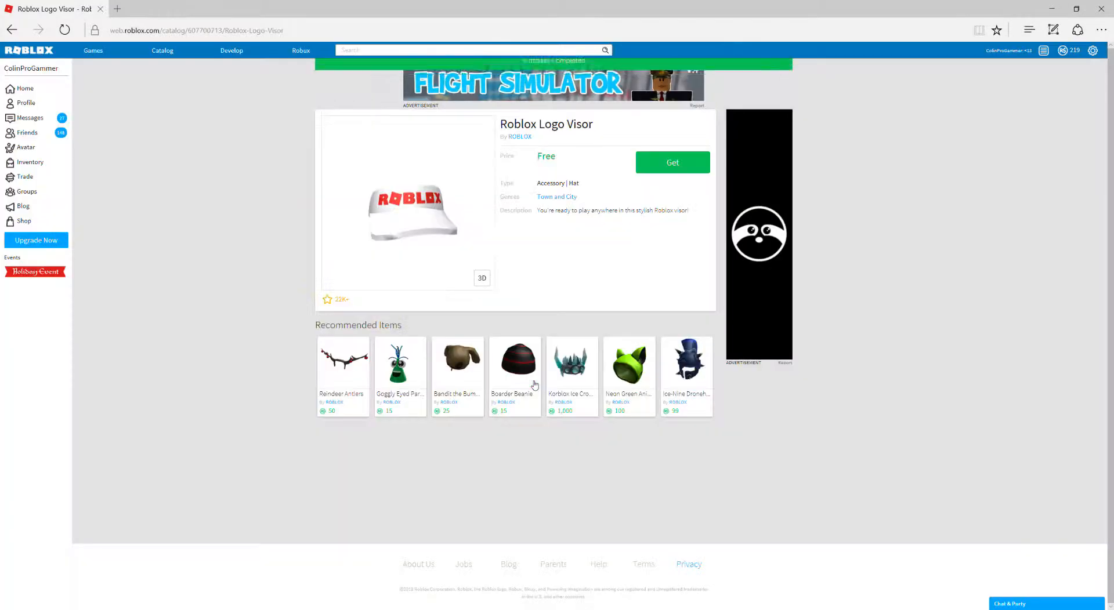
click(670, 163)
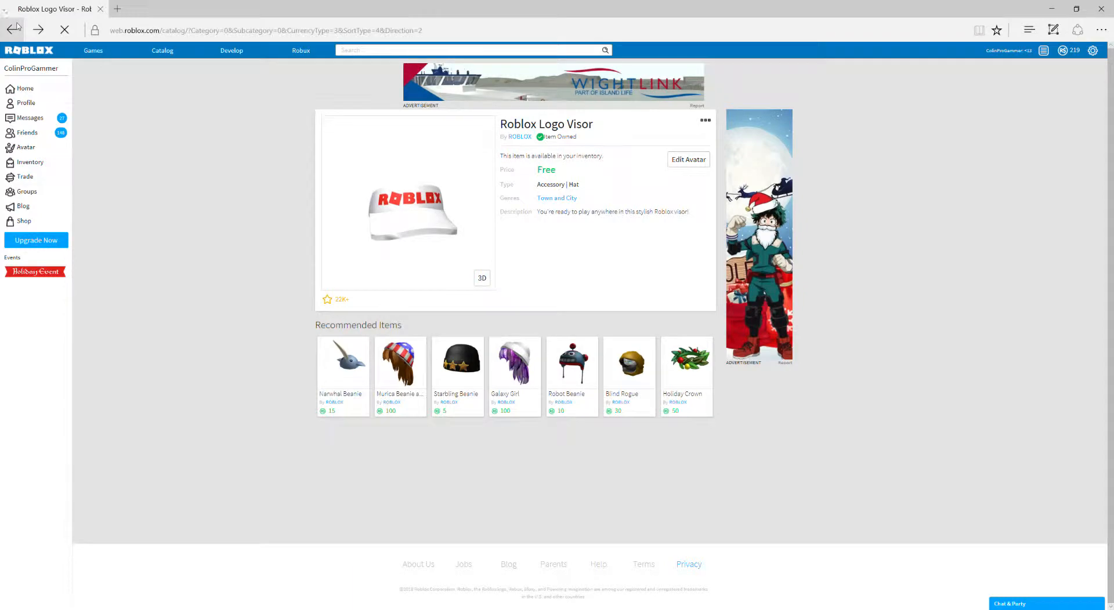
click(12, 30)
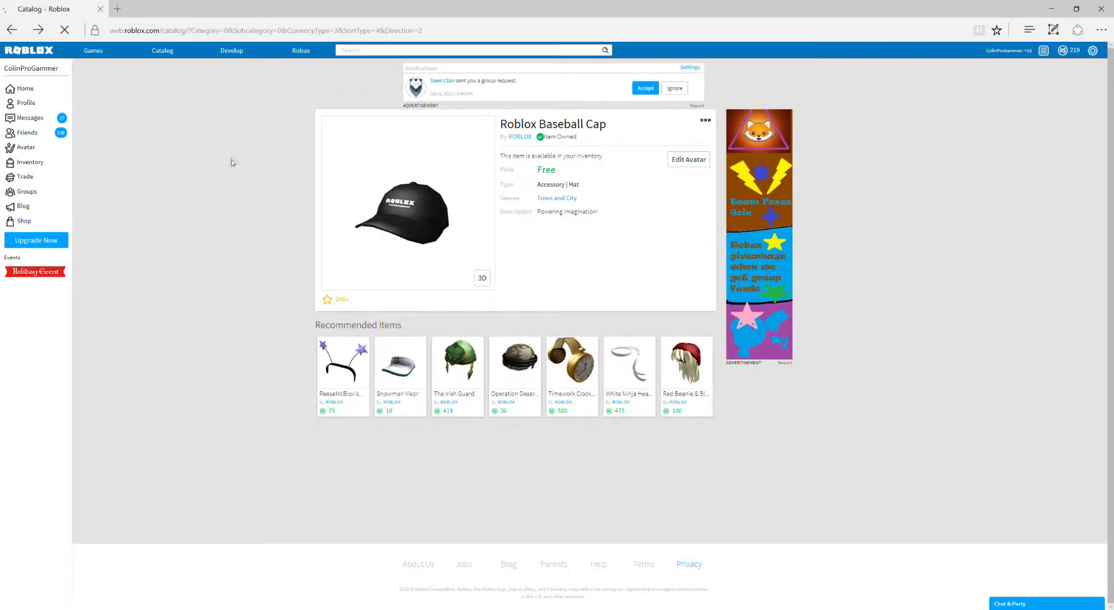
click(163, 50)
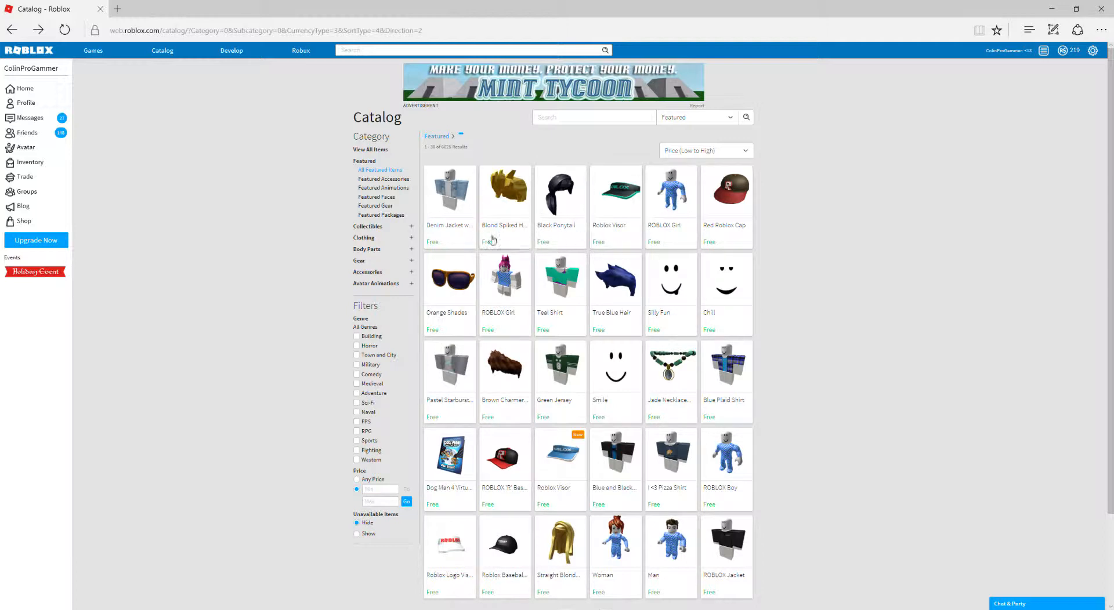
mouse_move(628, 222)
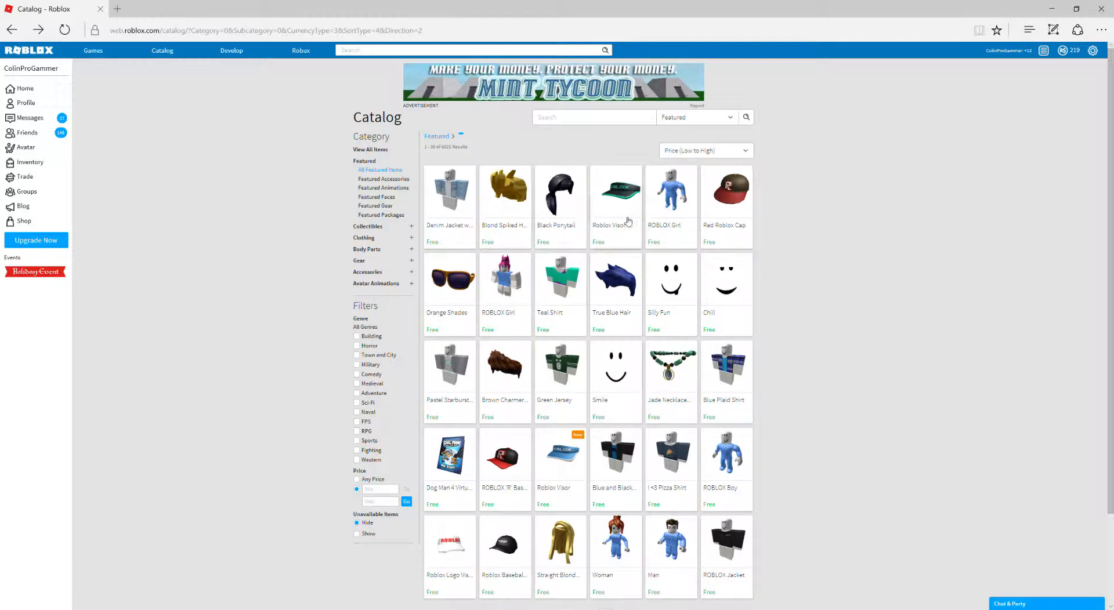
mouse_move(621, 337)
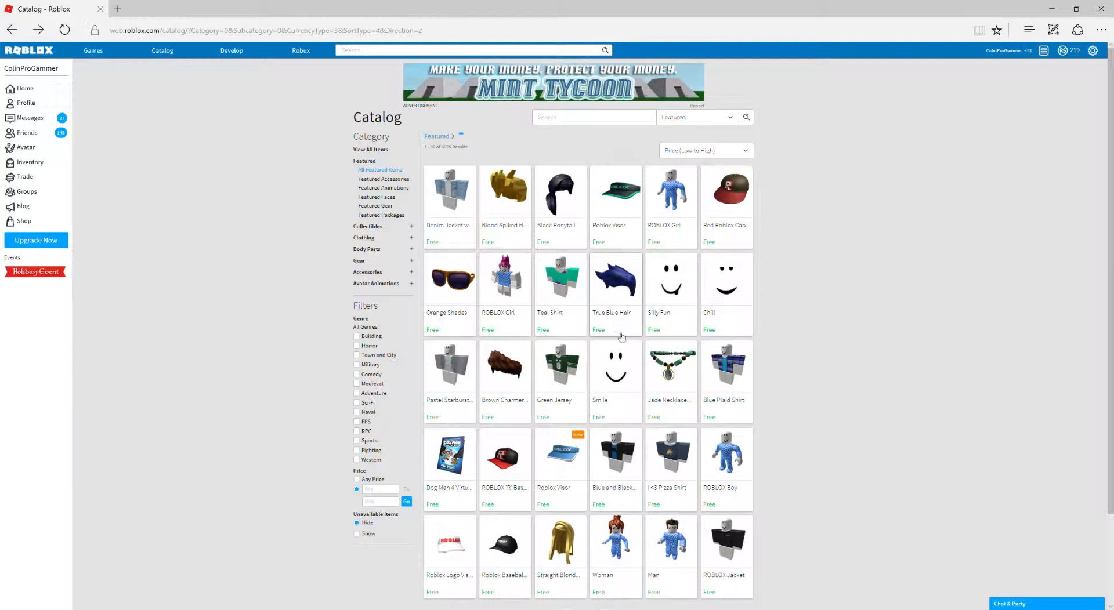
mouse_move(713, 589)
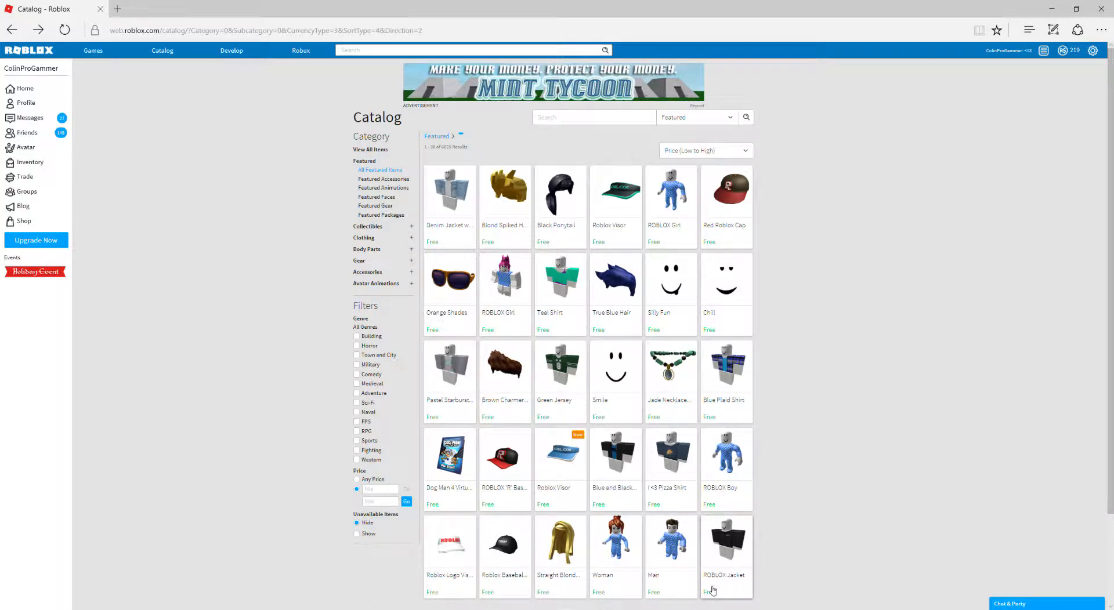
mouse_move(688, 496)
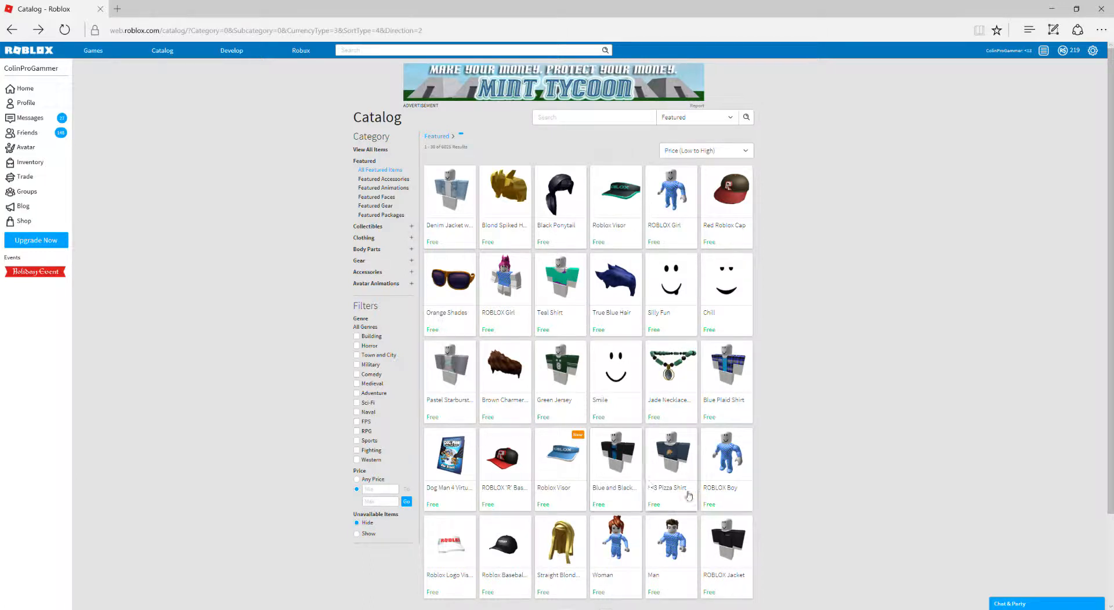
mouse_move(569, 588)
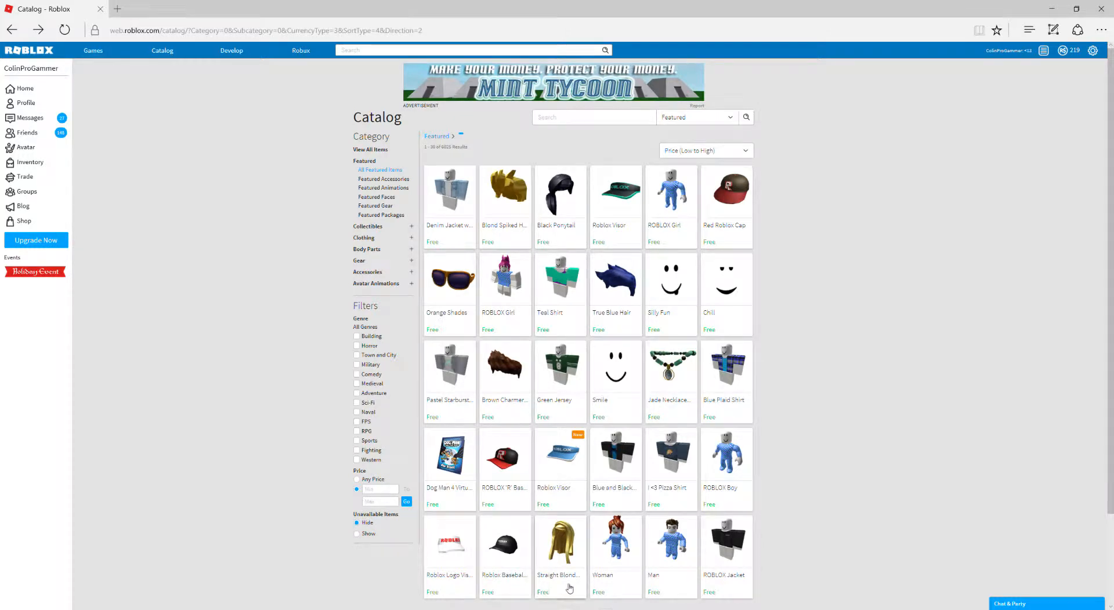
Claim the free Straight Blond Hair, then request the free Woman package
click(559, 546)
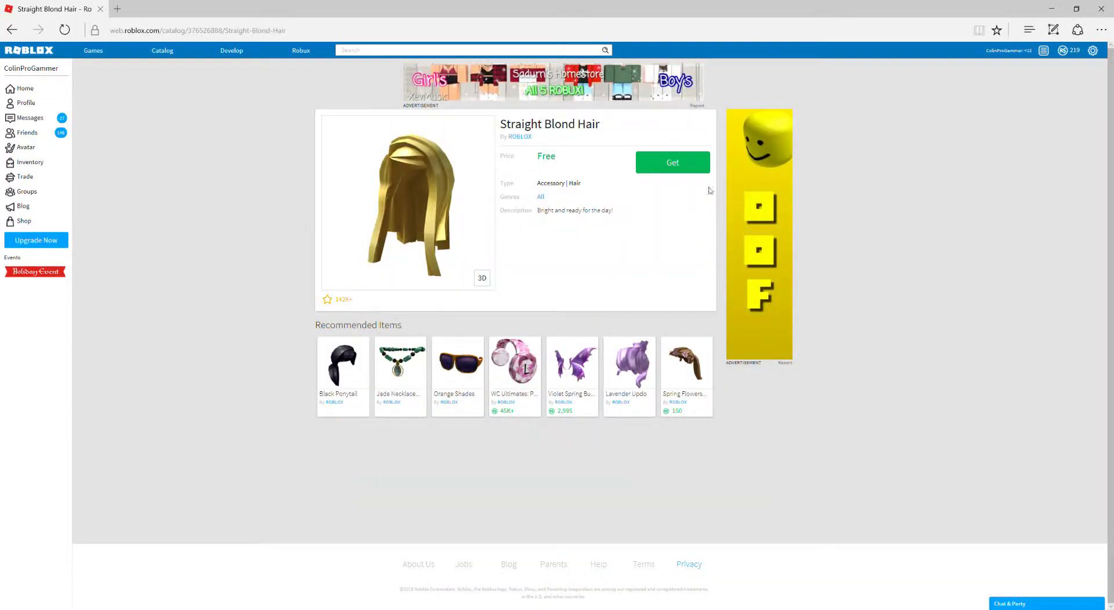
click(670, 162)
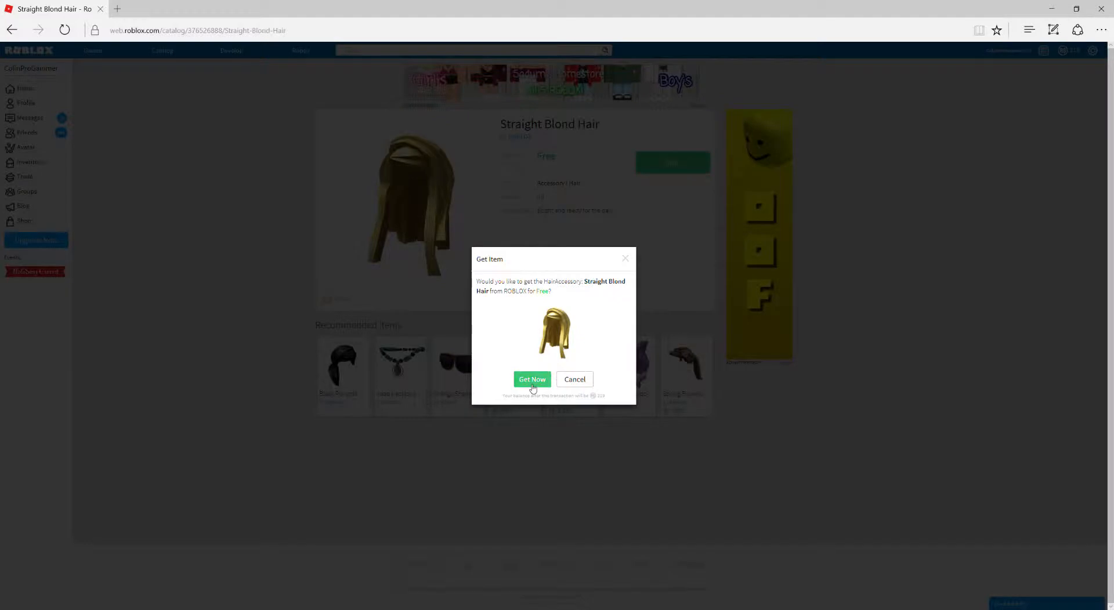
click(531, 379)
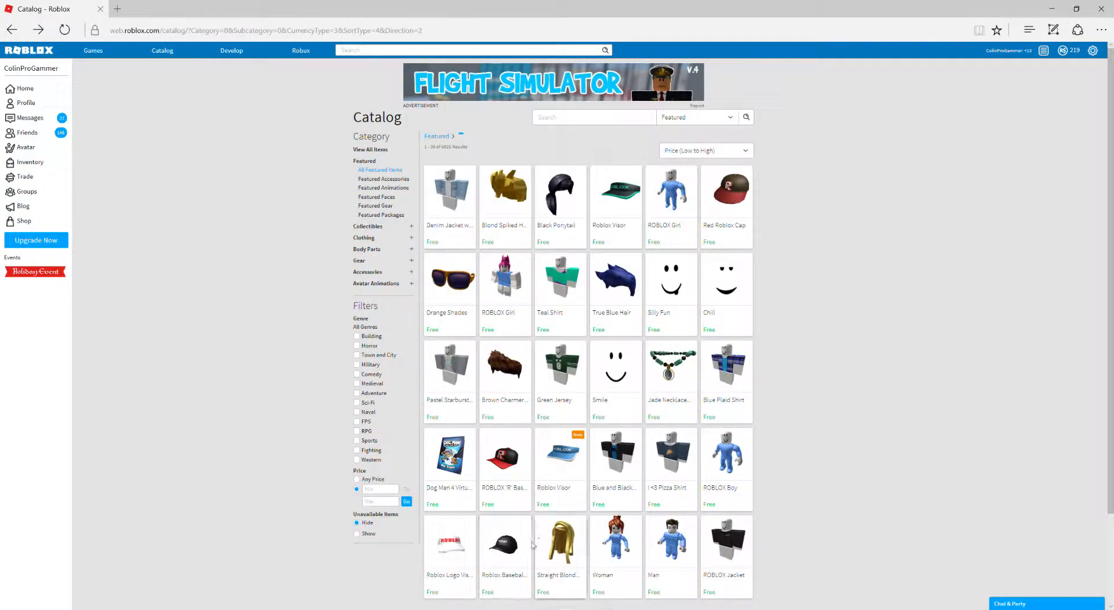
mouse_move(611, 567)
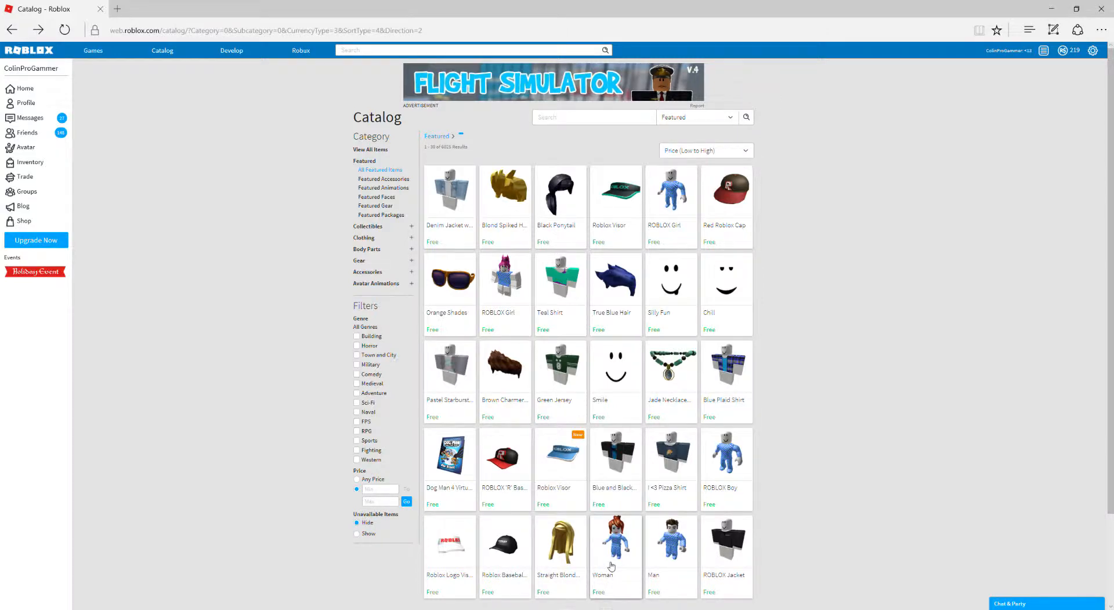
click(614, 548)
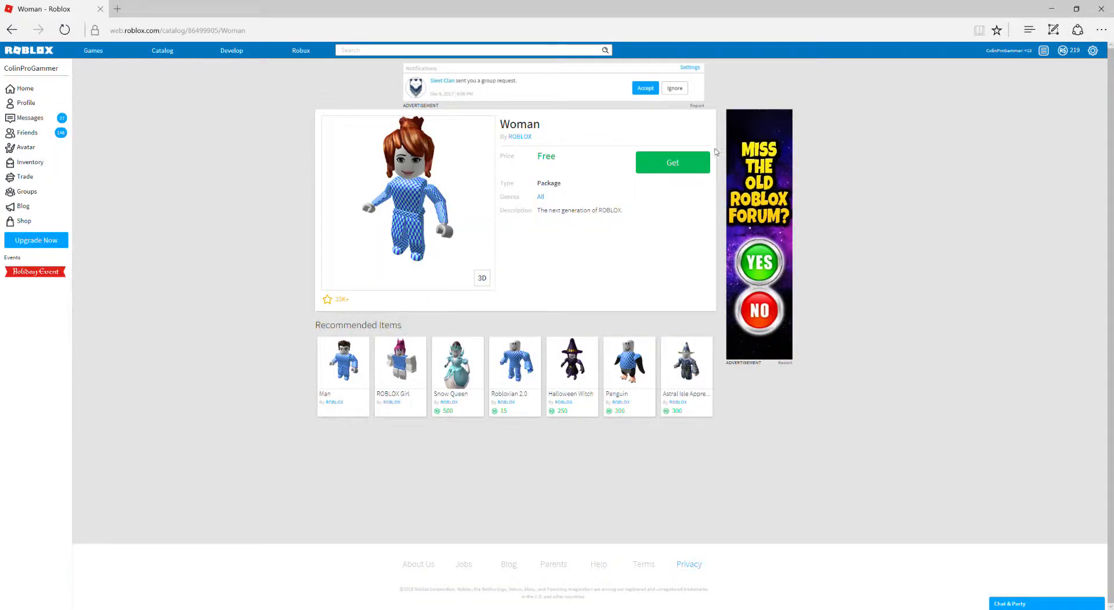
click(670, 162)
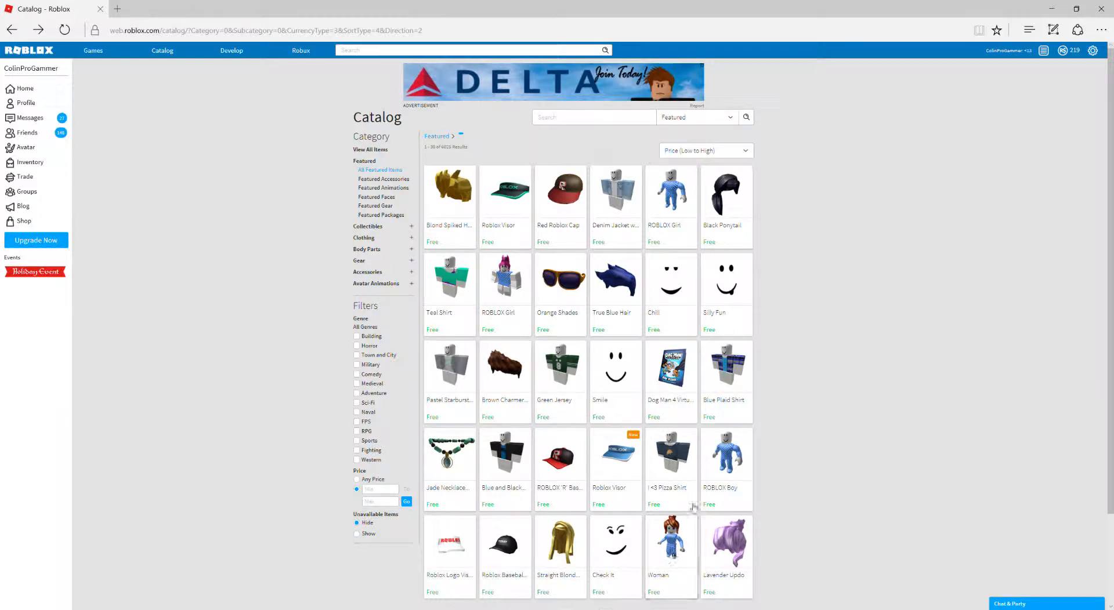
mouse_move(690, 538)
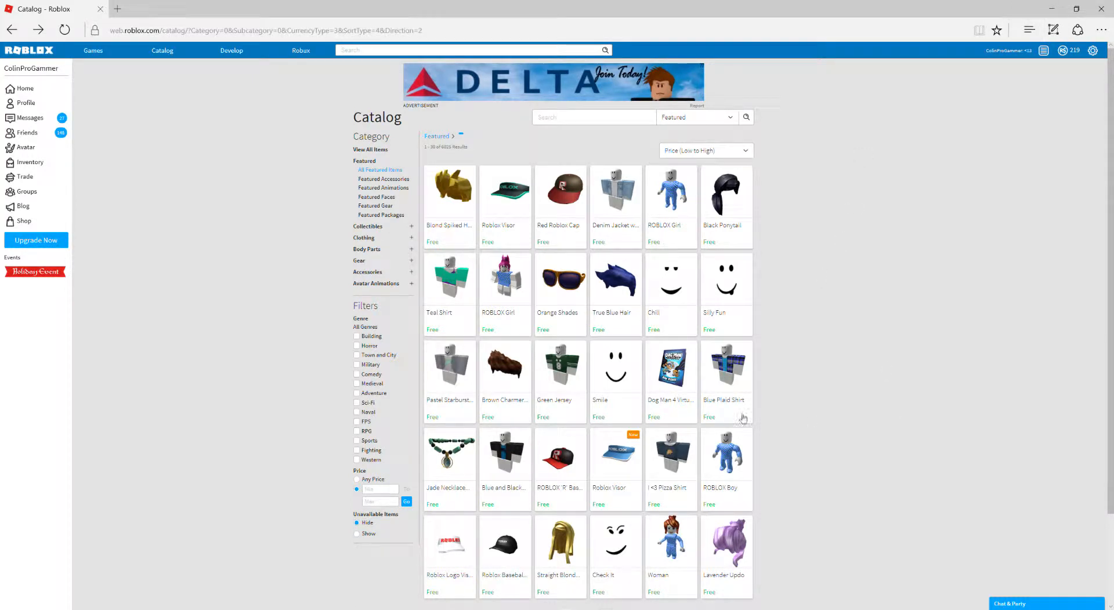
mouse_move(624, 578)
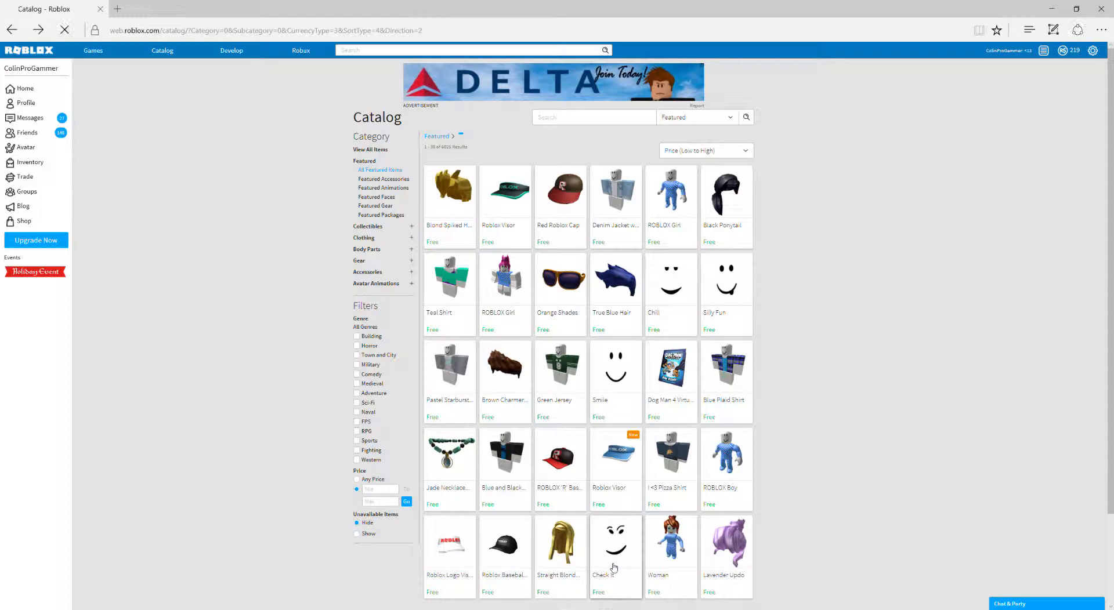
Claim the free Check It face and Lavender Updo hair with Get and Get Now
click(616, 543)
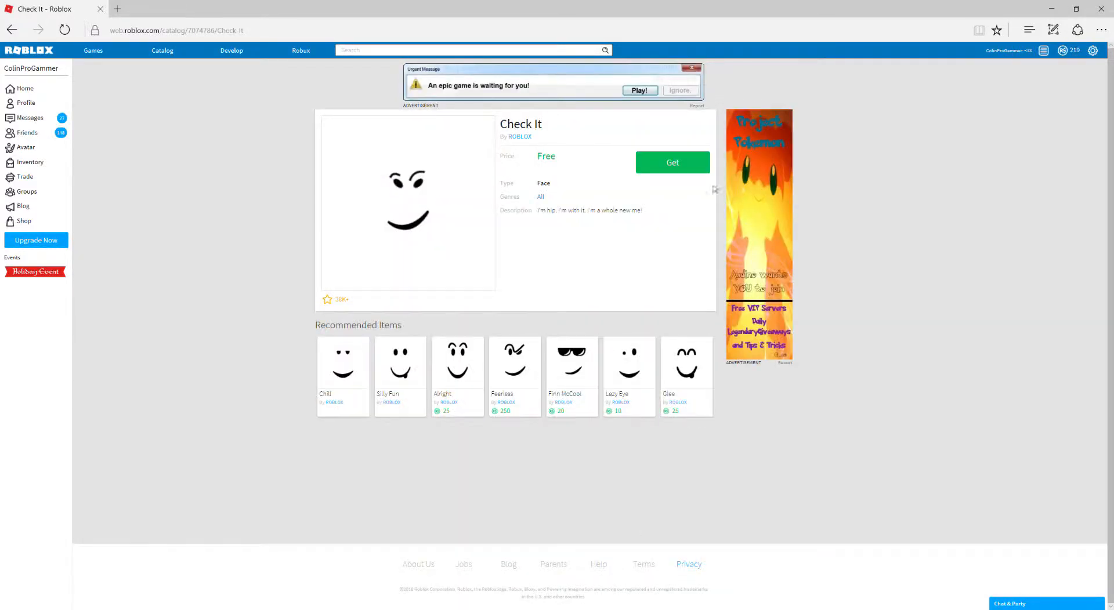
click(671, 163)
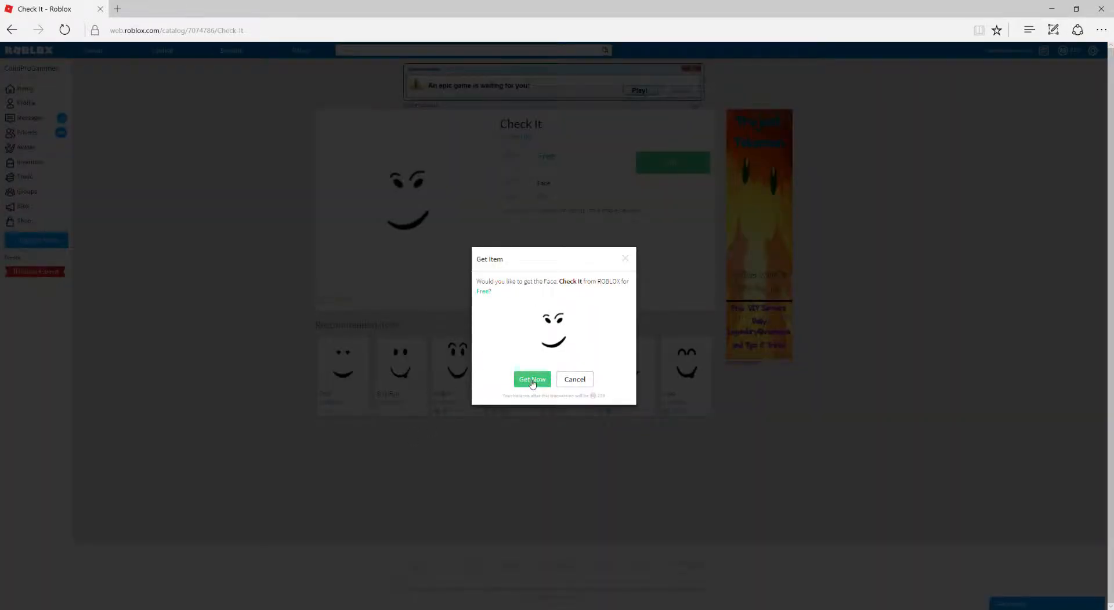
click(532, 378)
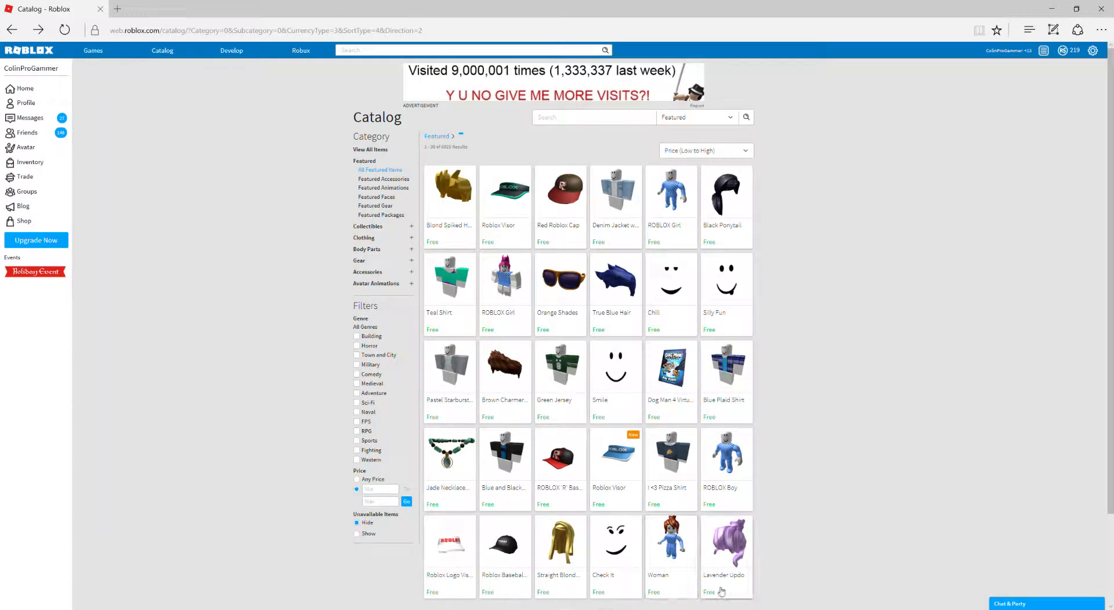
click(724, 542)
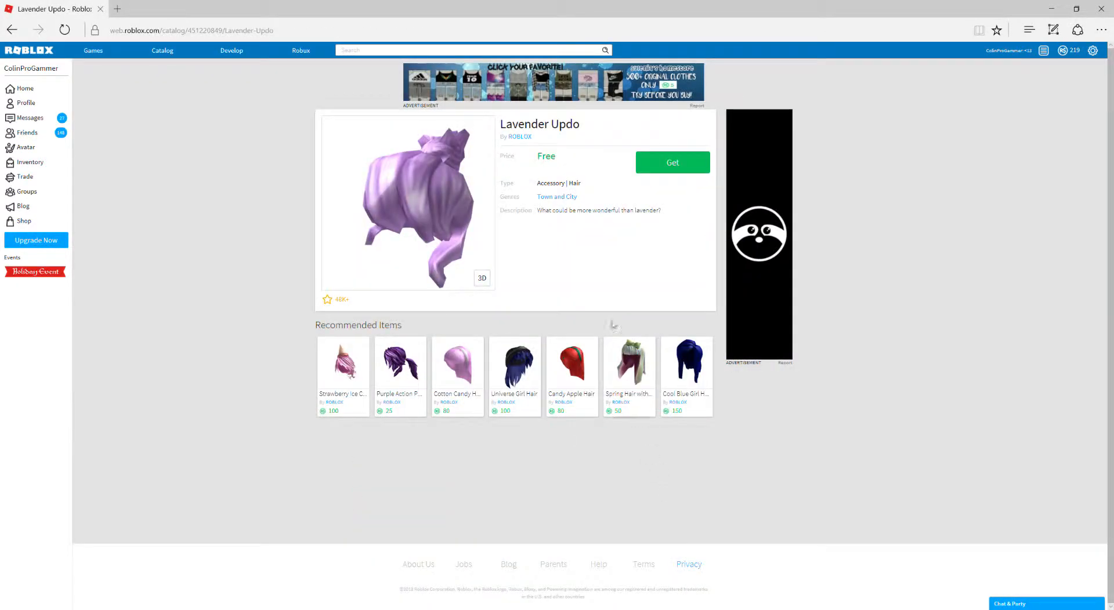
click(670, 162)
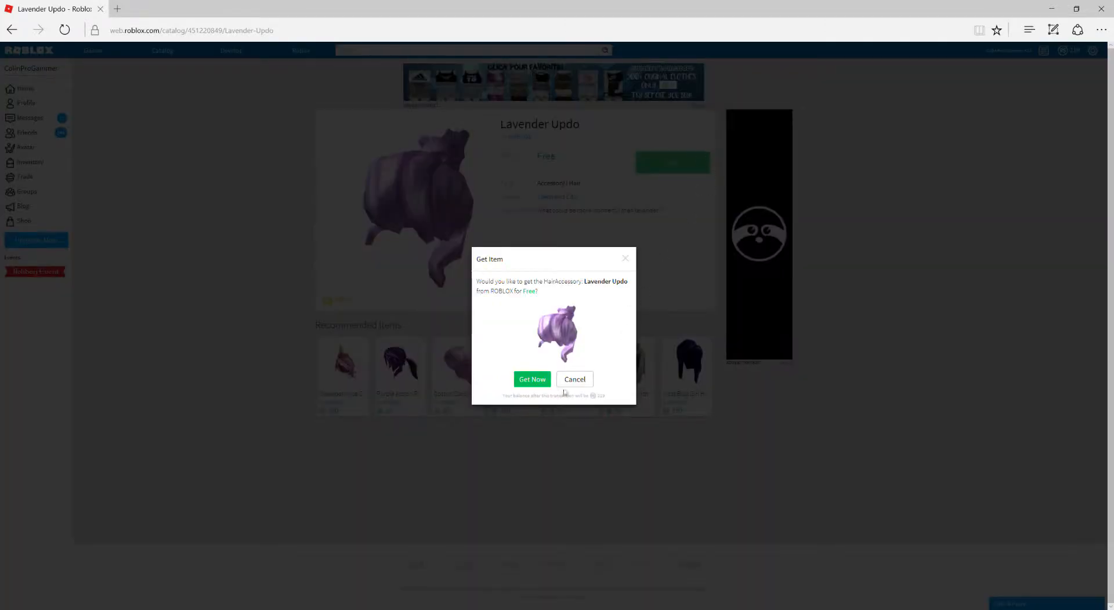
click(531, 378)
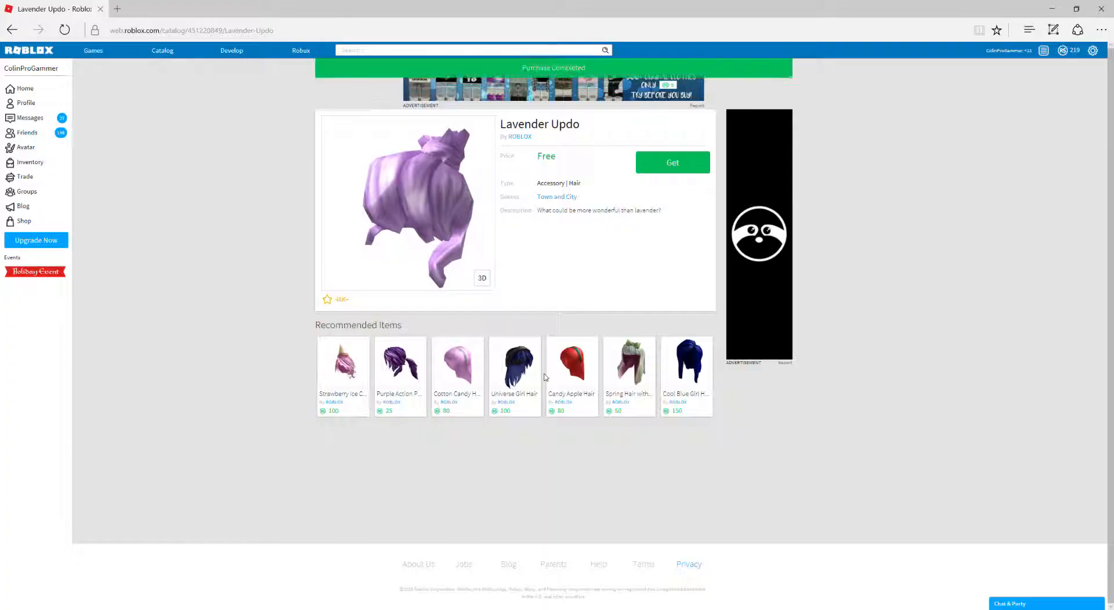
click(671, 162)
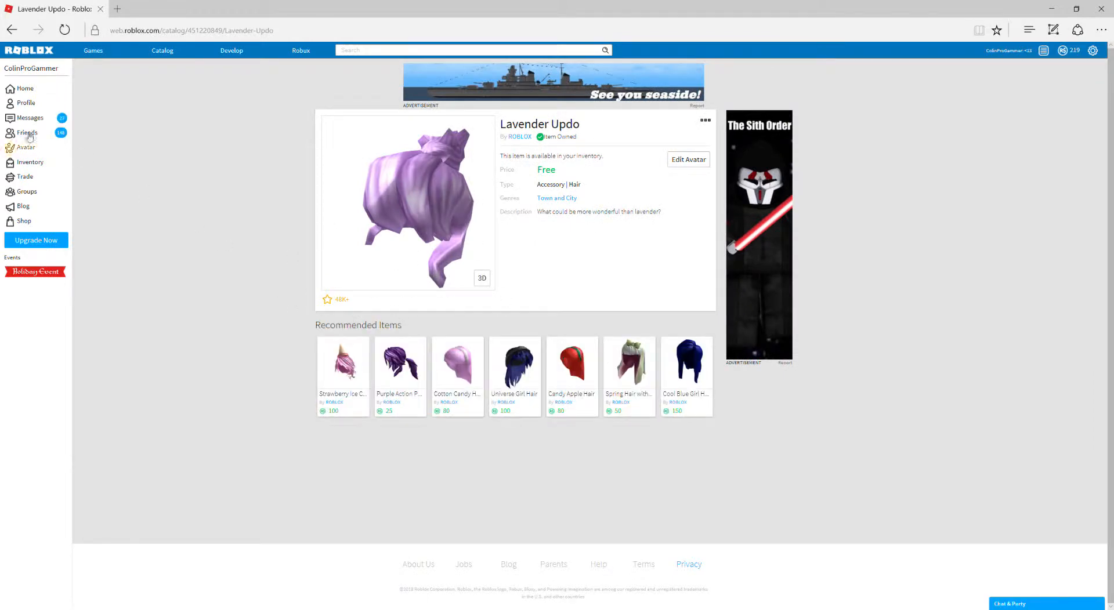
Return to the catalog, go to the second results page, and check the Check It face page shows owned
click(11, 30)
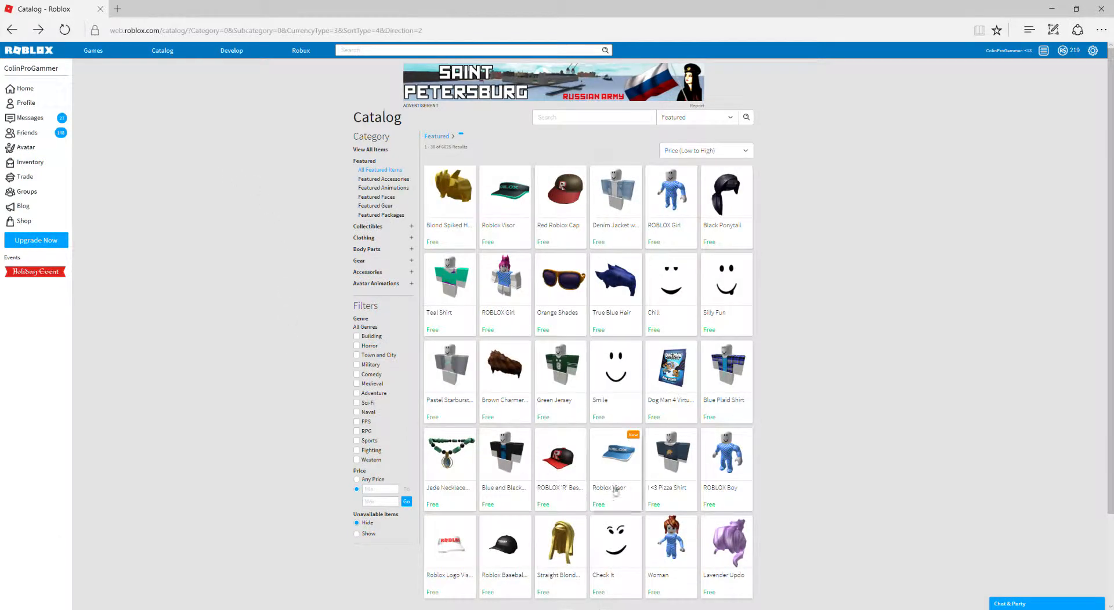
scroll(down, 3)
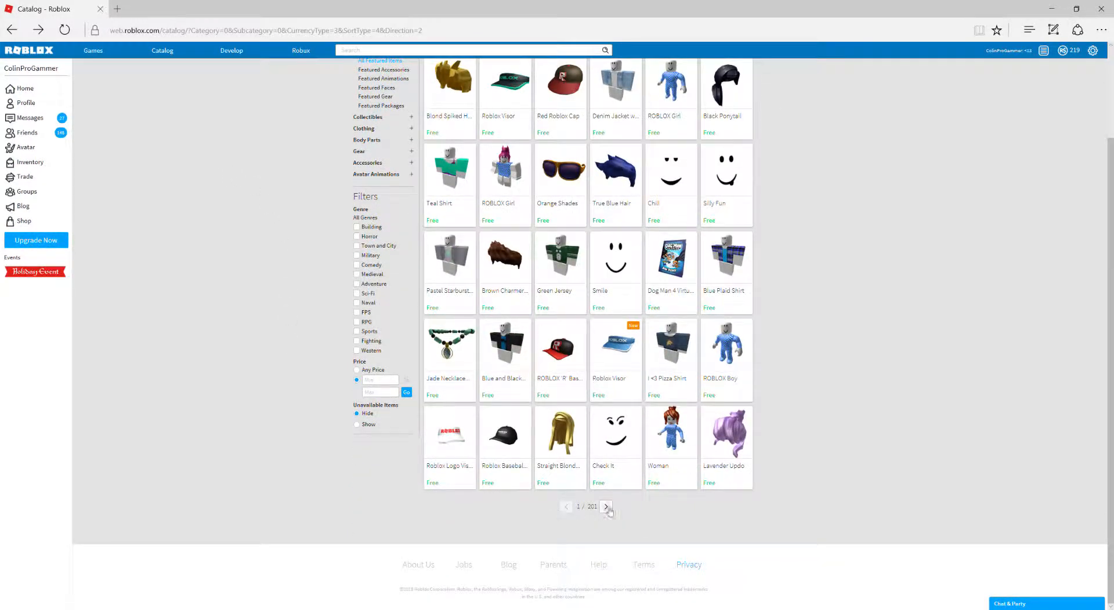
click(606, 507)
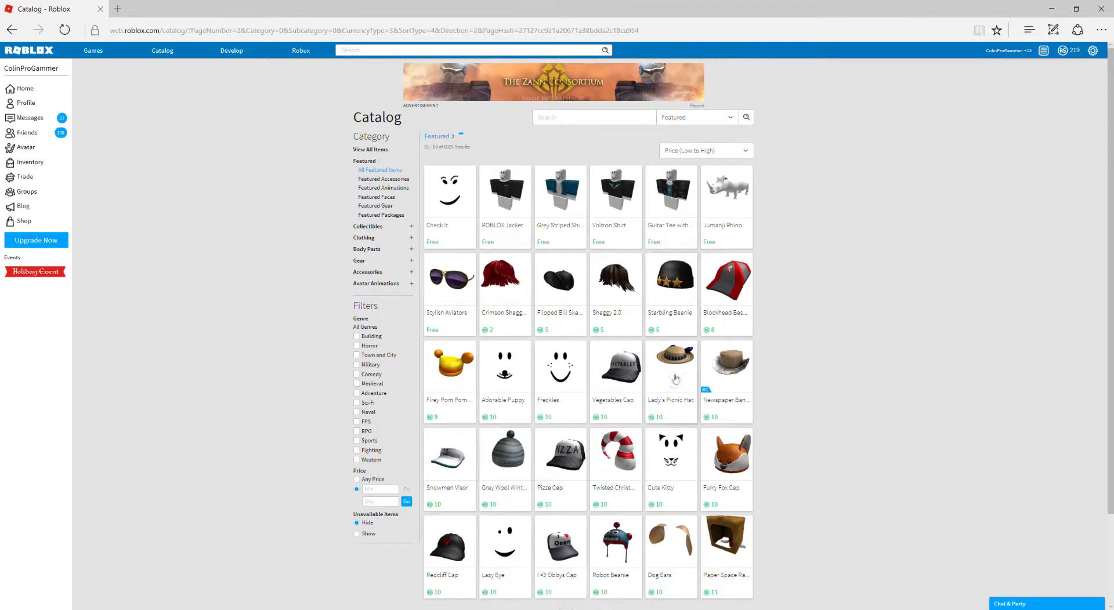
mouse_move(558, 427)
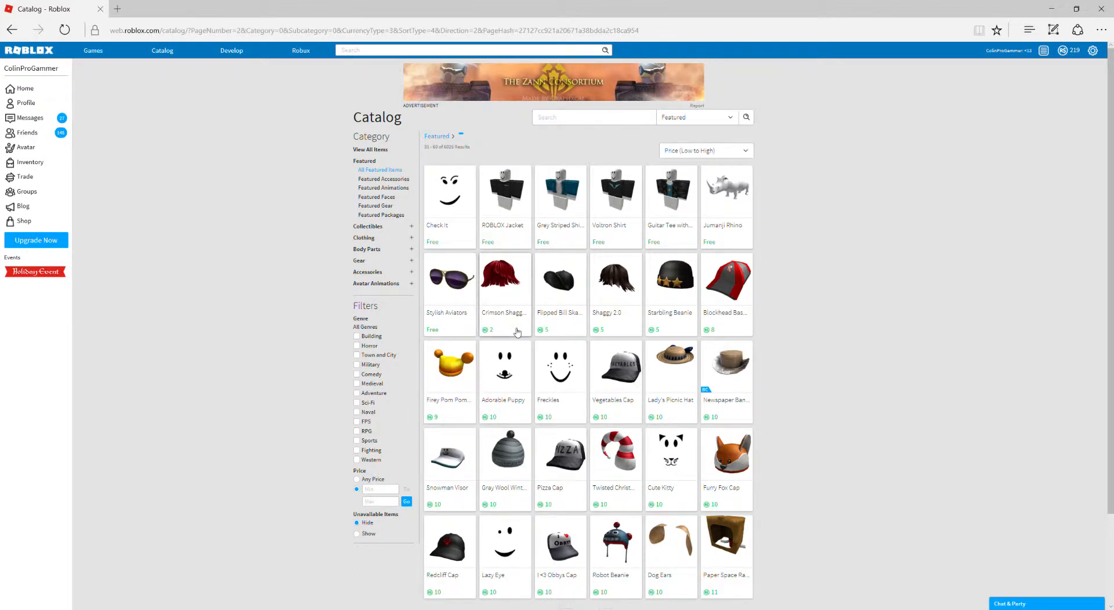
mouse_move(719, 340)
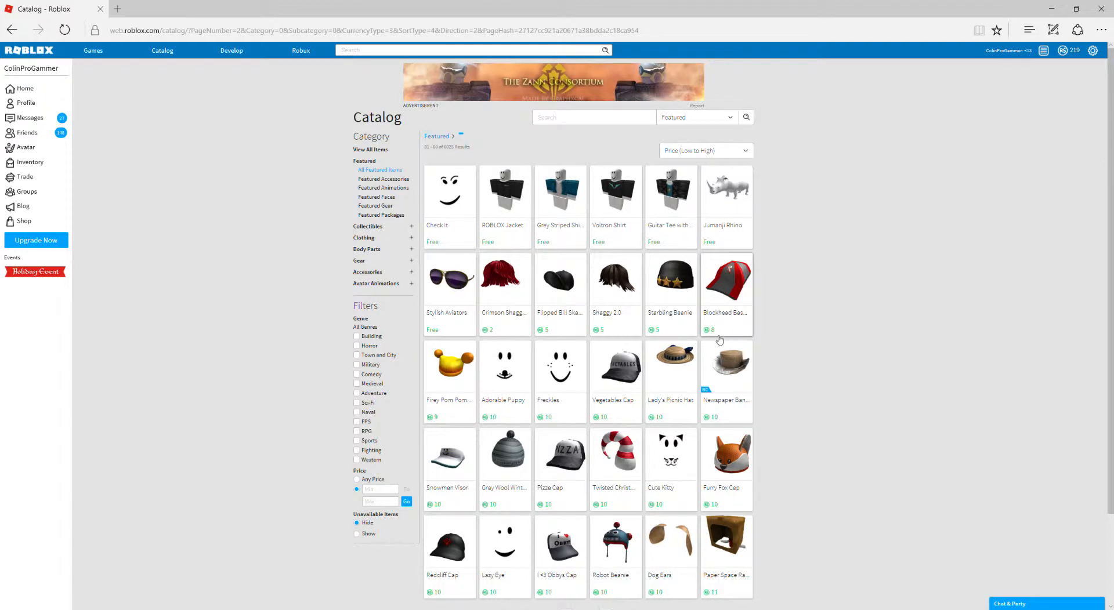
mouse_move(460, 407)
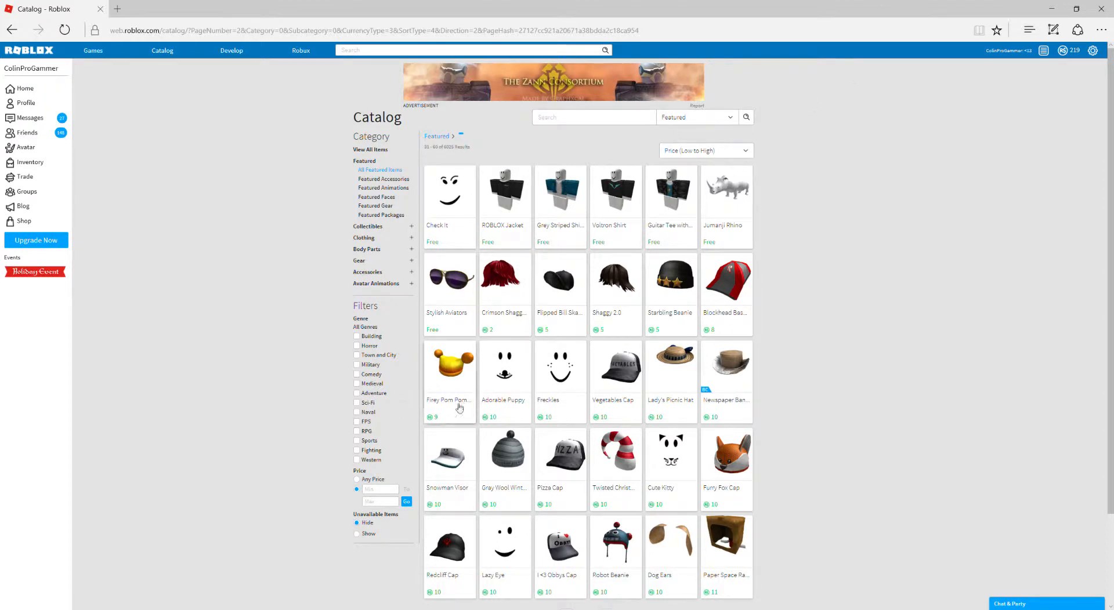
mouse_move(505, 355)
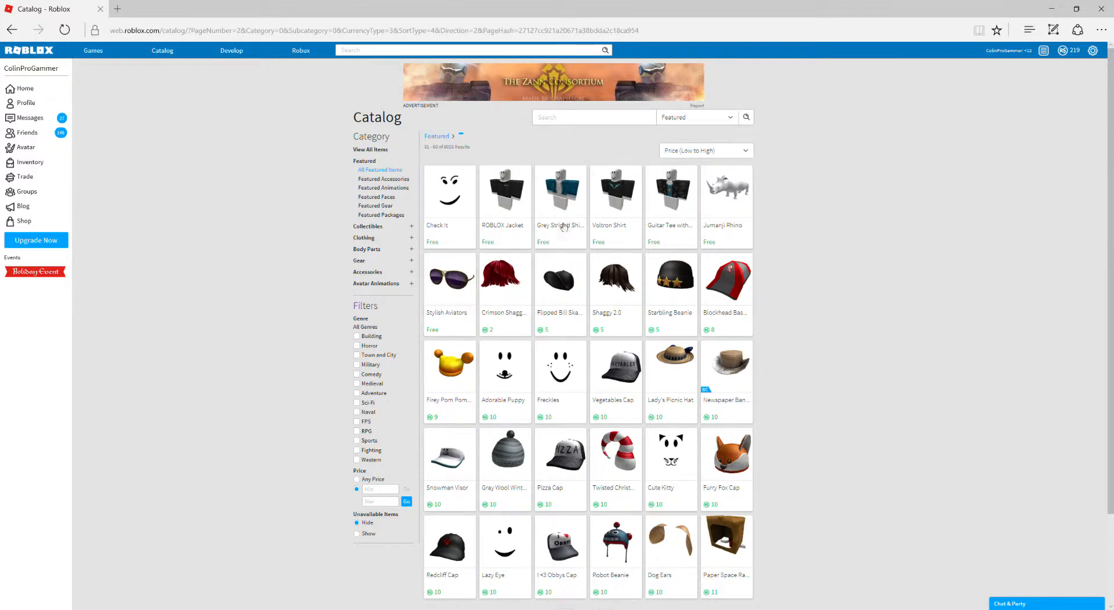
click(448, 189)
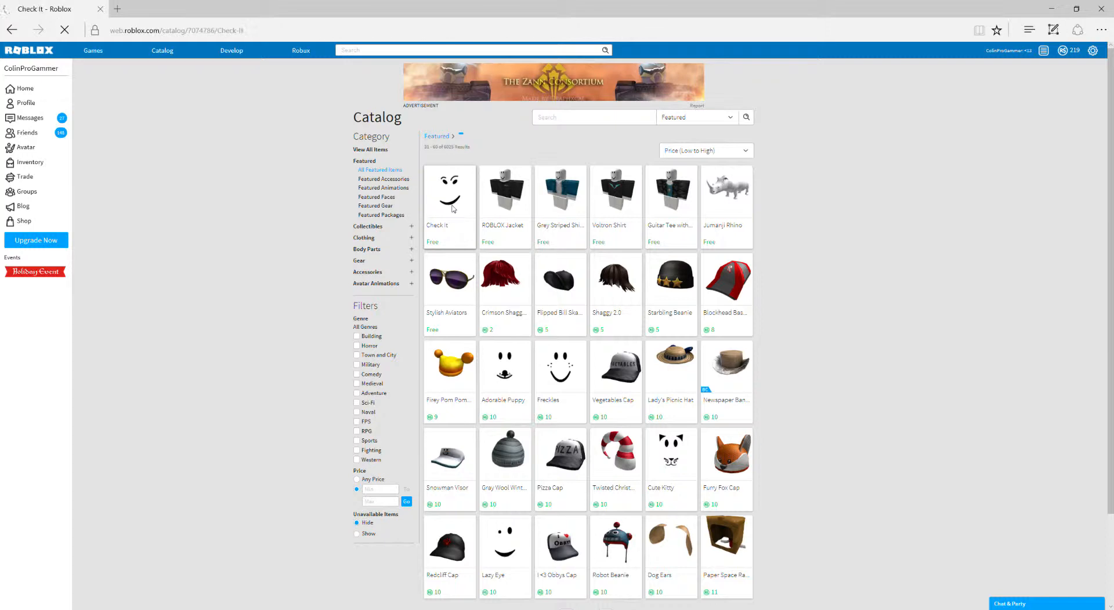
click(448, 191)
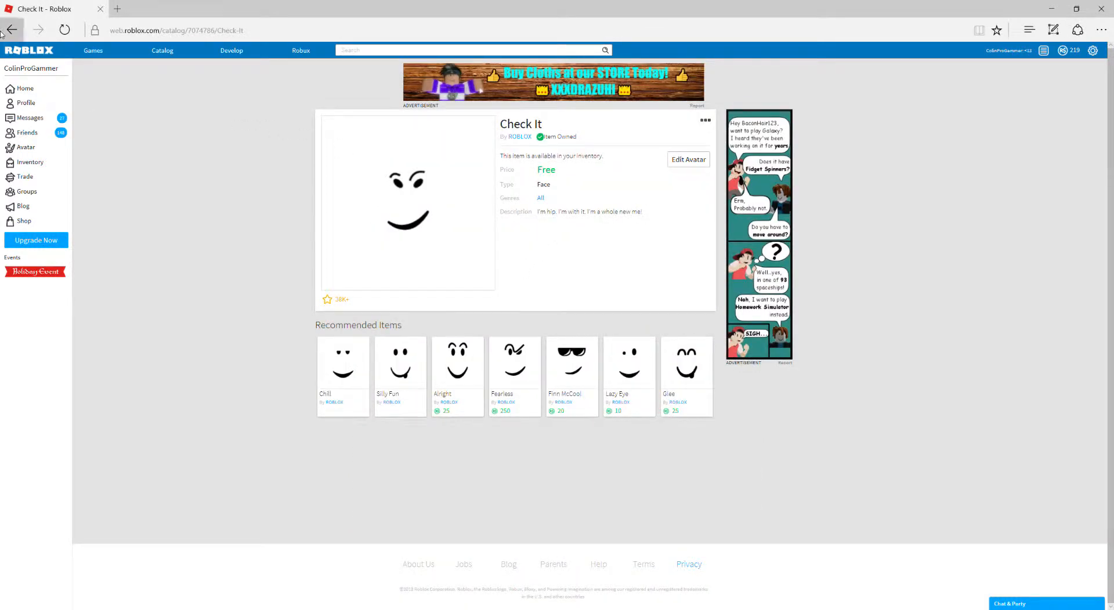
click(163, 50)
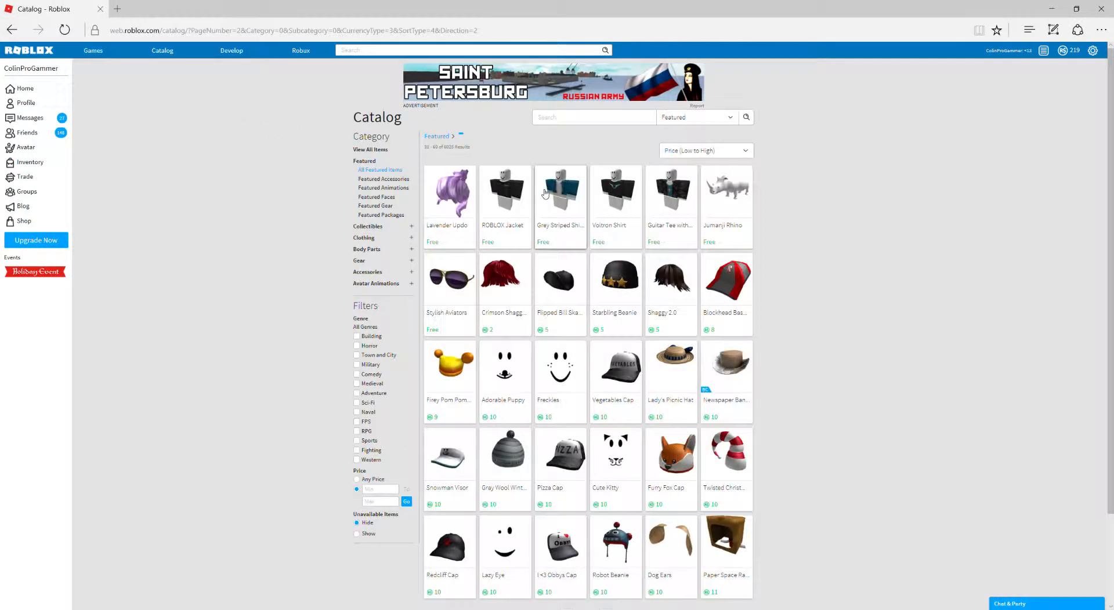
scroll(down, 3)
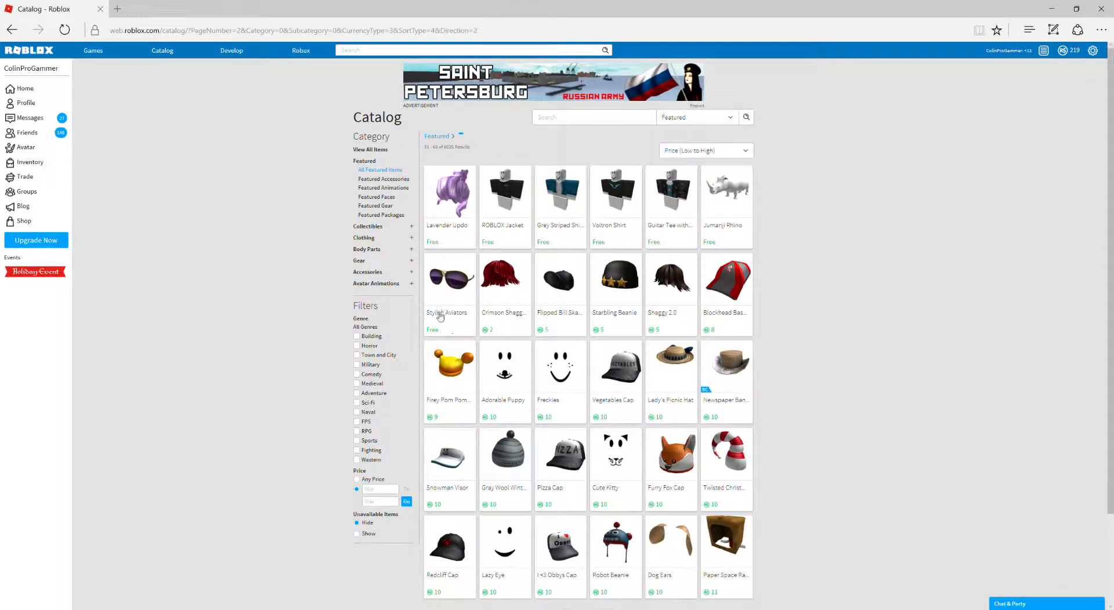
mouse_move(740, 243)
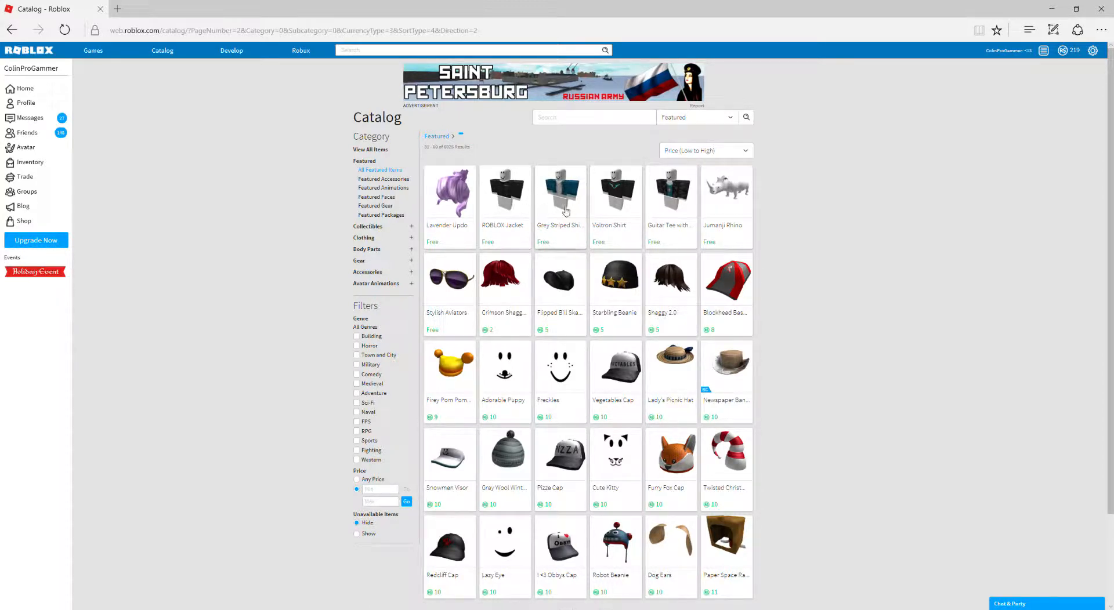
Claim the free Grey Striped Shirt with Denim Jacket and the Voltron Shirt
click(561, 191)
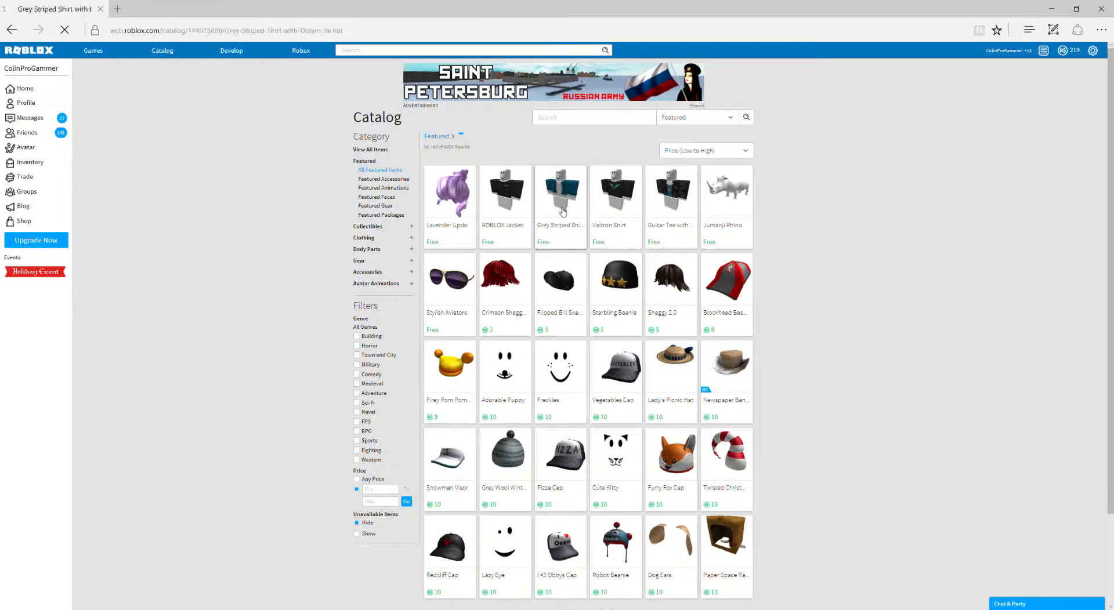
click(560, 190)
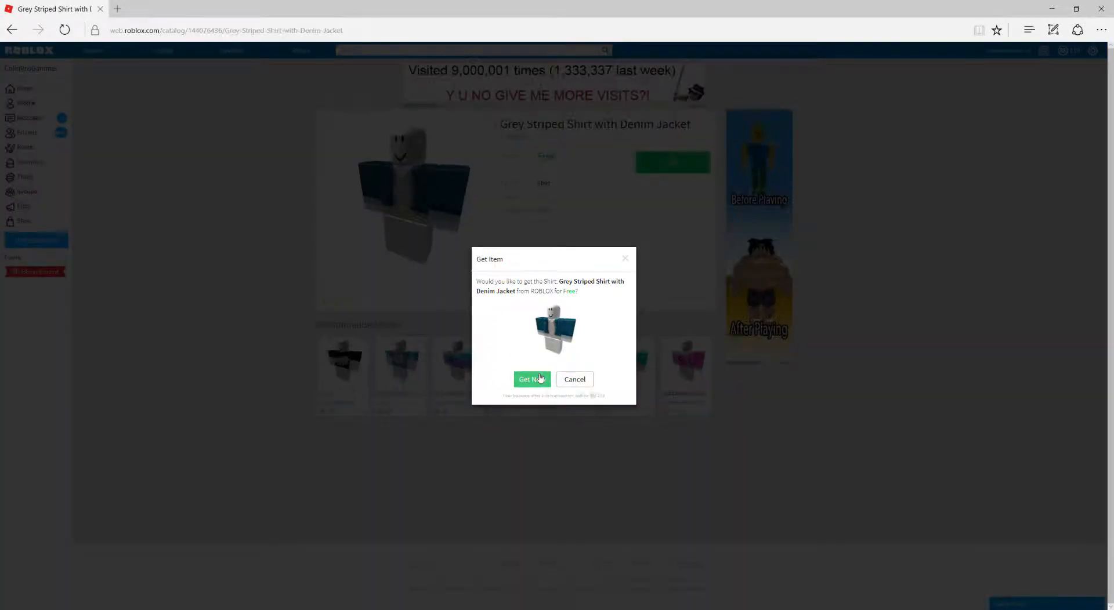
click(532, 378)
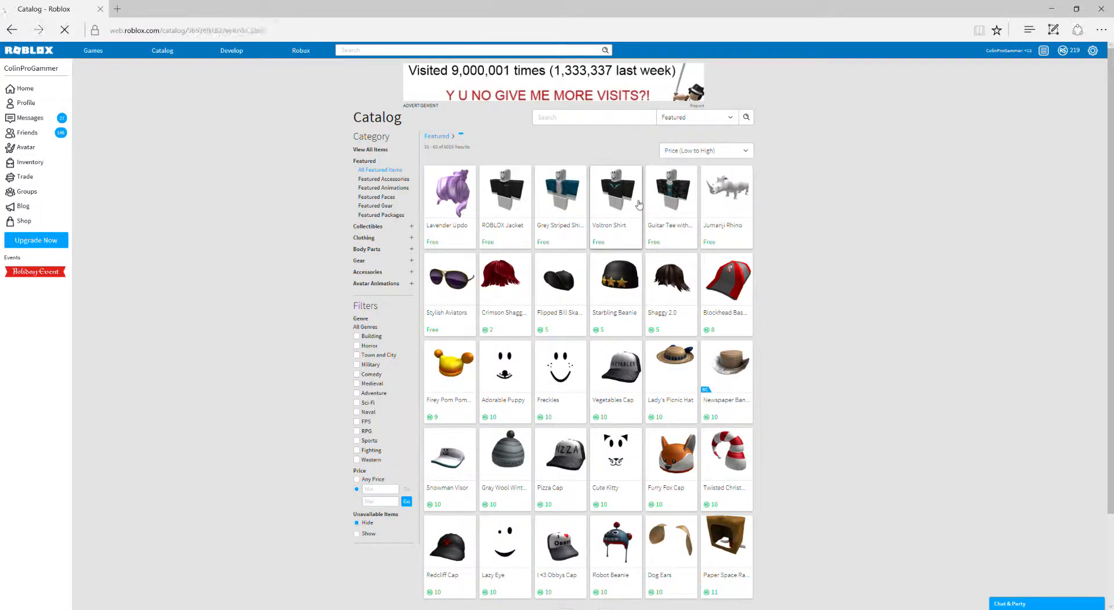
click(615, 190)
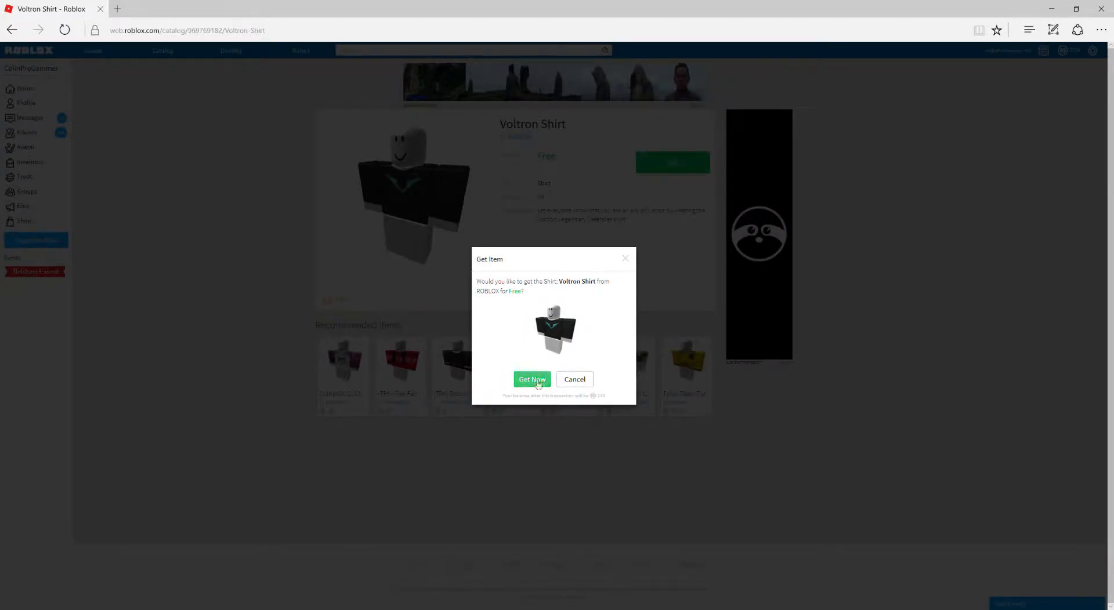
click(532, 378)
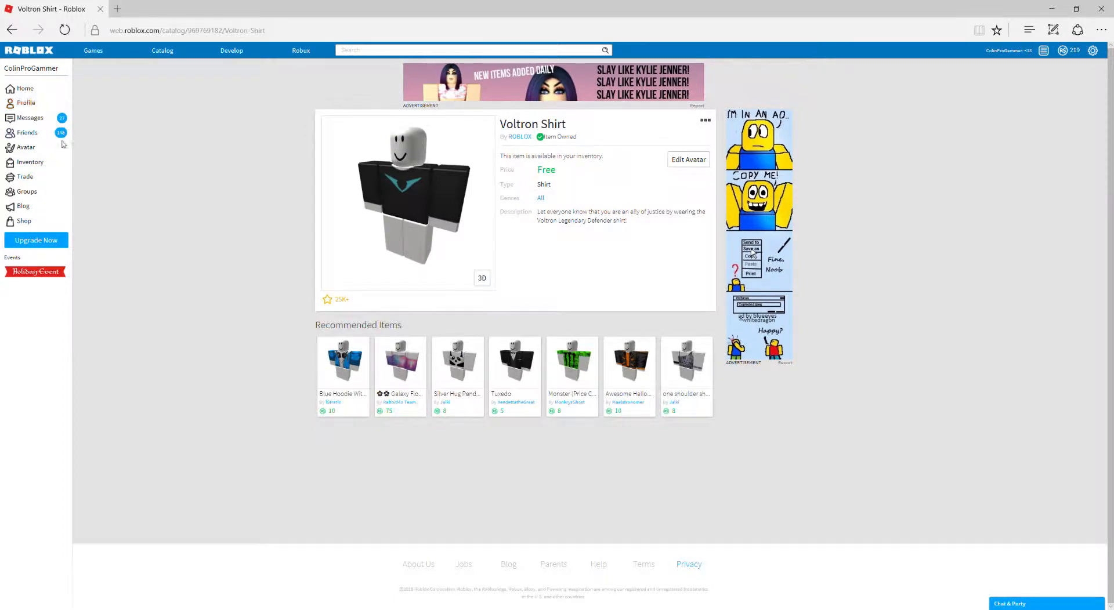
mouse_move(84, 223)
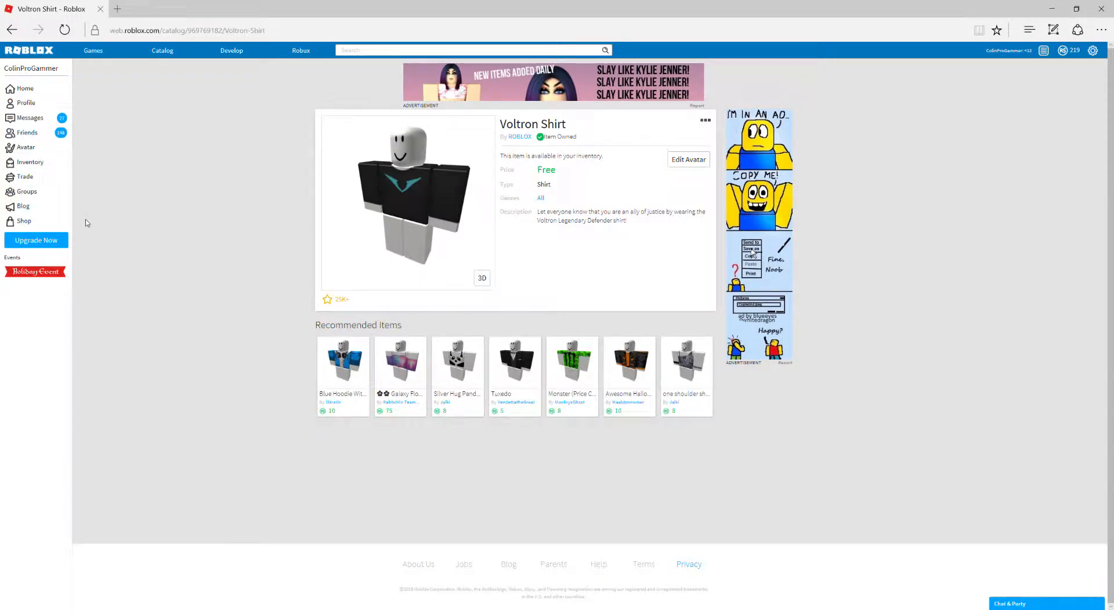
mouse_move(917, 141)
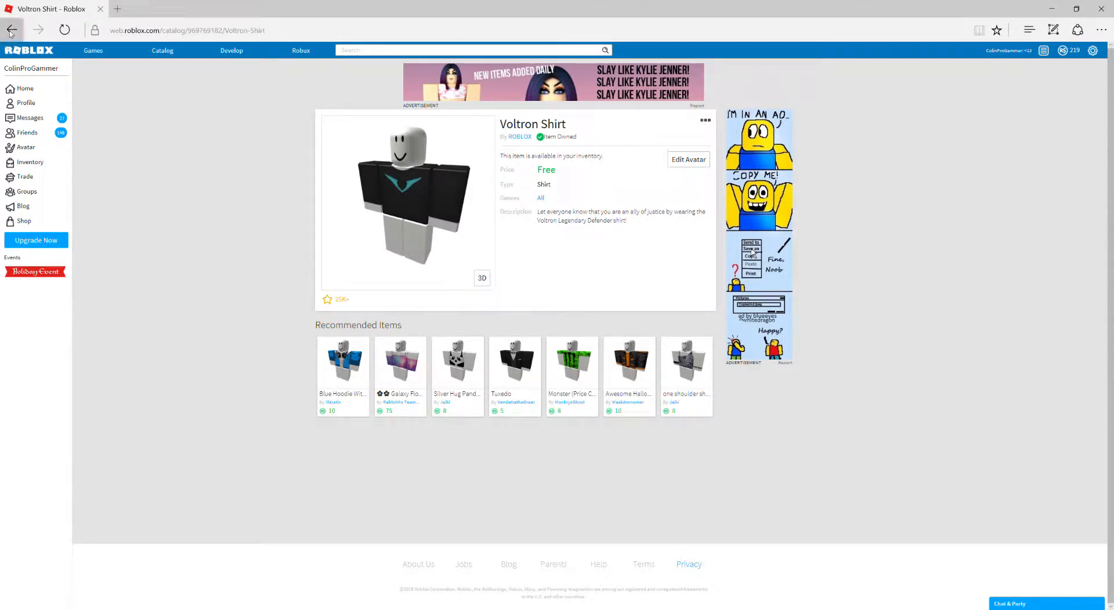
Claim the free Jumanji Rhino gear, confirm Stylish Aviators is already owned, and return to the catalog
click(12, 30)
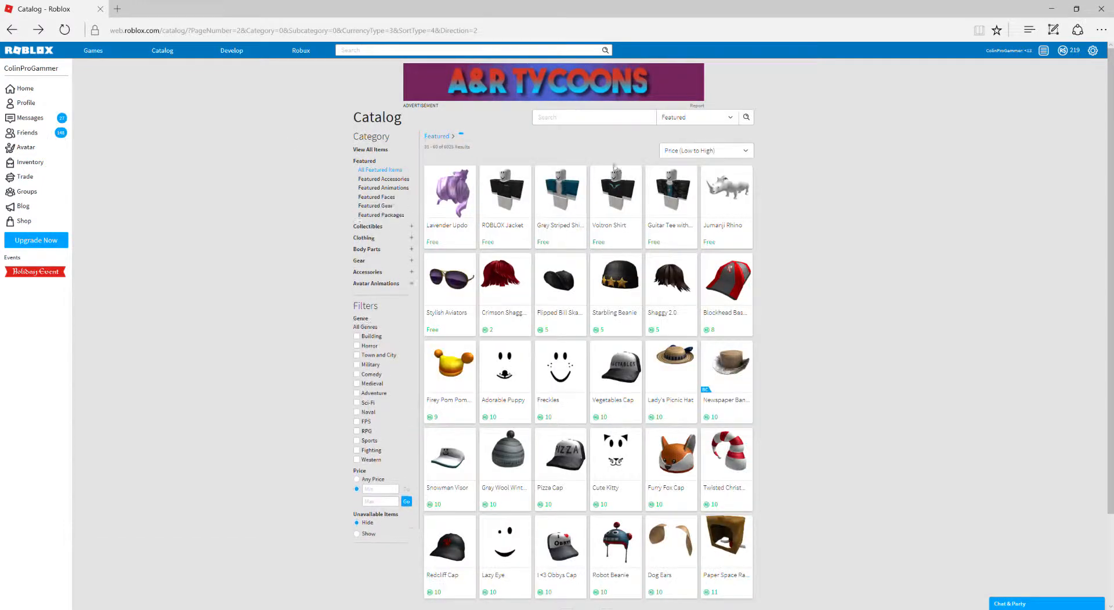
mouse_move(716, 210)
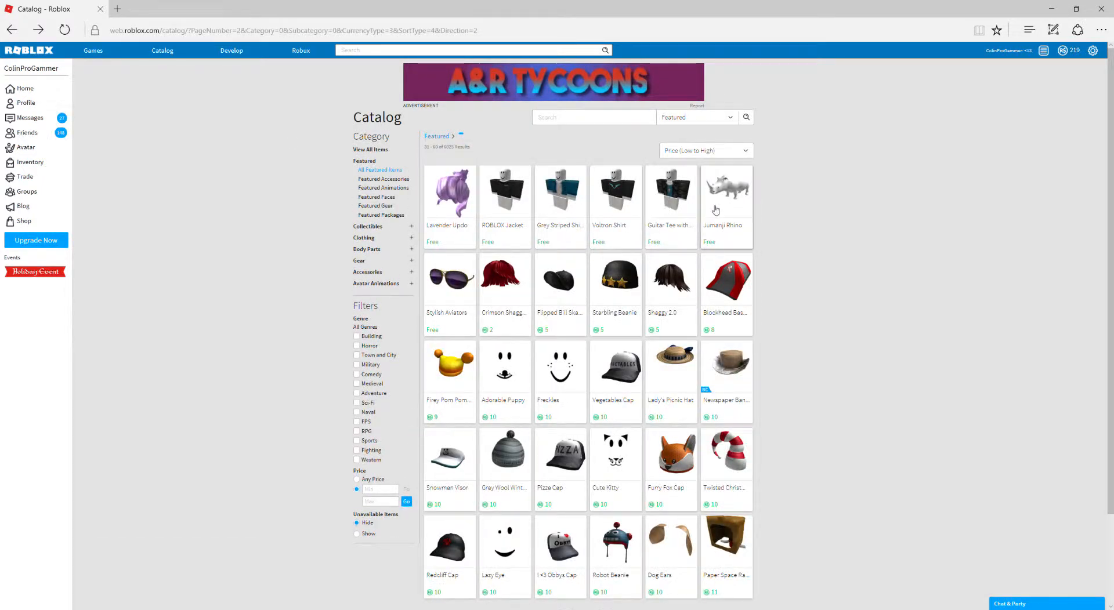
click(724, 192)
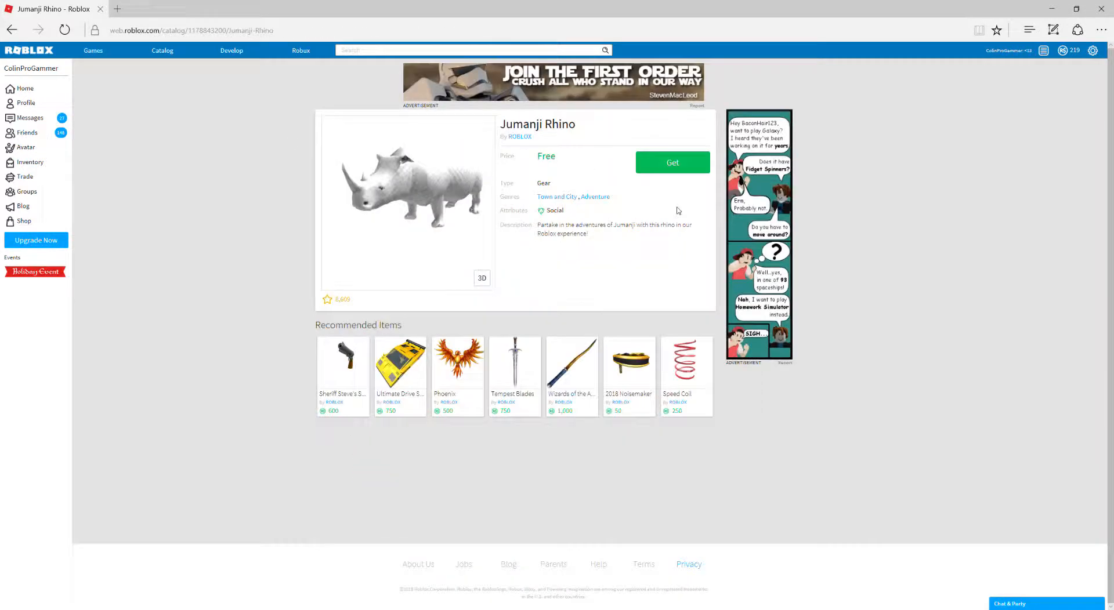
click(670, 163)
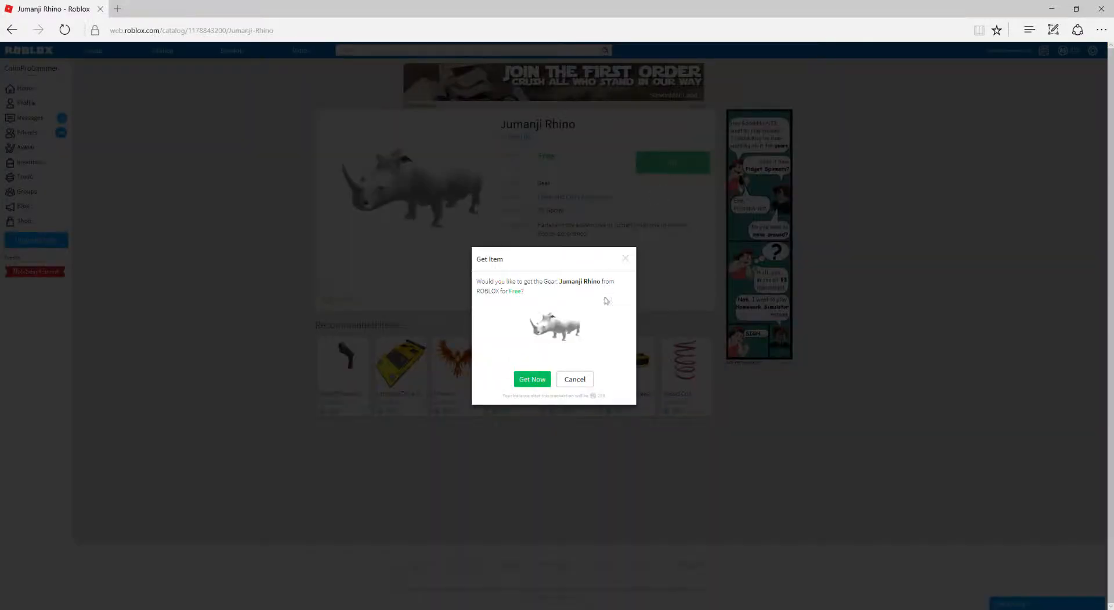
click(532, 379)
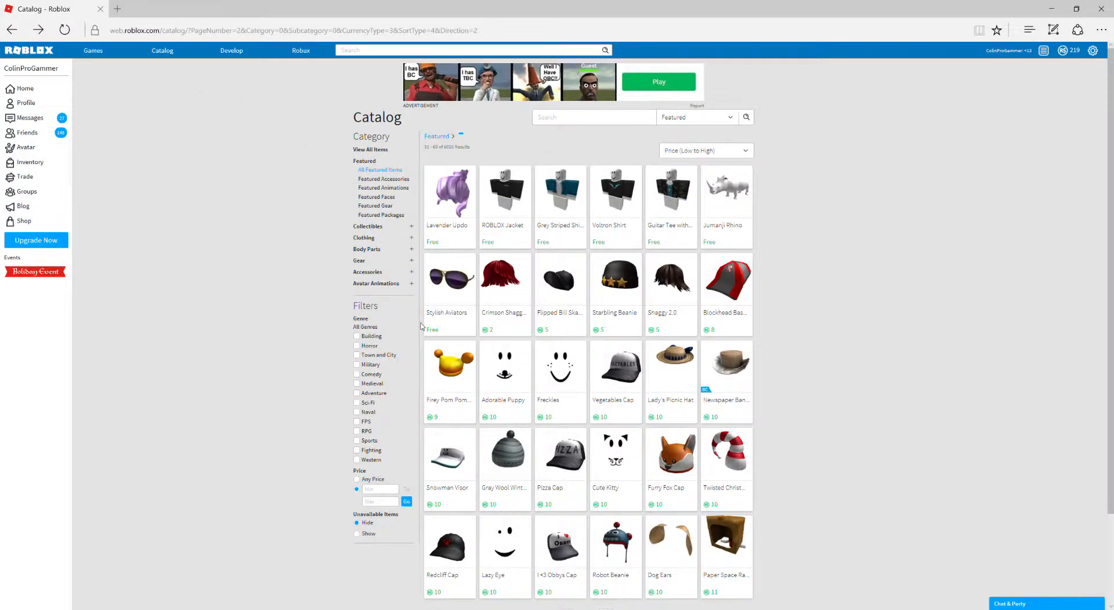
click(448, 277)
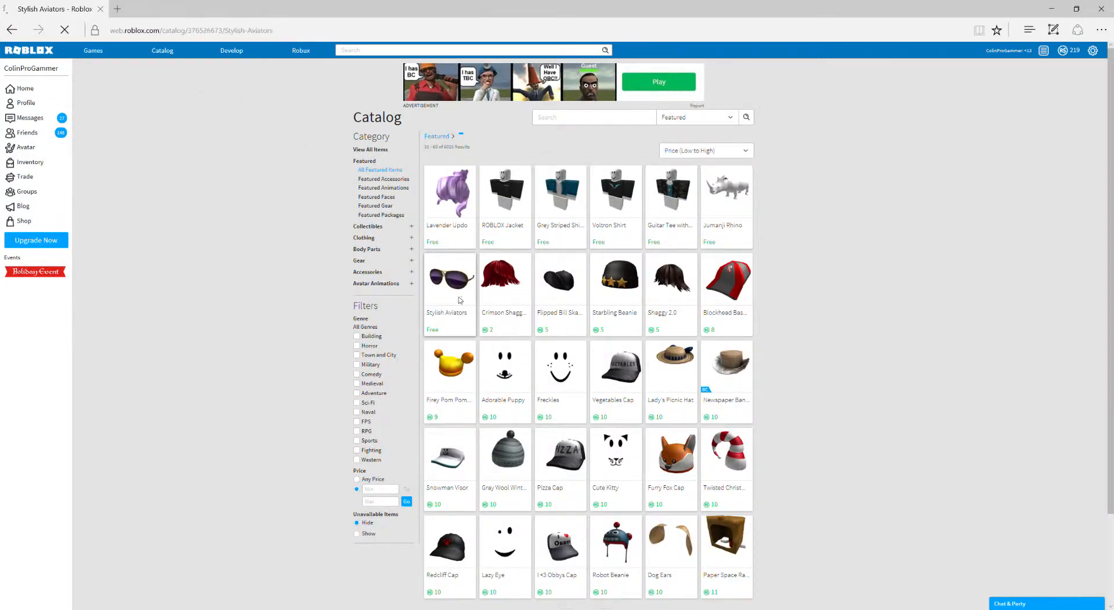
click(448, 280)
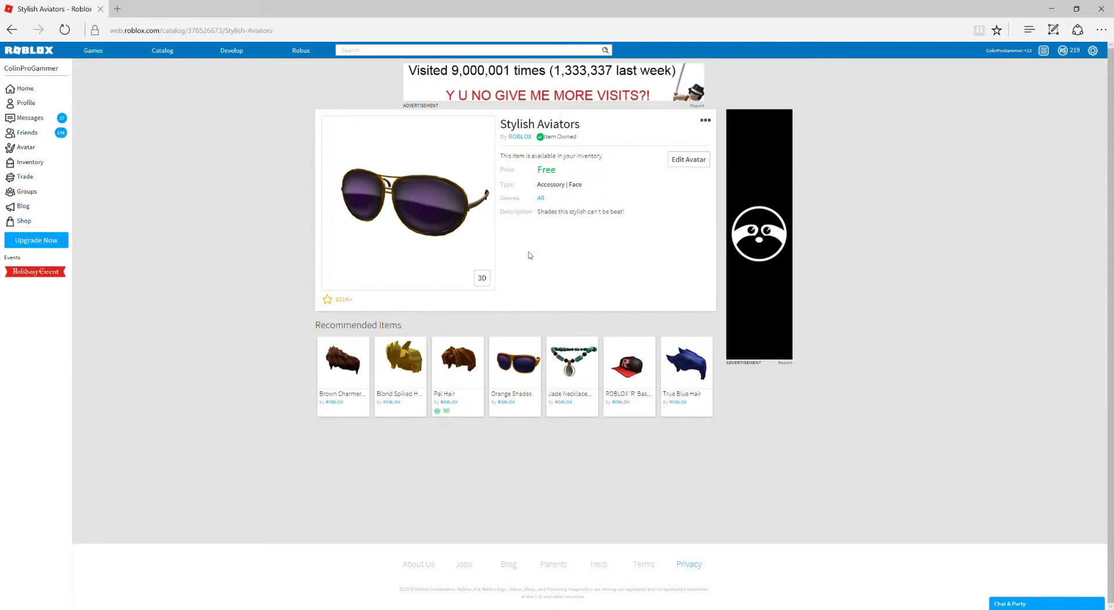
click(162, 50)
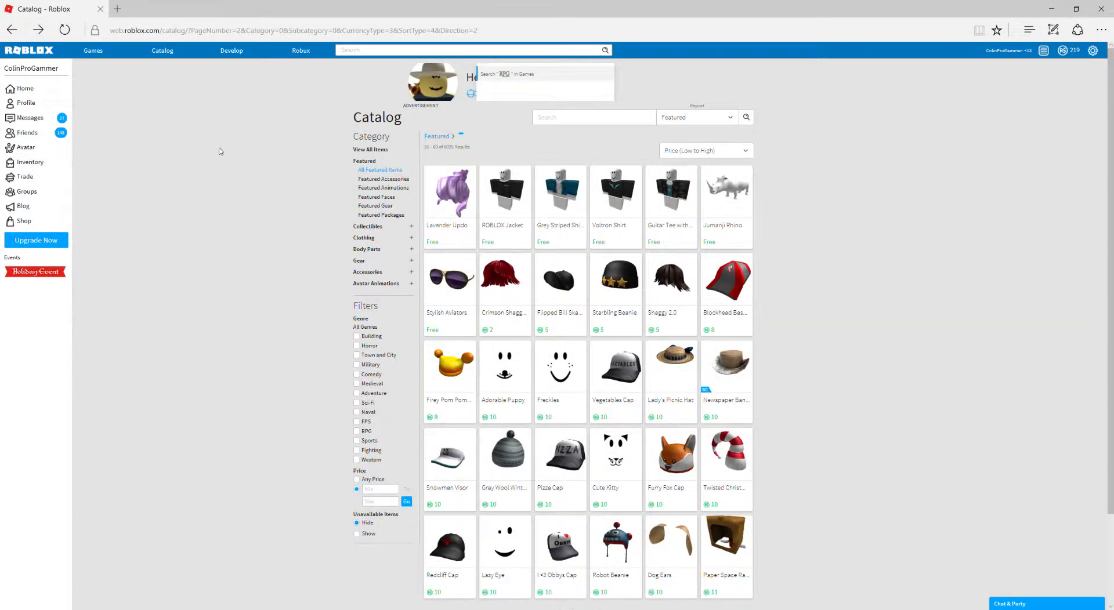
mouse_move(206, 5)
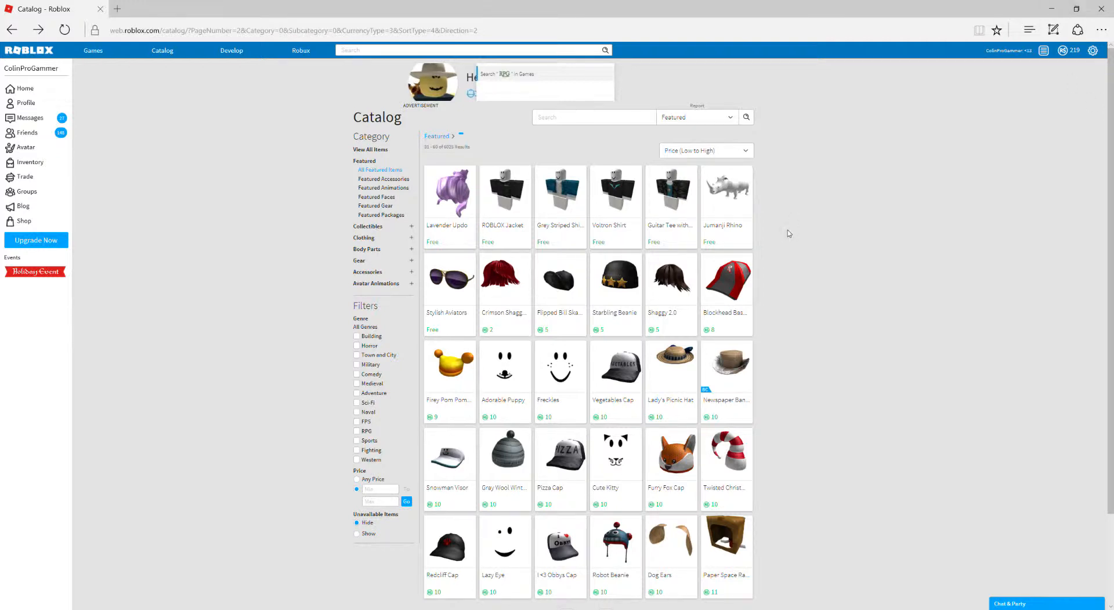
mouse_move(732, 412)
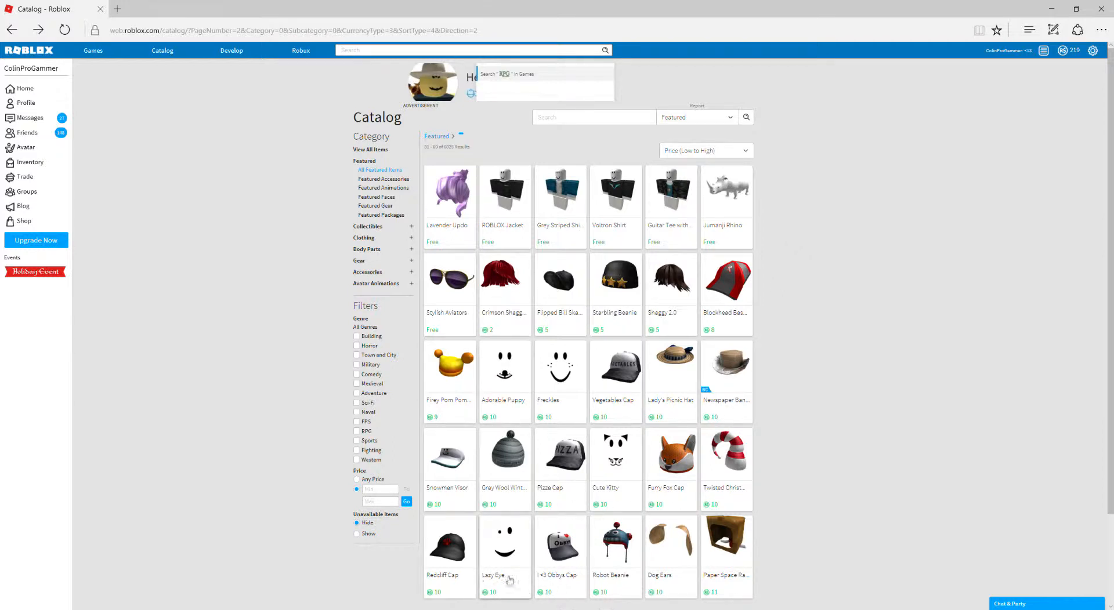
mouse_move(520, 563)
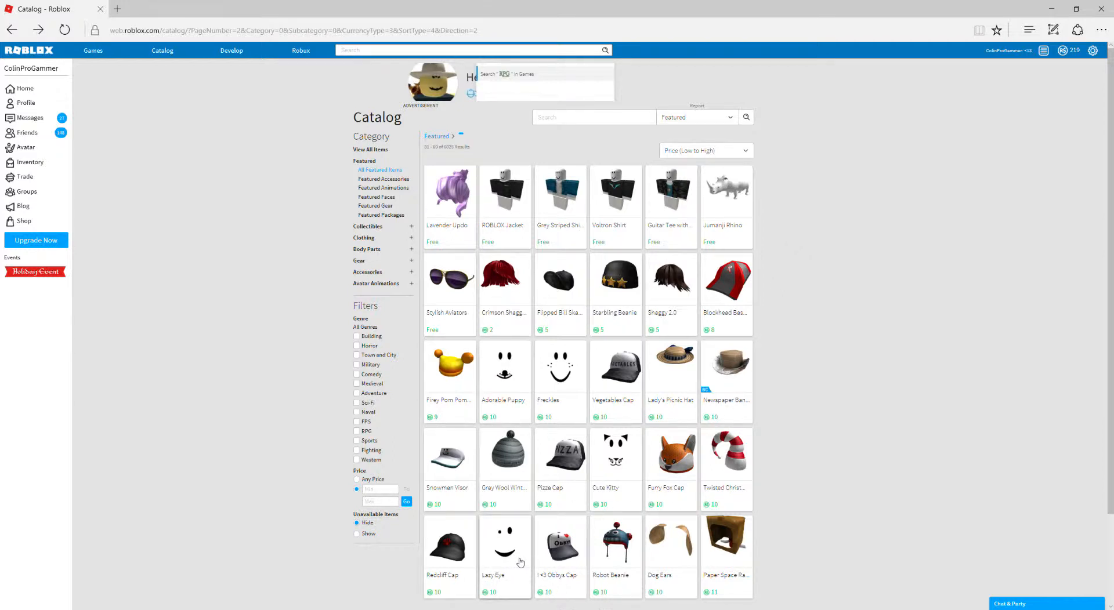
mouse_move(681, 365)
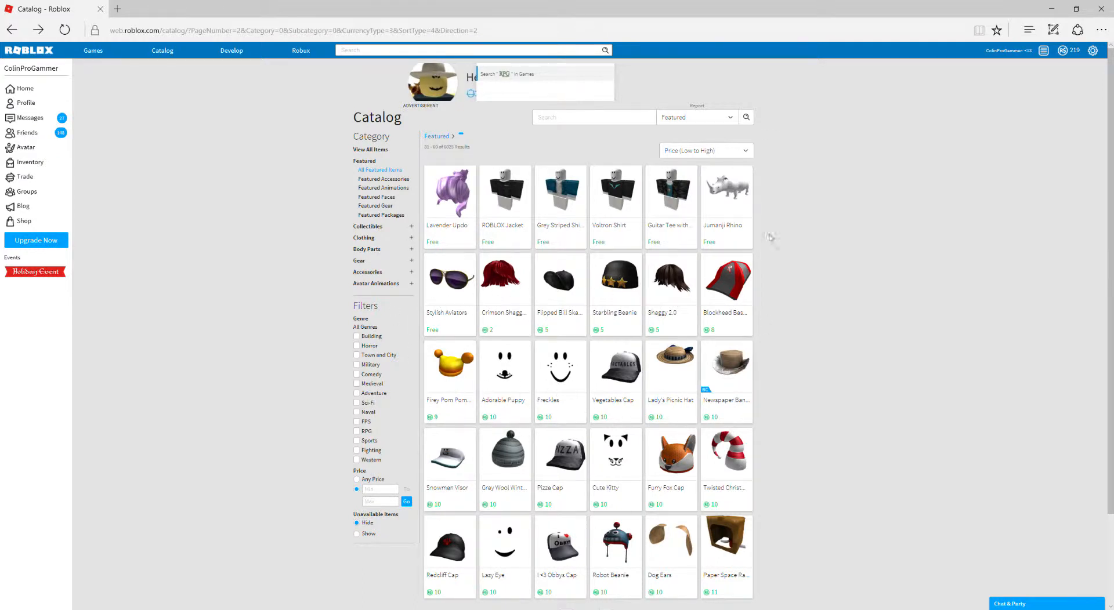
mouse_move(257, 98)
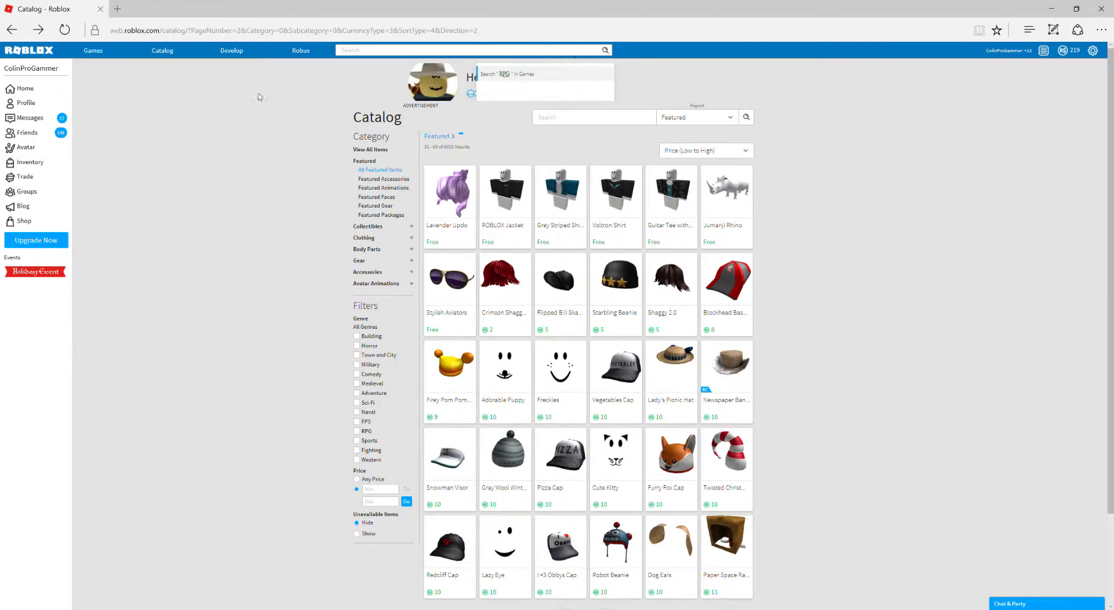
mouse_move(840, 55)
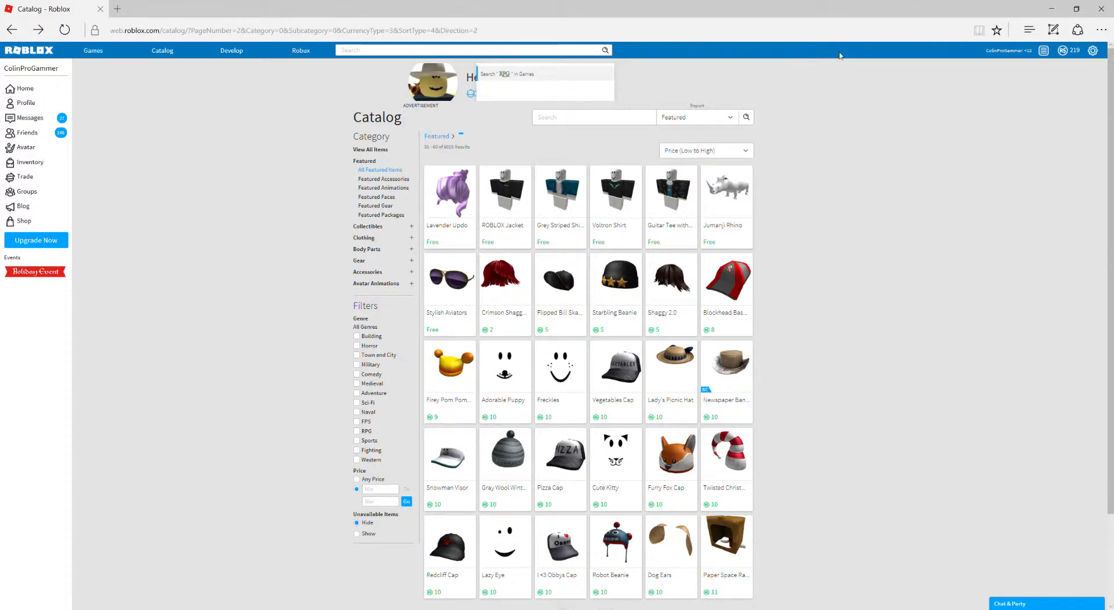
mouse_move(460, 107)
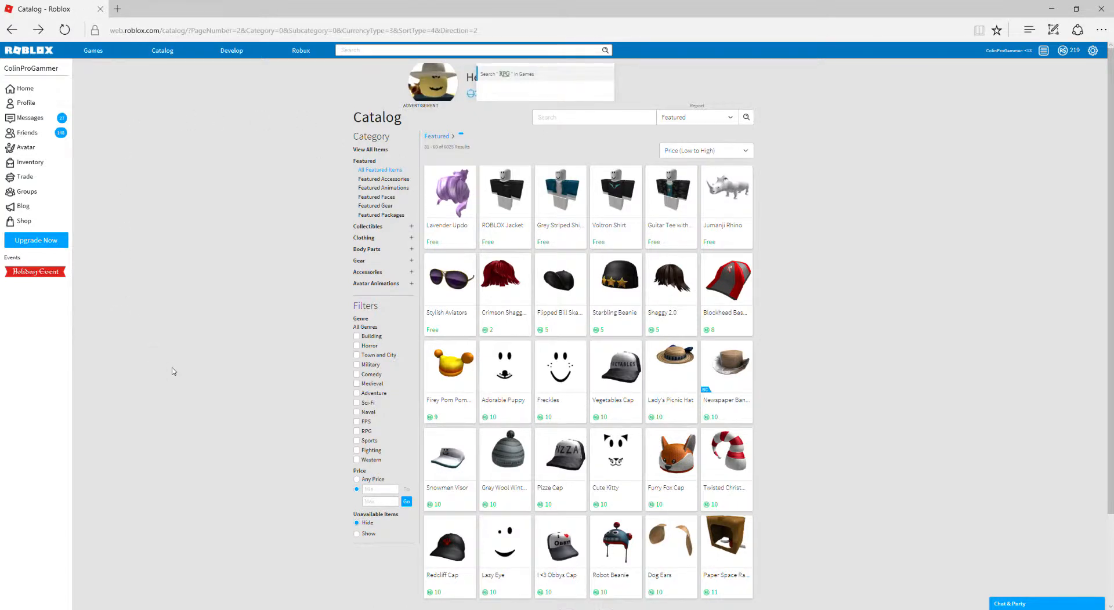
mouse_move(71, 398)
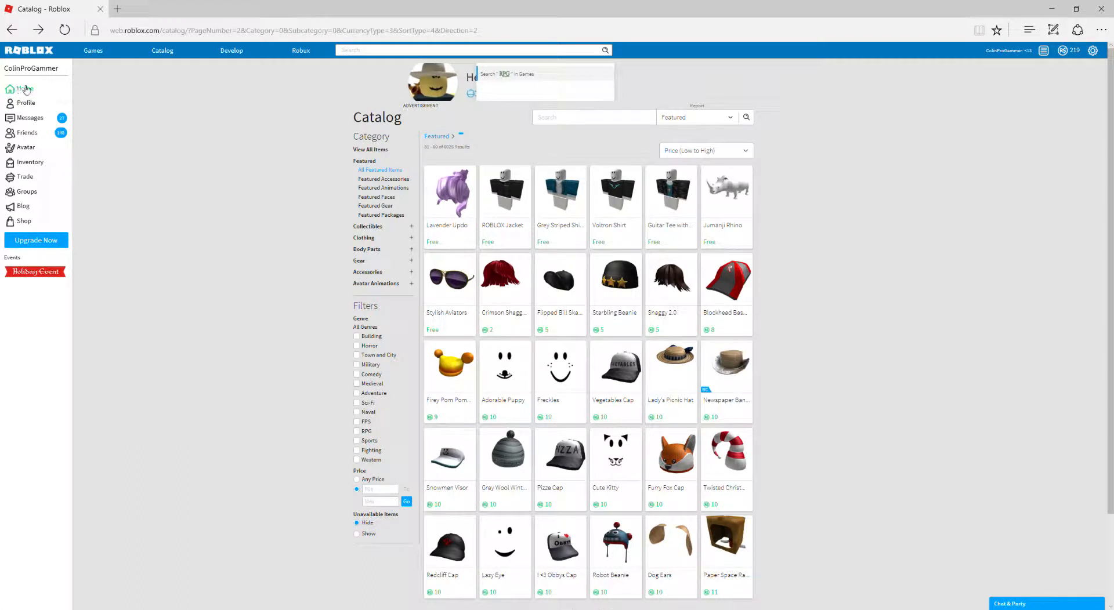
mouse_move(30, 162)
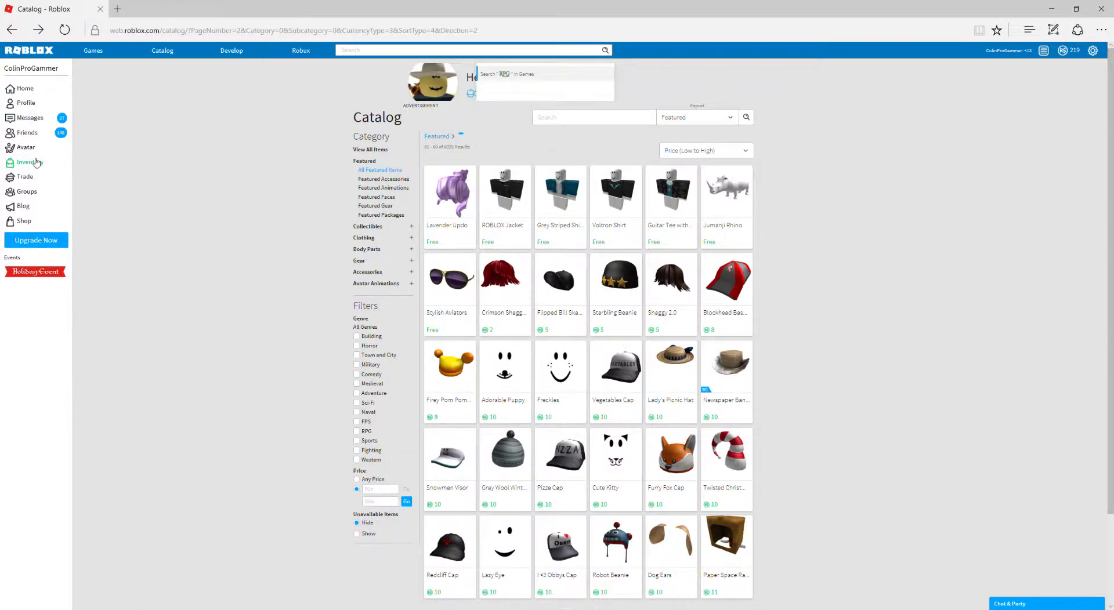
Open the Avatar Editor, lower height to 90%, and browse Recent items down to Ninja Mask of Fire and Shoulder Crow
click(26, 147)
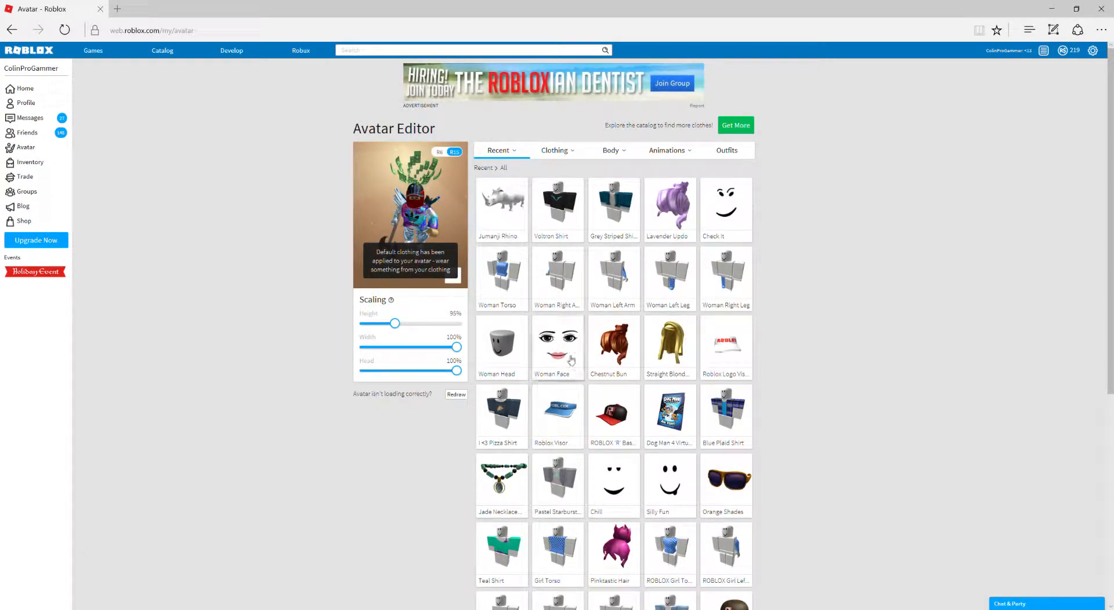
drag(395, 324, 363, 324)
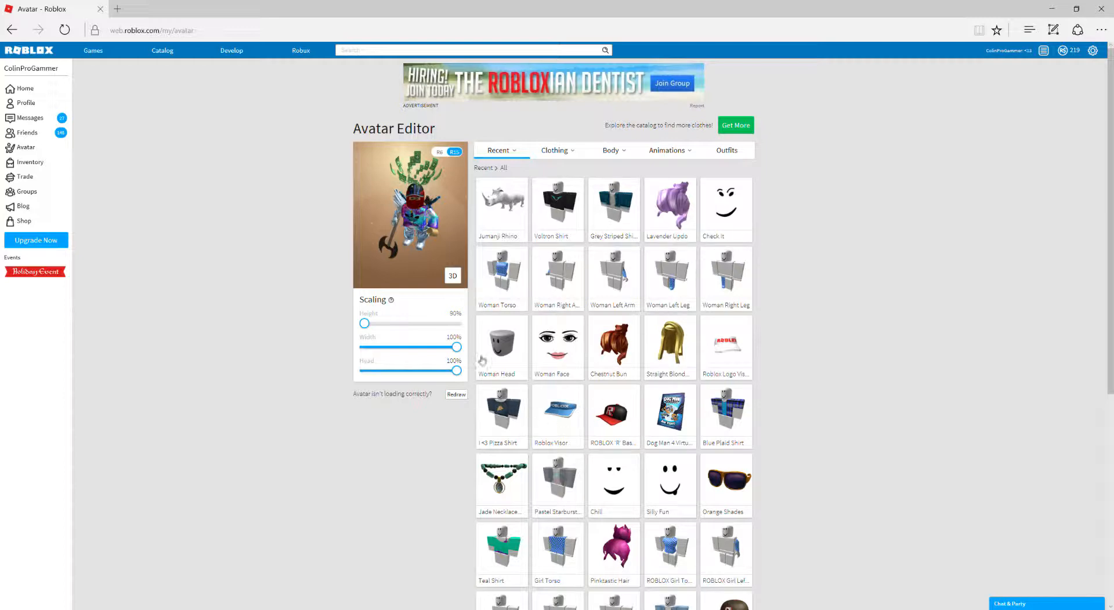
scroll(down, 3)
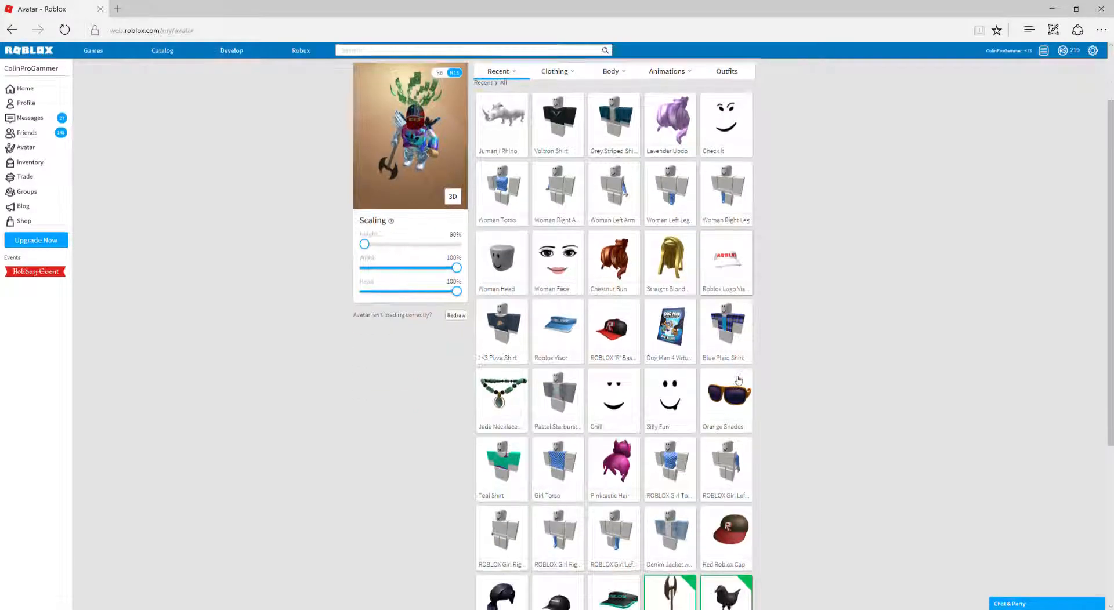
scroll(down, 3)
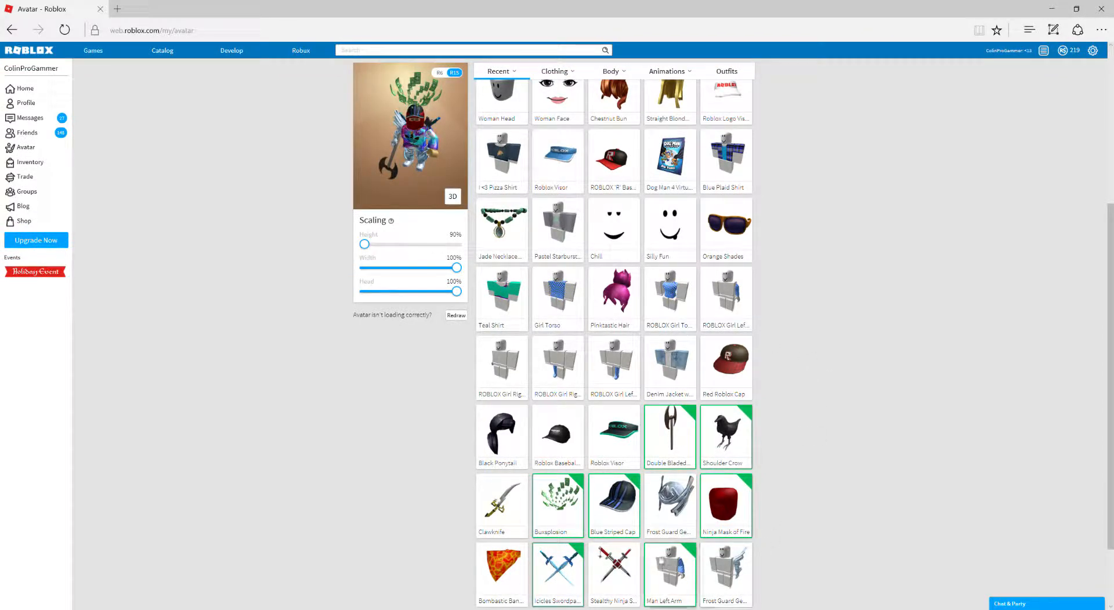
scroll(down, 3)
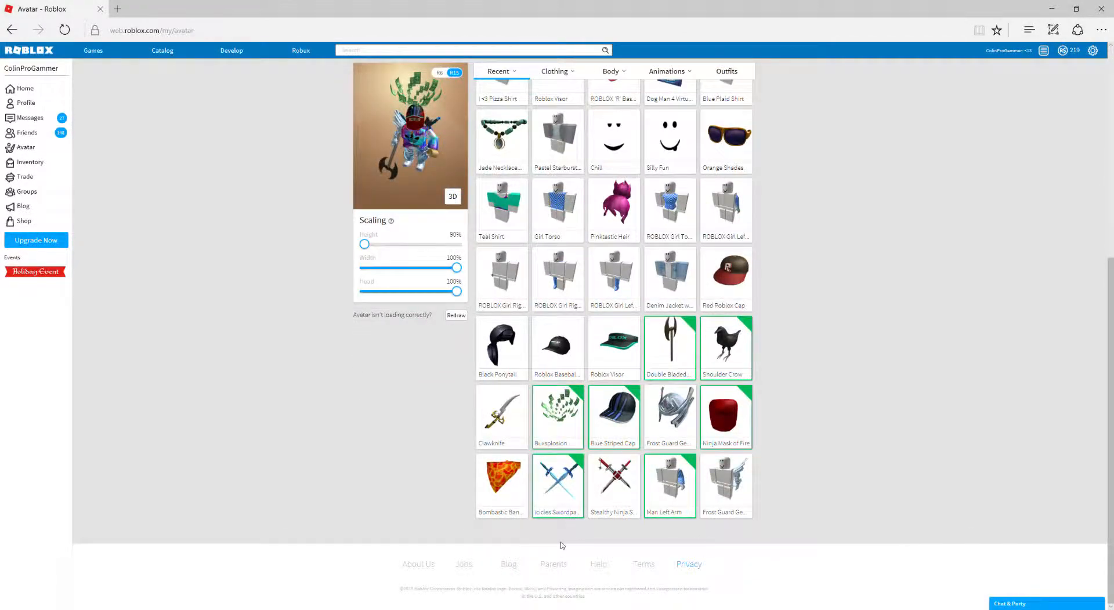
scroll(up, 3)
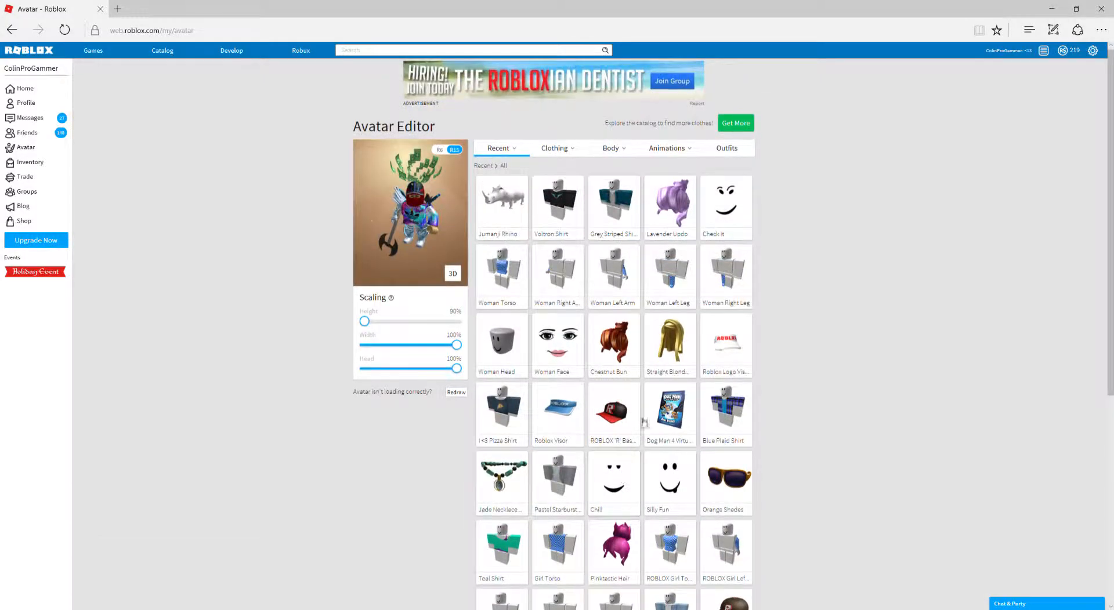
scroll(down, 3)
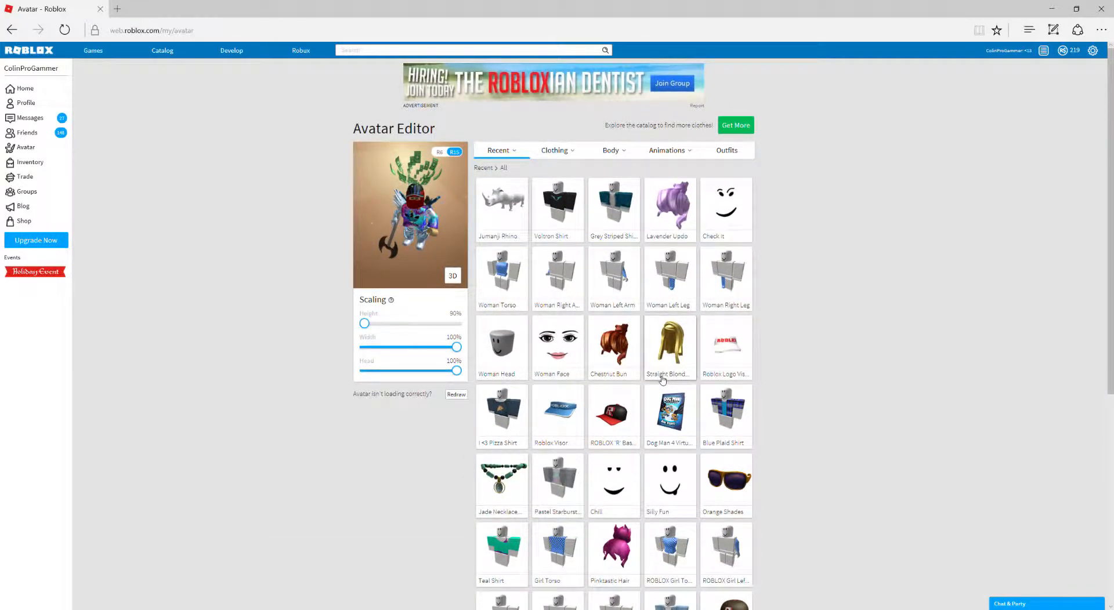
click(609, 150)
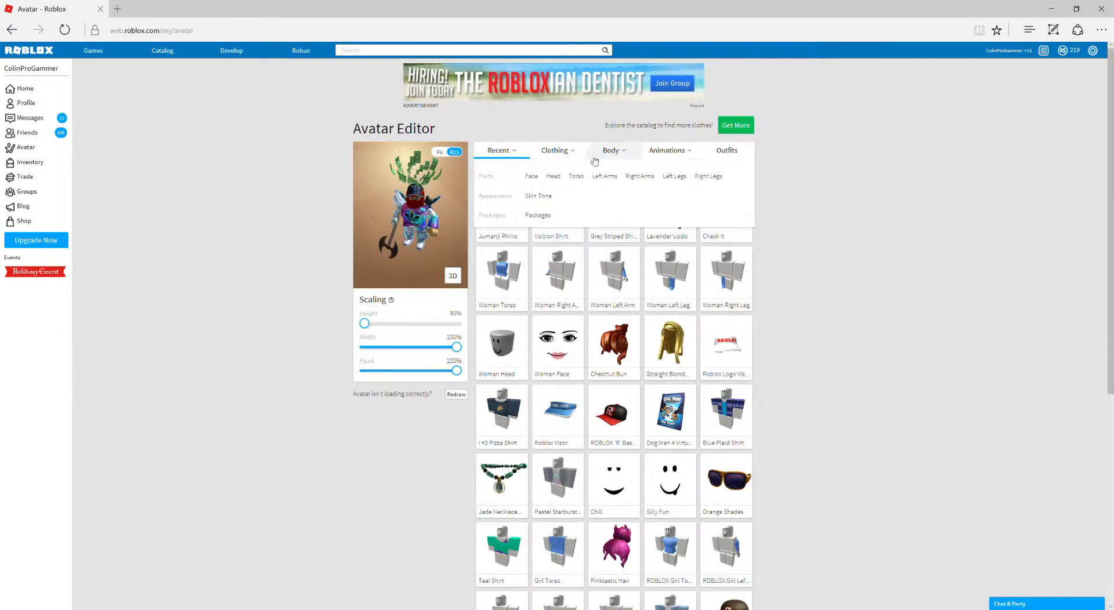
click(609, 150)
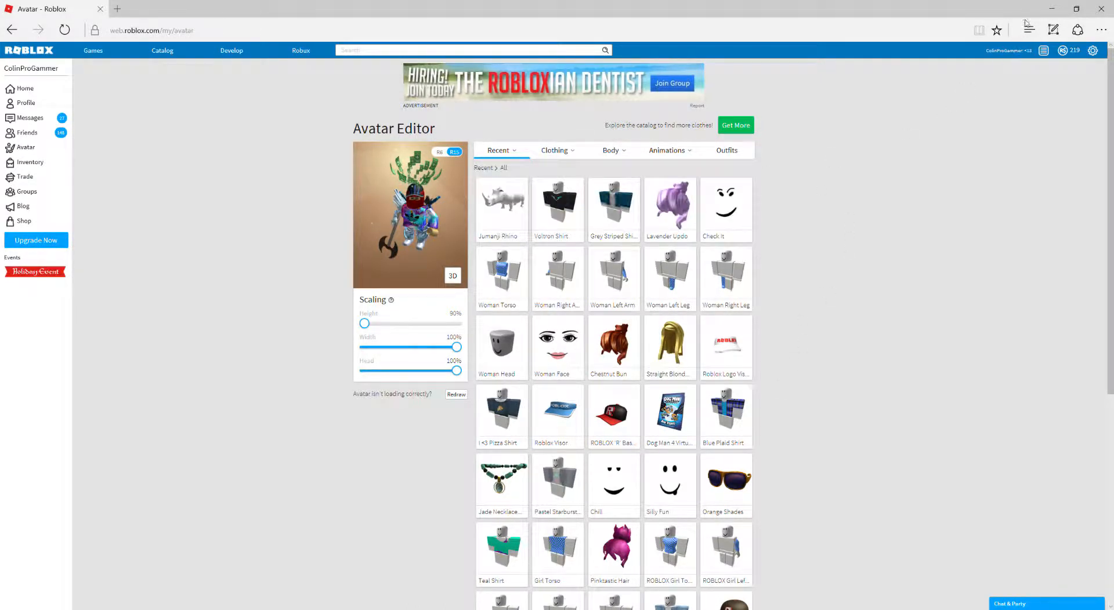